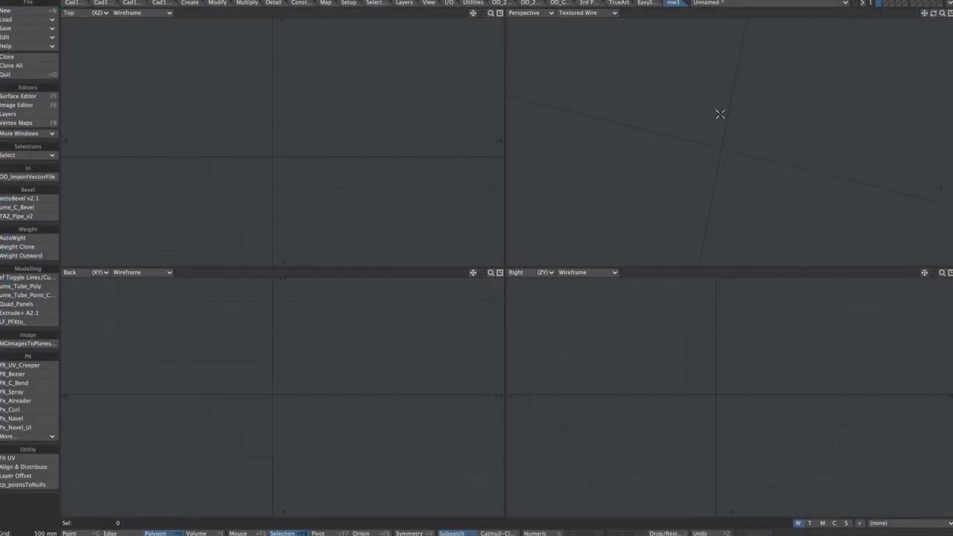
pyautogui.moveTo(27, 176)
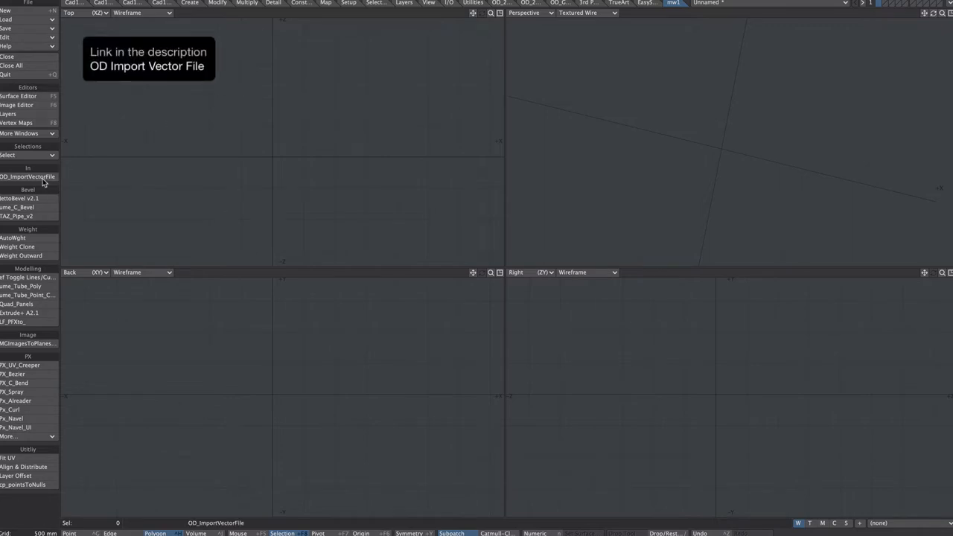
# Step: Import the 'sweet' PDF through OD_ImportVectorFile with Adaptive subdivision
pyautogui.click(27, 175)
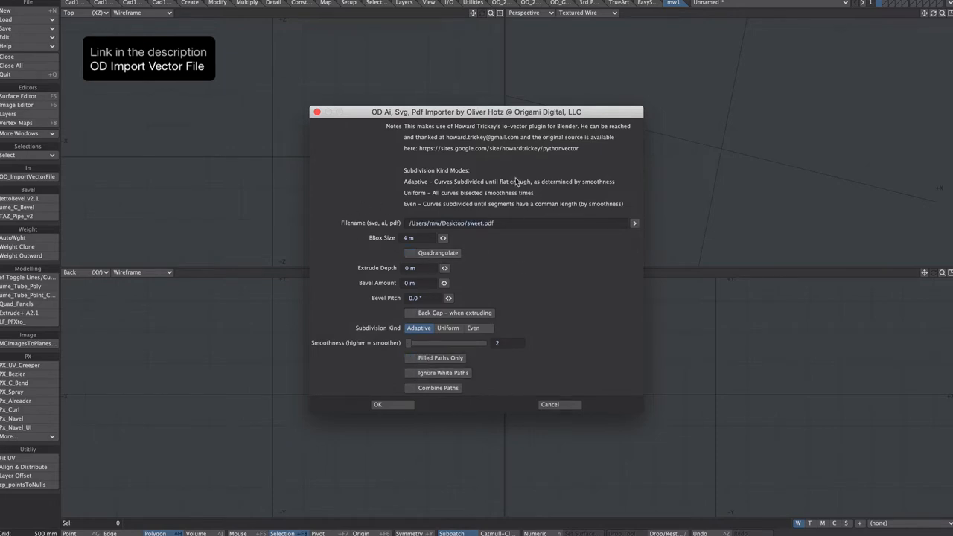
pyautogui.click(378, 405)
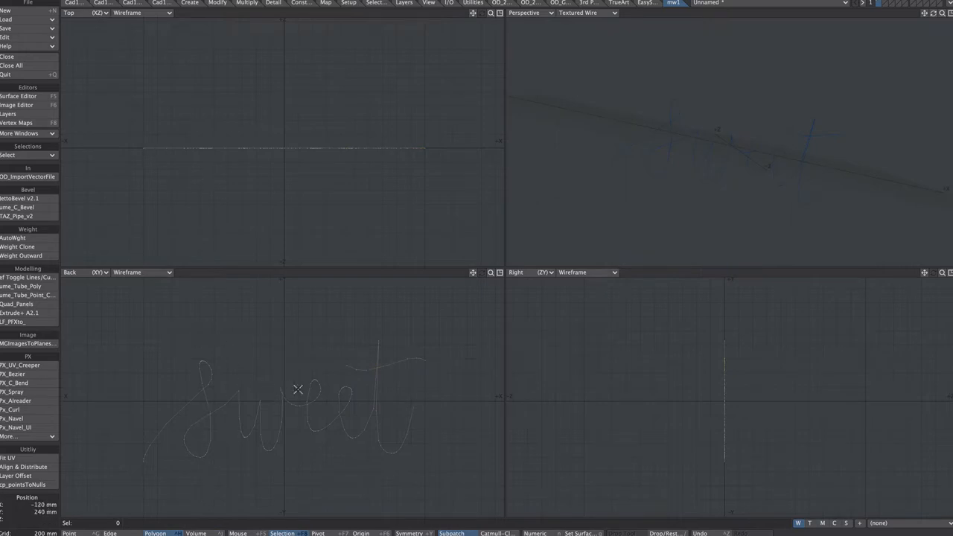
pyautogui.moveTo(732, 423)
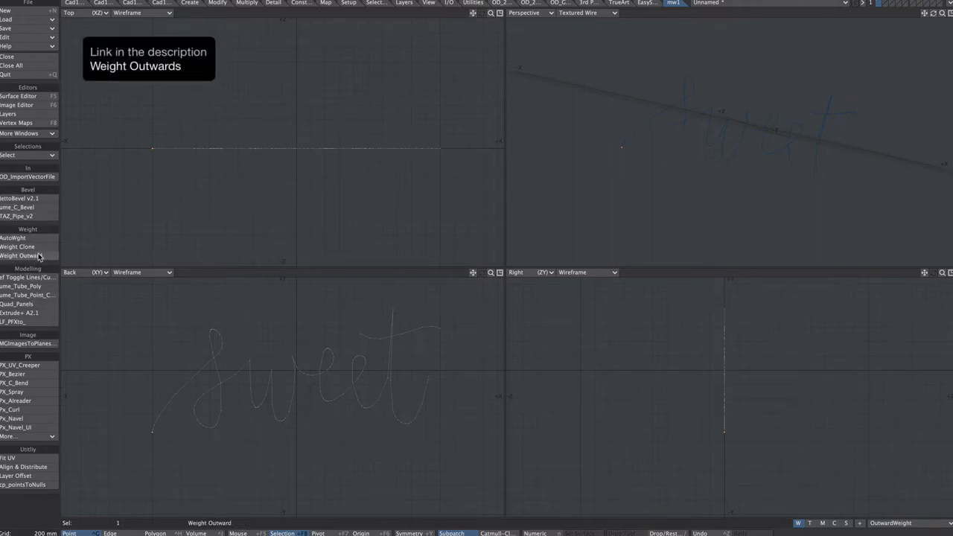
# Step: Run Weight Outward to build an 'OutwardWeight' map from 0.0 to 1.0 with Max Step Scan enabled
pyautogui.click(21, 256)
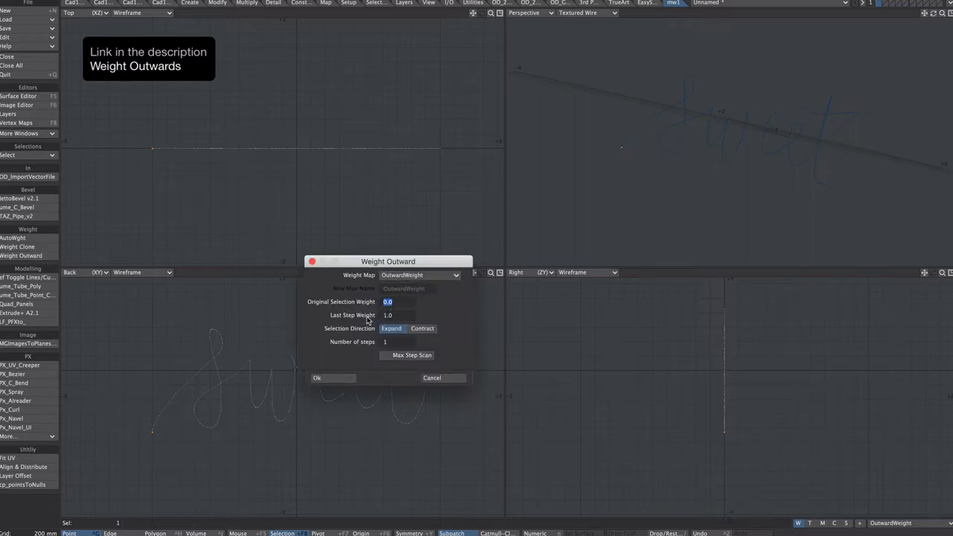
pyautogui.click(385, 355)
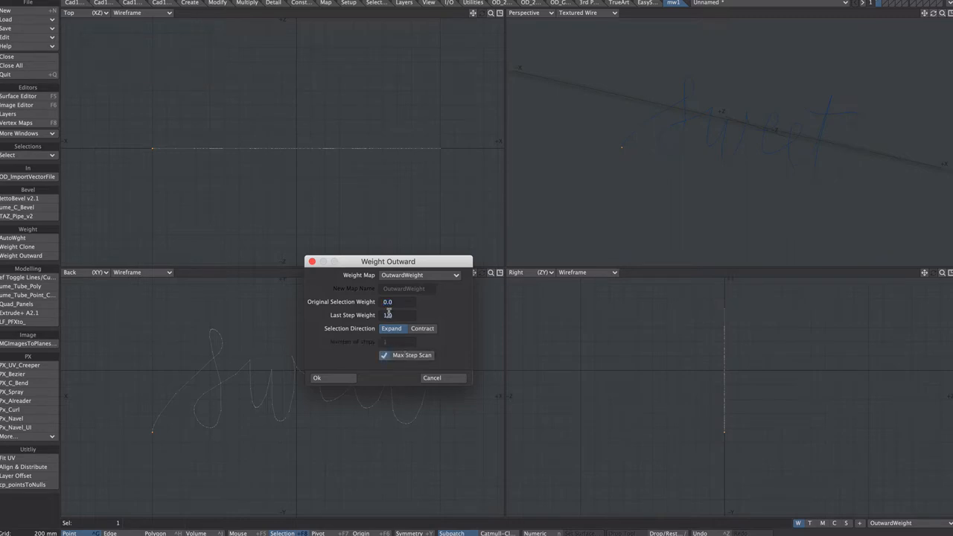
pyautogui.click(399, 314)
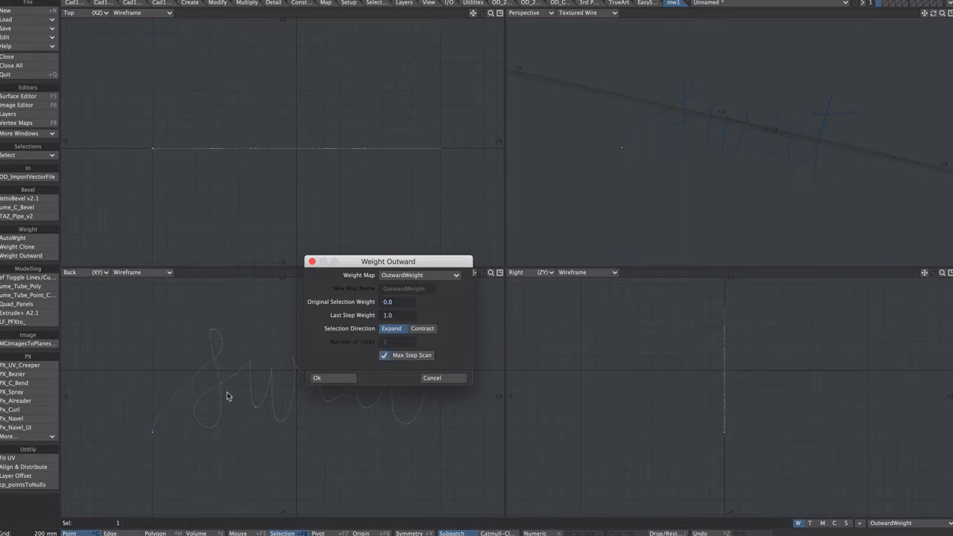
pyautogui.click(316, 378)
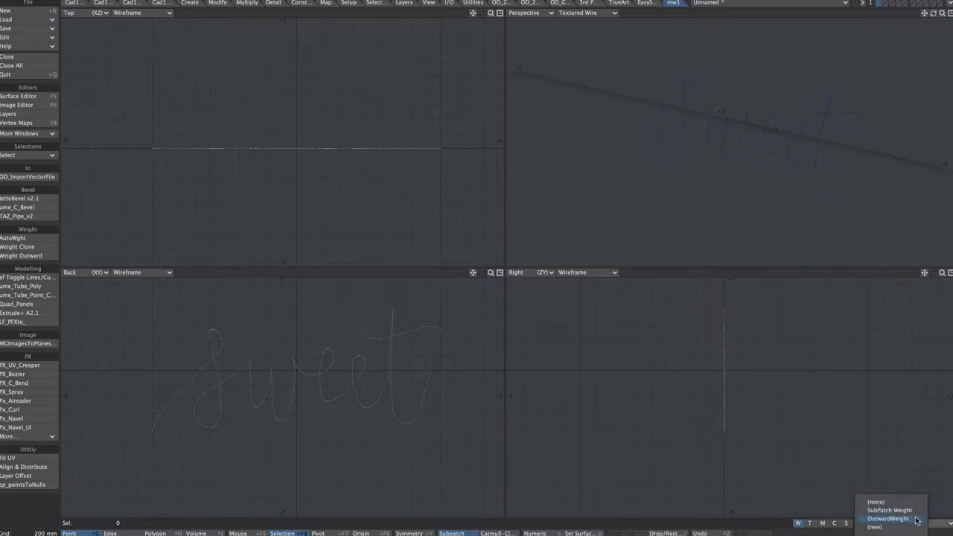
# Step: Move the curves -400 mm in Z with Weight Map falloff on OutwardWeight
pyautogui.click(888, 518)
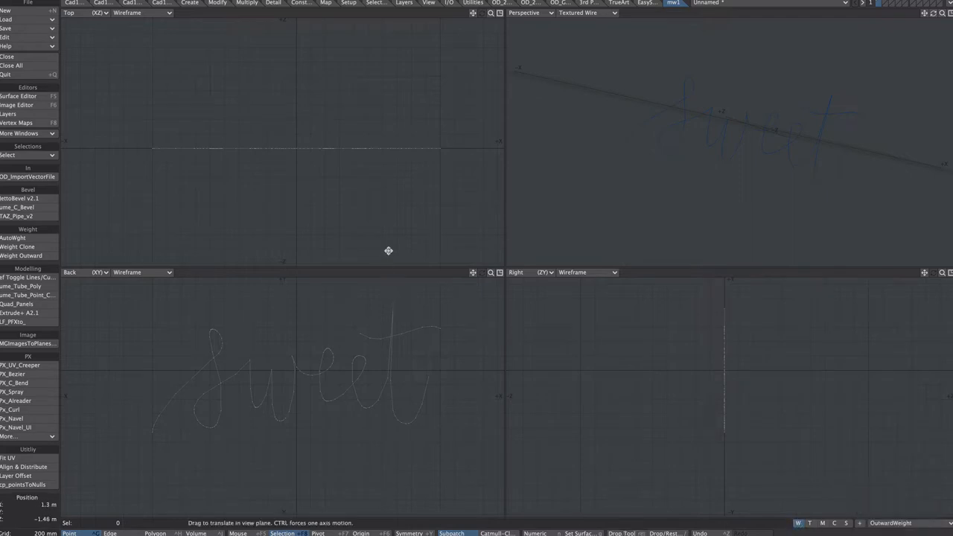
pyautogui.click(795, 209)
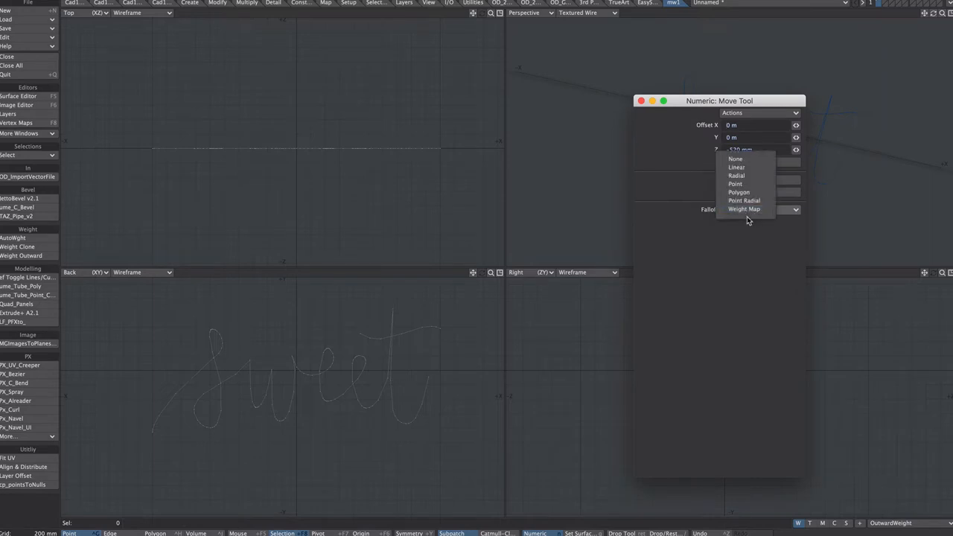
pyautogui.click(745, 209)
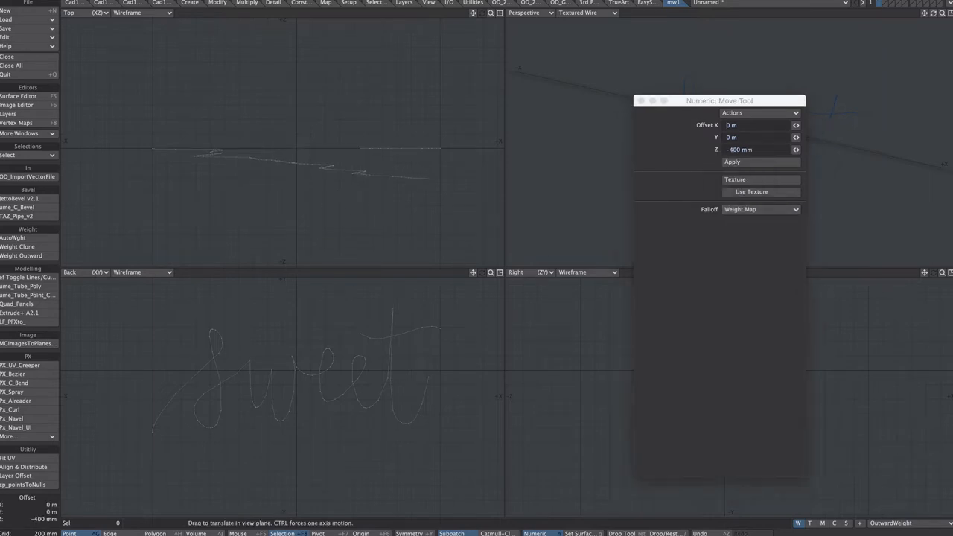
pyautogui.moveTo(365, 176); pyautogui.dragTo(370, 177)
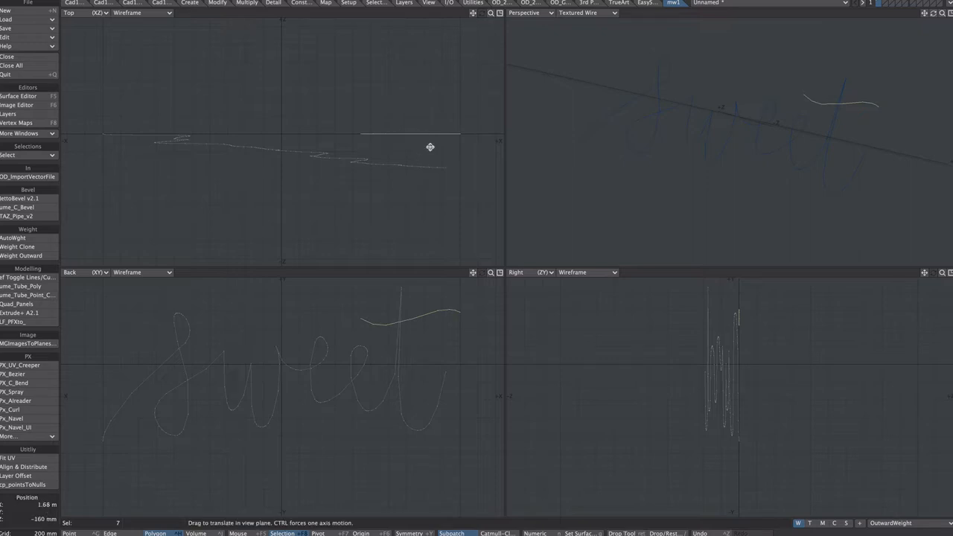
pyautogui.click(750, 162)
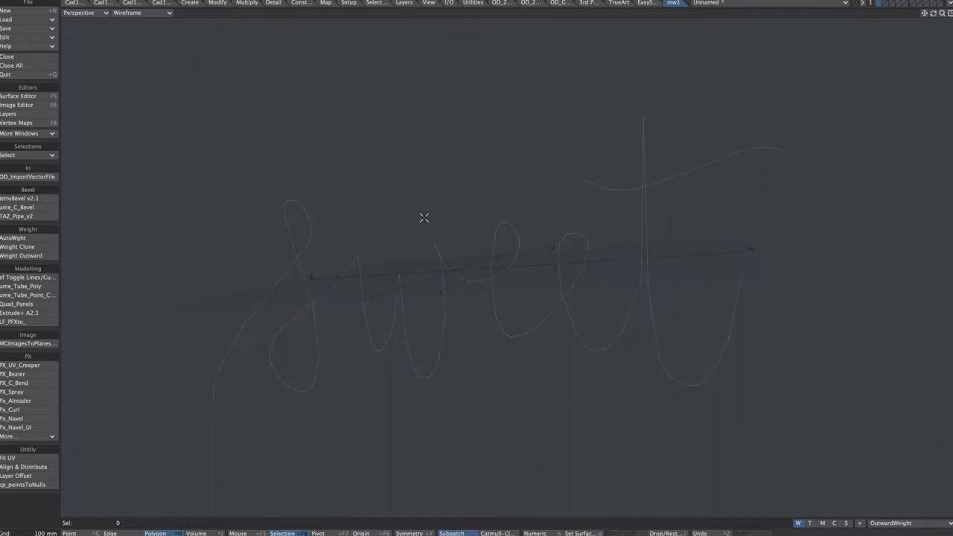
pyautogui.moveTo(445, 357)
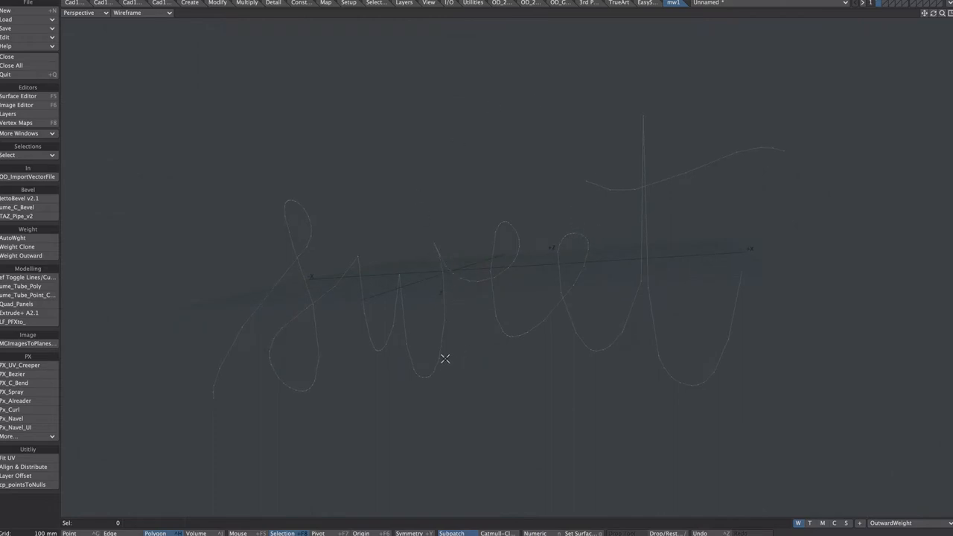
# Step: Select the whole 'sweet' lettering and toggle its strokes between curves and lines
pyautogui.click(27, 277)
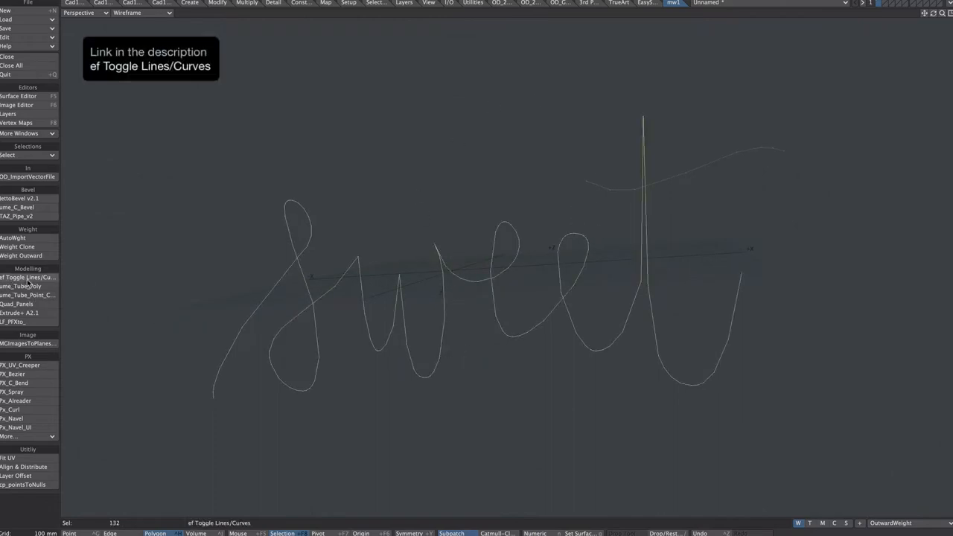
pyautogui.click(27, 277)
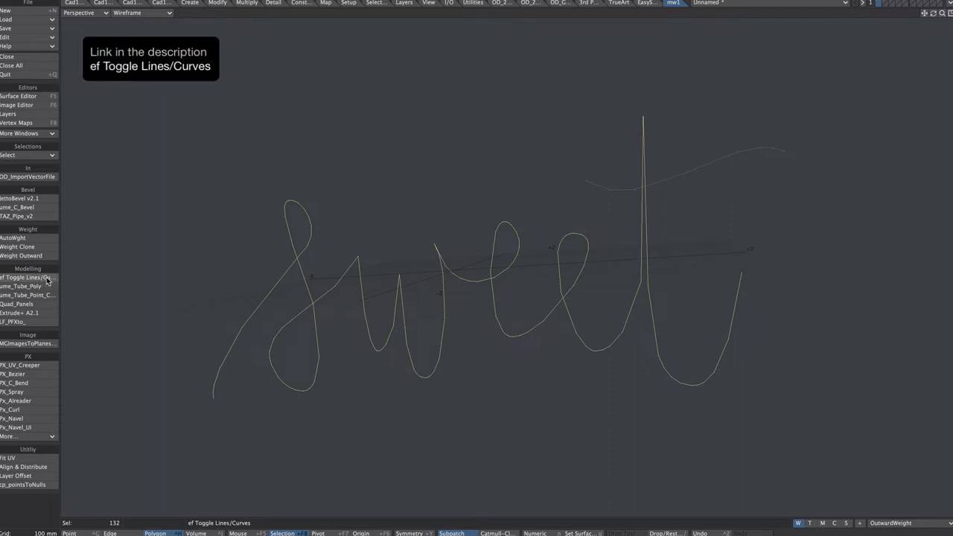
pyautogui.click(506, 286)
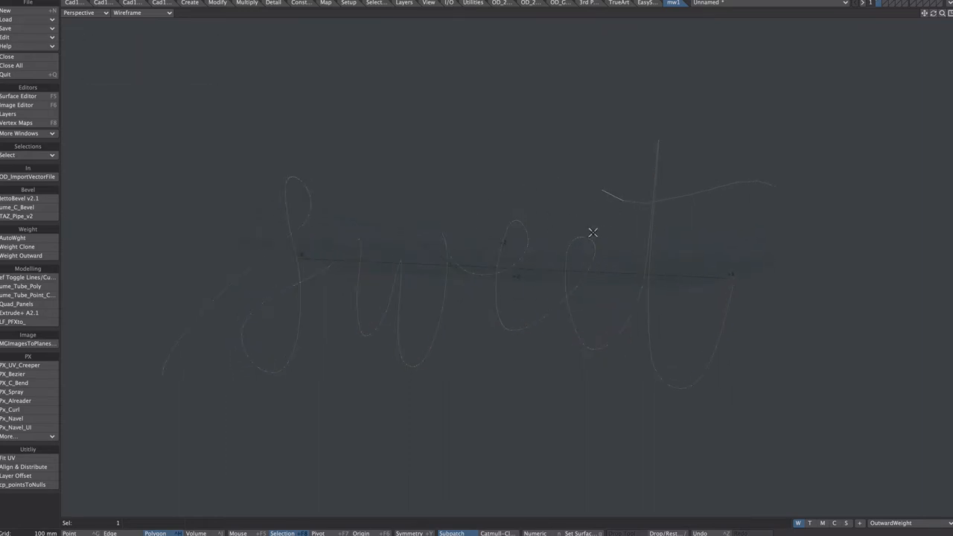
pyautogui.click(22, 277)
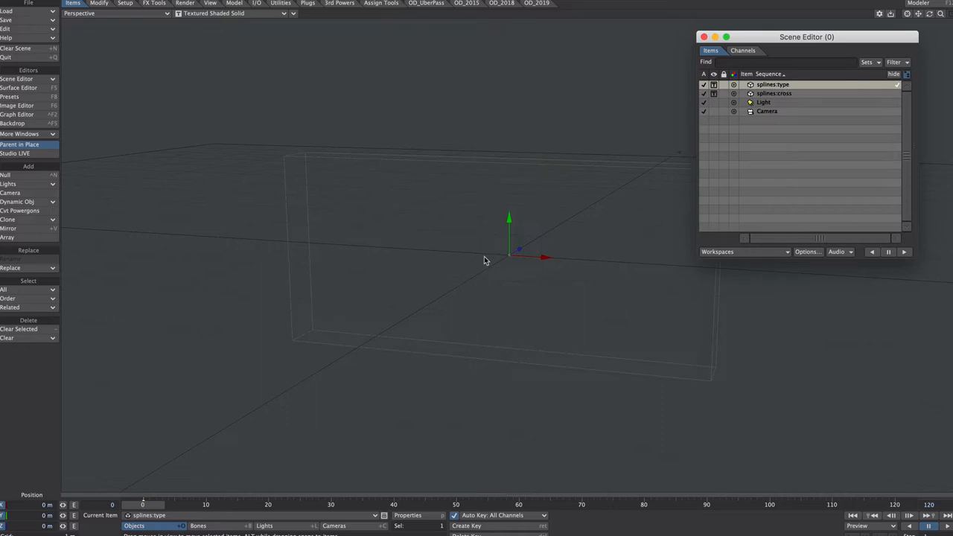
# Step: Add a null named 'sweet', give it an item colour and bind it to the splines:type spline
pyautogui.click(6, 175)
pyautogui.write('sw')
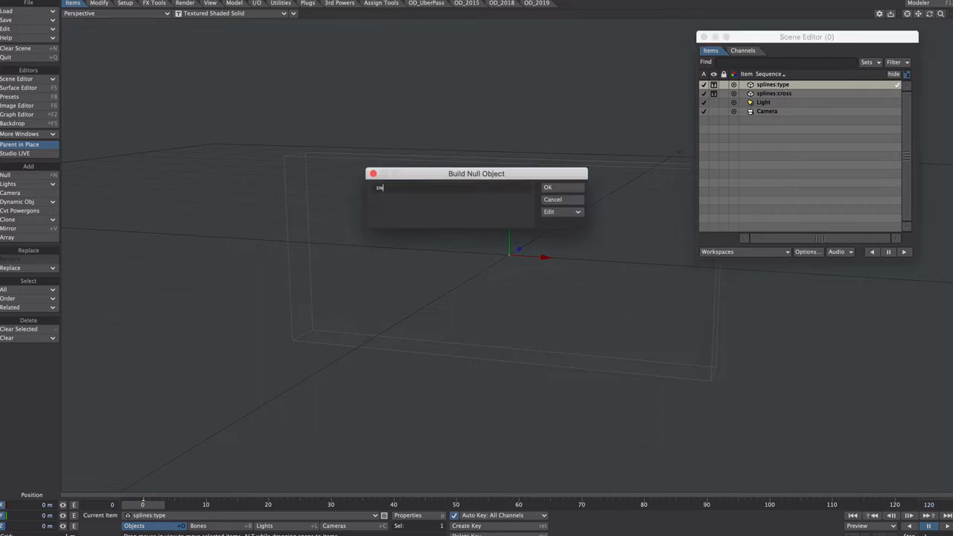
pyautogui.click(548, 188)
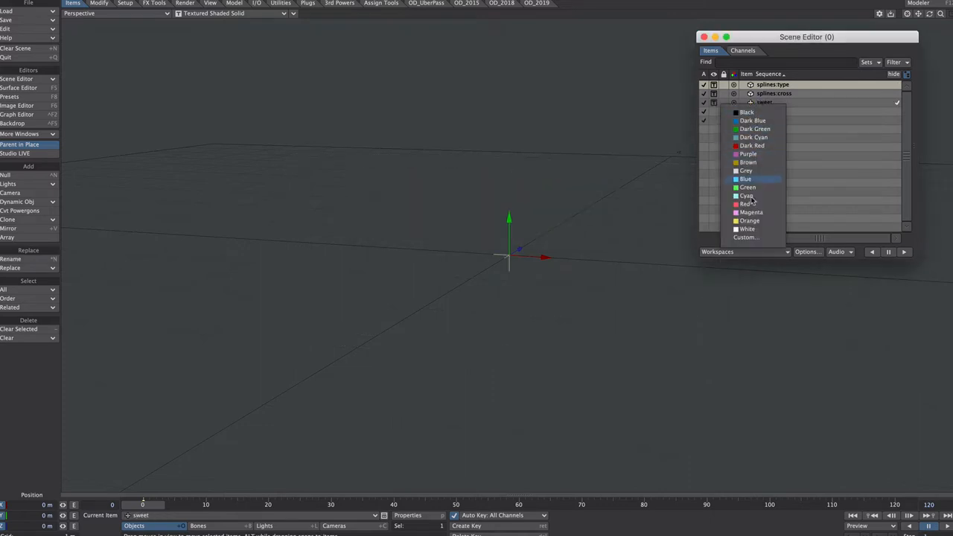
pyautogui.click(748, 202)
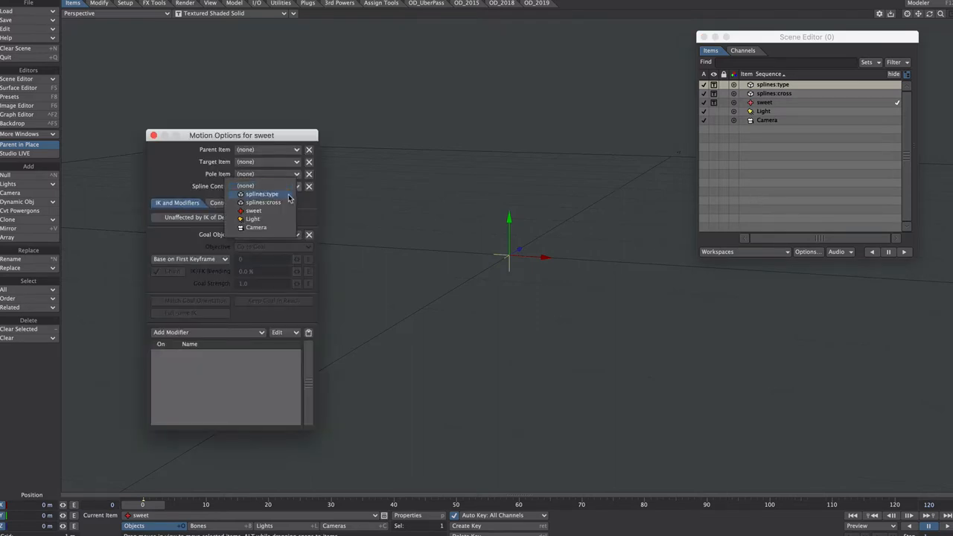
pyautogui.click(263, 194)
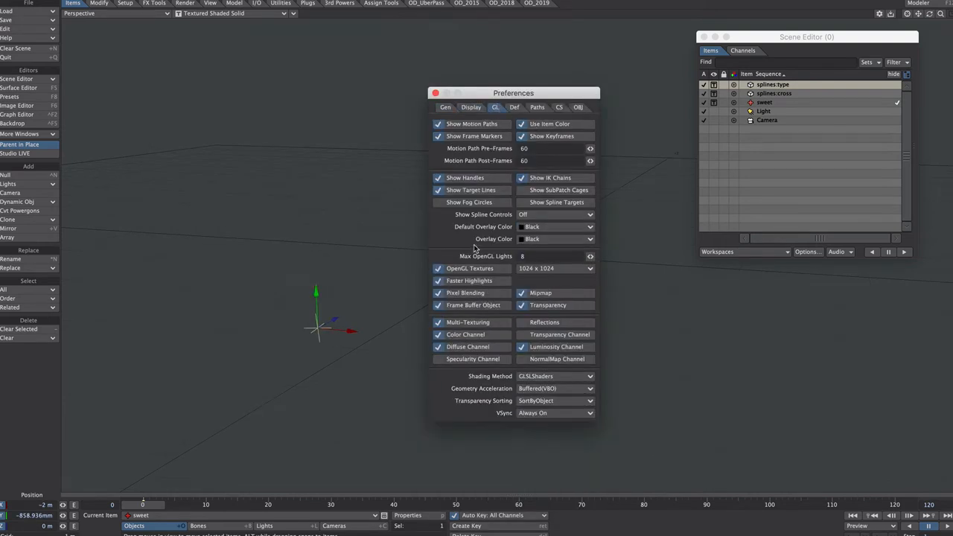
# Step: Show spline controls as curves, add a null named 'cross' and select the splines:cross spline
pyautogui.click(554, 215)
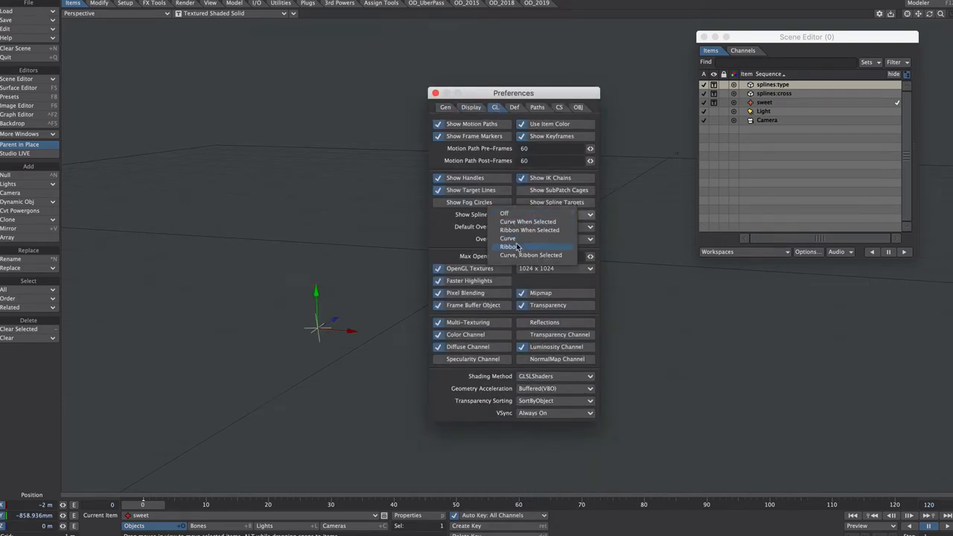
pyautogui.moveTo(521, 239)
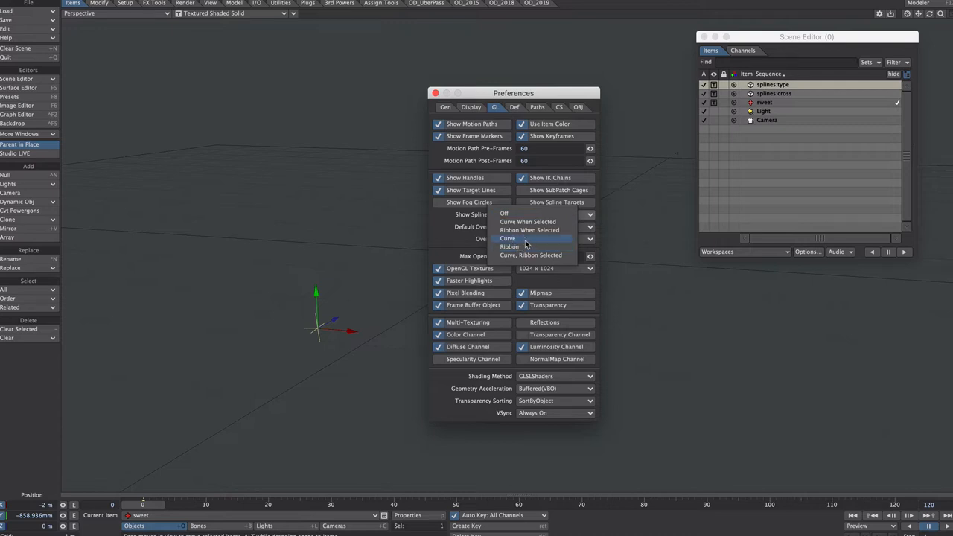
pyautogui.click(506, 239)
pyautogui.write('cross')
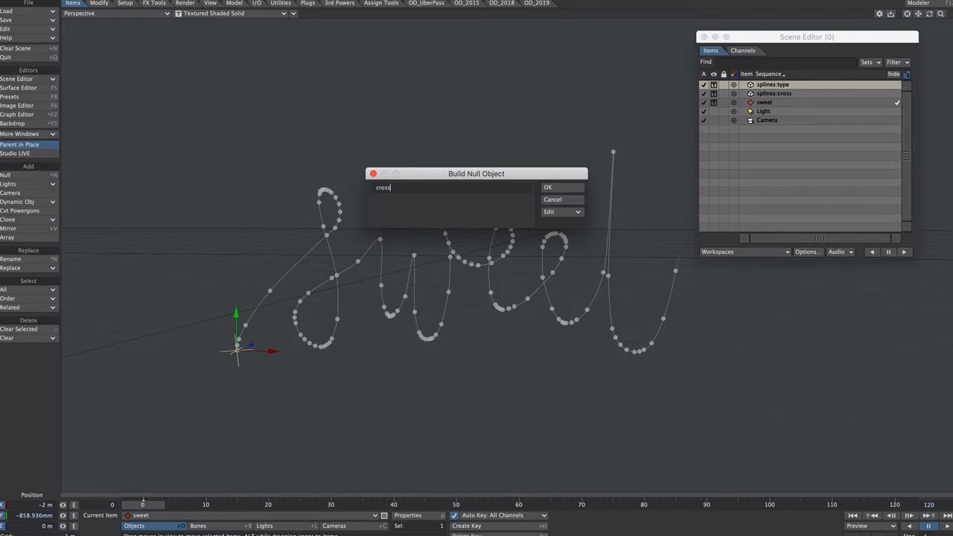
pyautogui.click(548, 187)
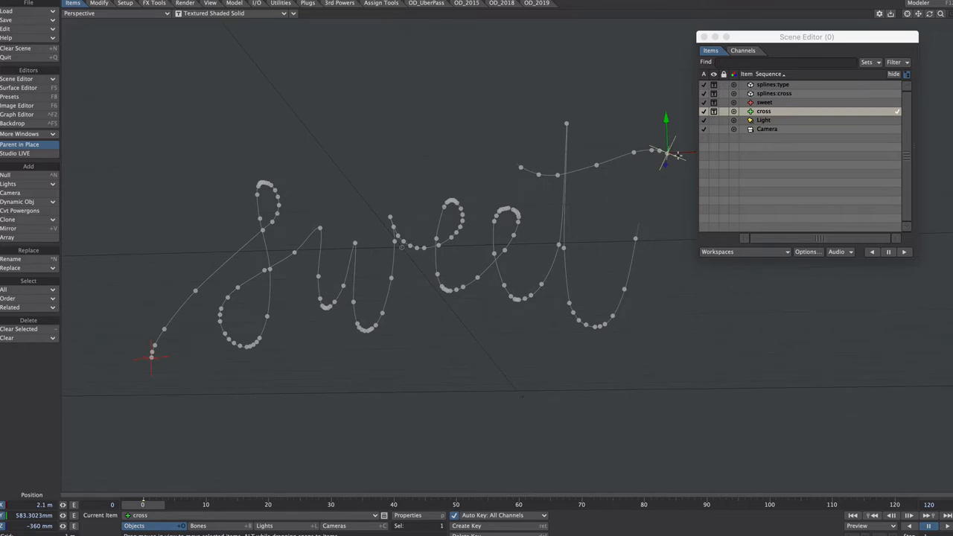
pyautogui.moveTo(571, 163)
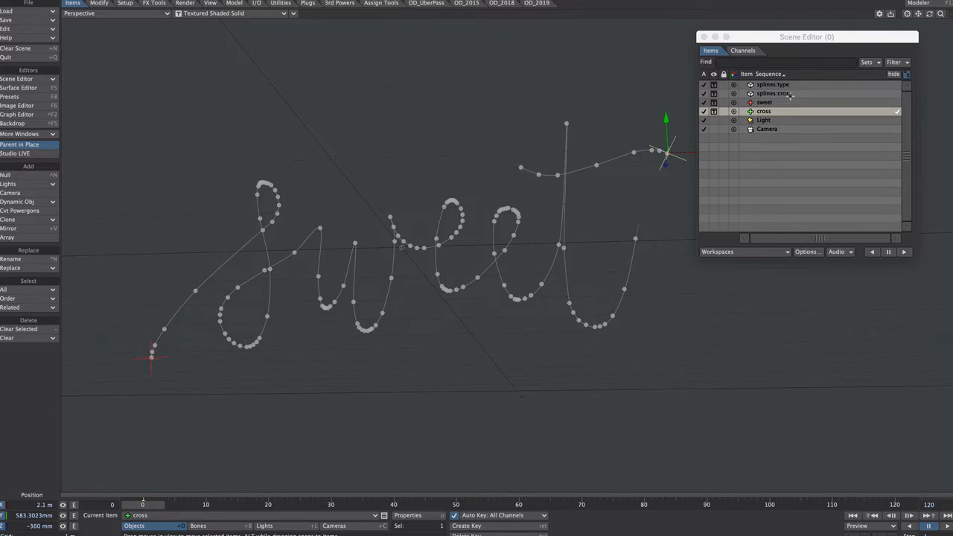
pyautogui.click(774, 92)
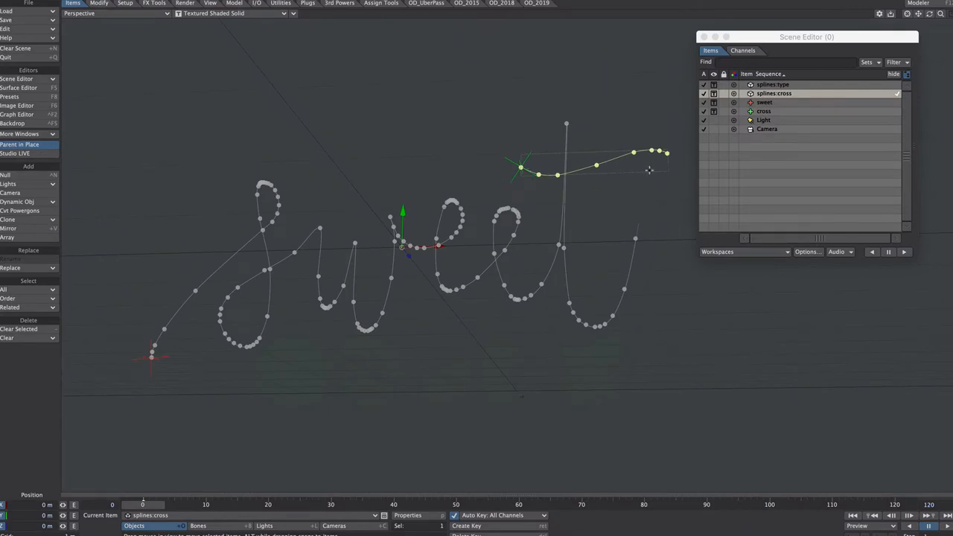
pyautogui.moveTo(592, 208)
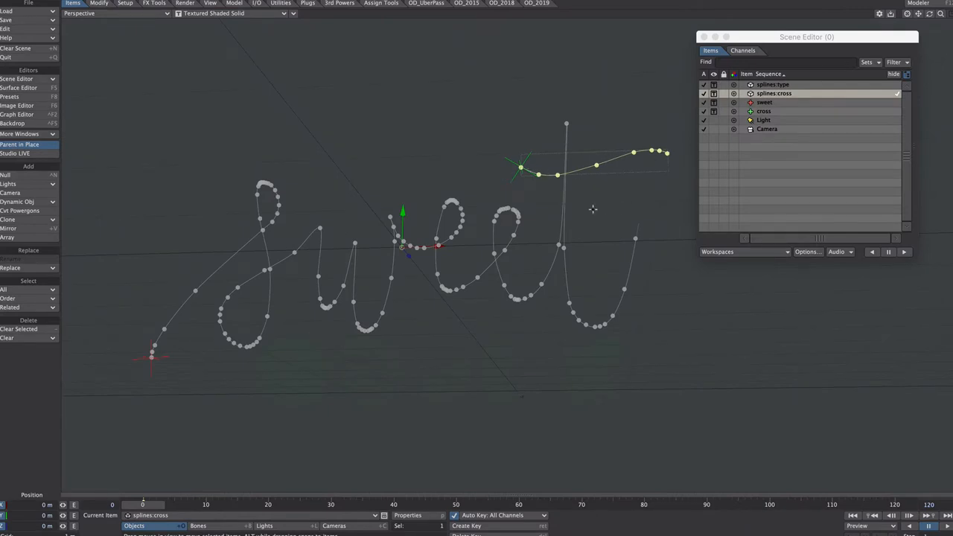
# Step: Make the 'sweet' item current in the Scene Editor
pyautogui.click(764, 110)
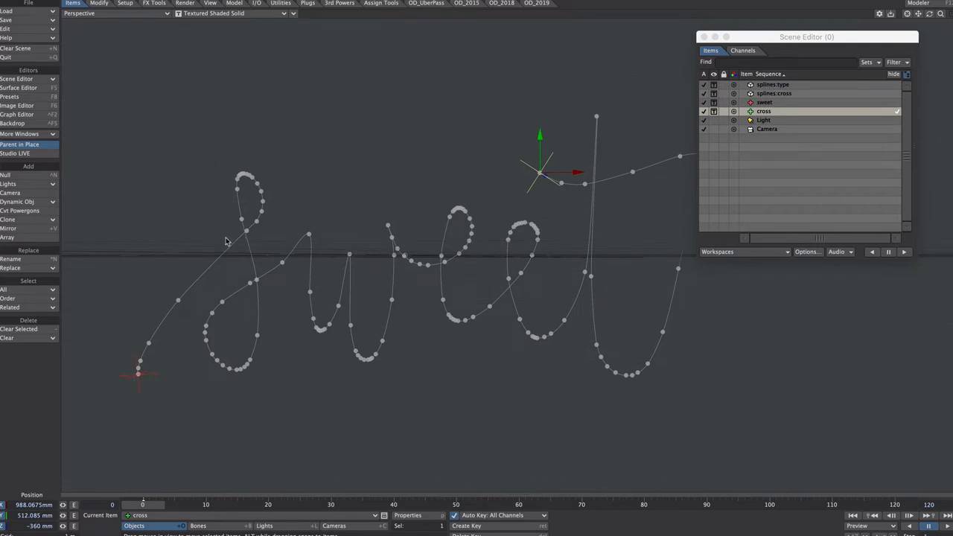
pyautogui.moveTo(261, 182)
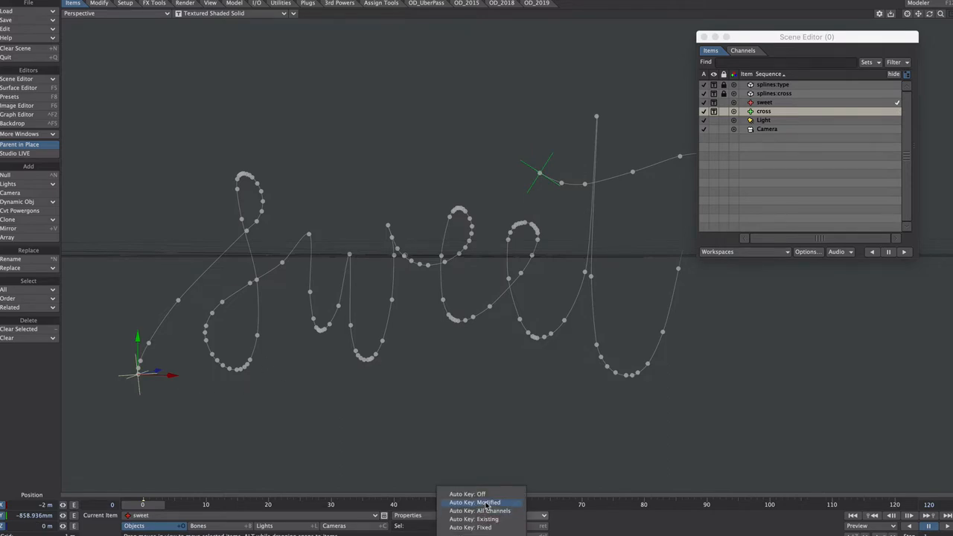
# Step: Set Auto Key to record only modified channels
pyautogui.click(474, 502)
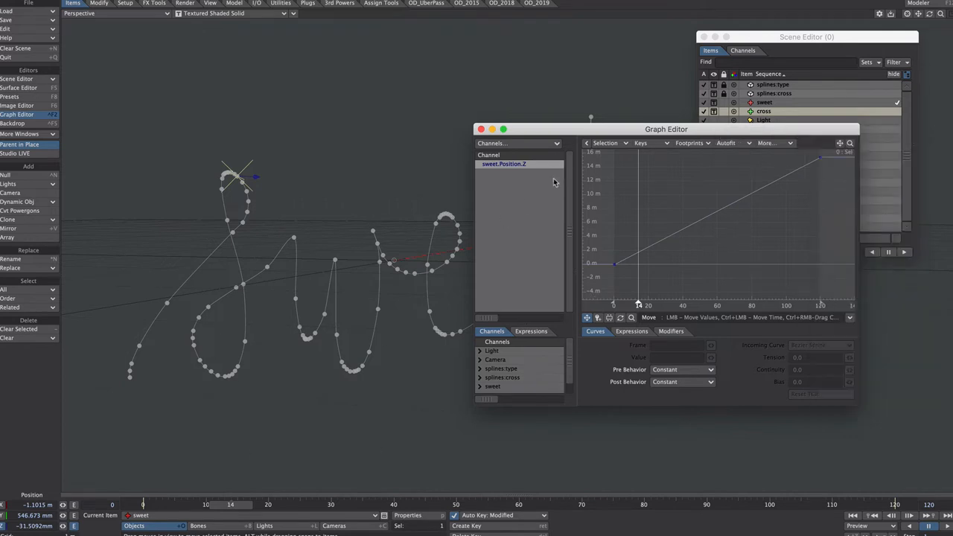
pyautogui.moveTo(581, 286)
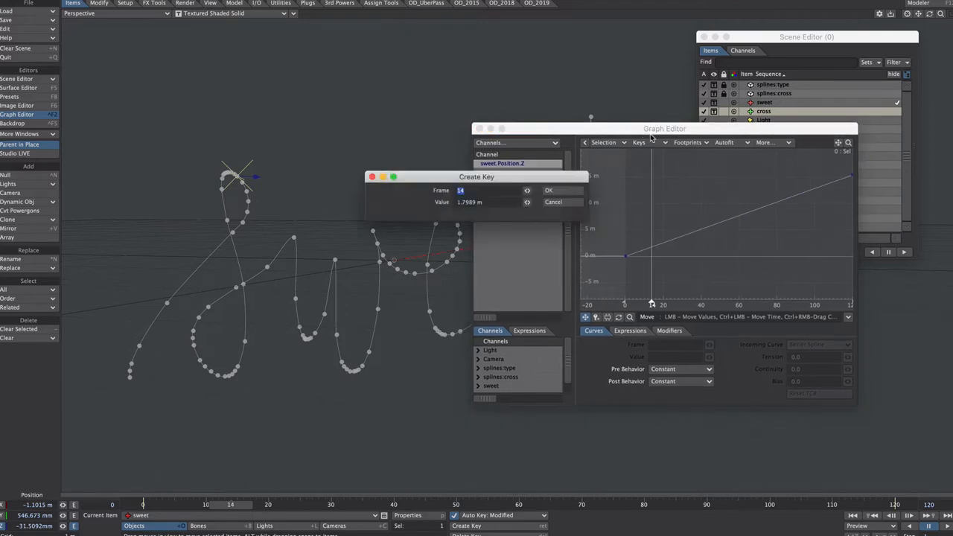
# Step: Create a key at frame 14 on the sweet.Position.Z curve
pyautogui.click(548, 191)
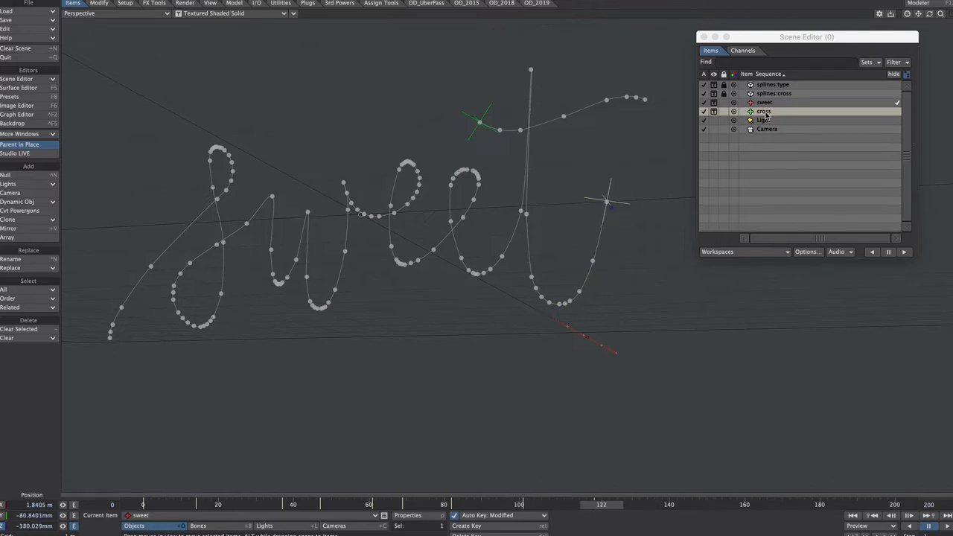
# Step: Make the 'cross' null current and scrub the timeline to preview the spline motion
pyautogui.click(764, 110)
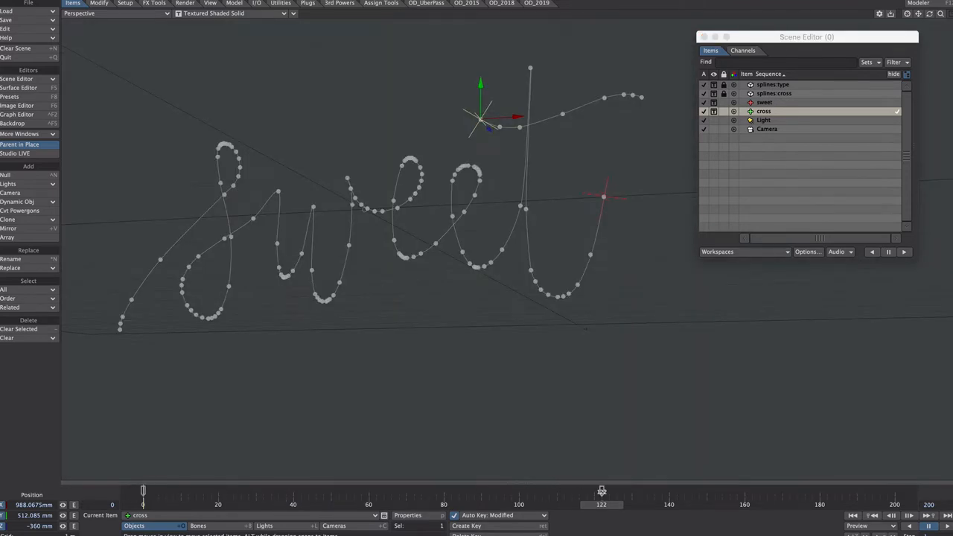
pyautogui.moveTo(601, 492); pyautogui.dragTo(609, 491)
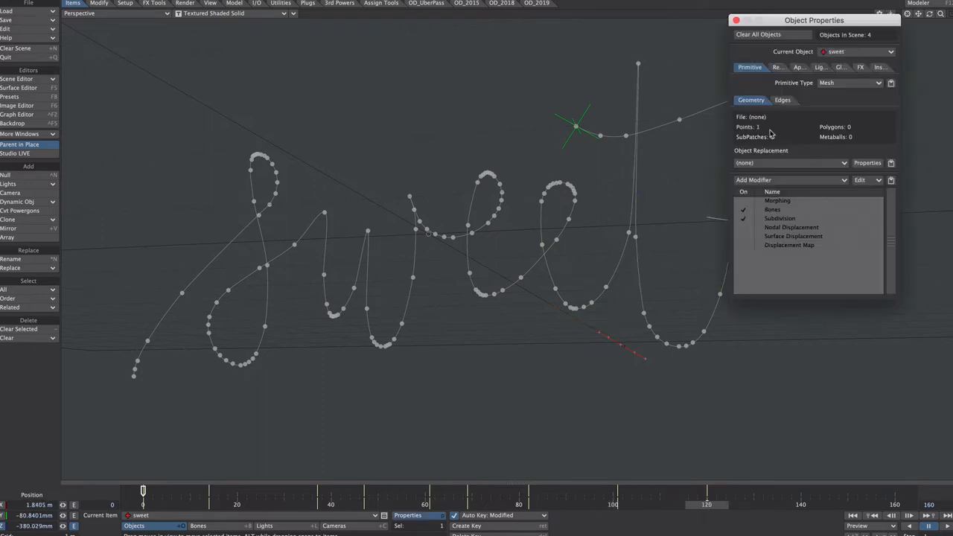
# Step: Add an FX Emitter to the sweet object generating per frame from a zero-size sphere nozzle
pyautogui.click(858, 67)
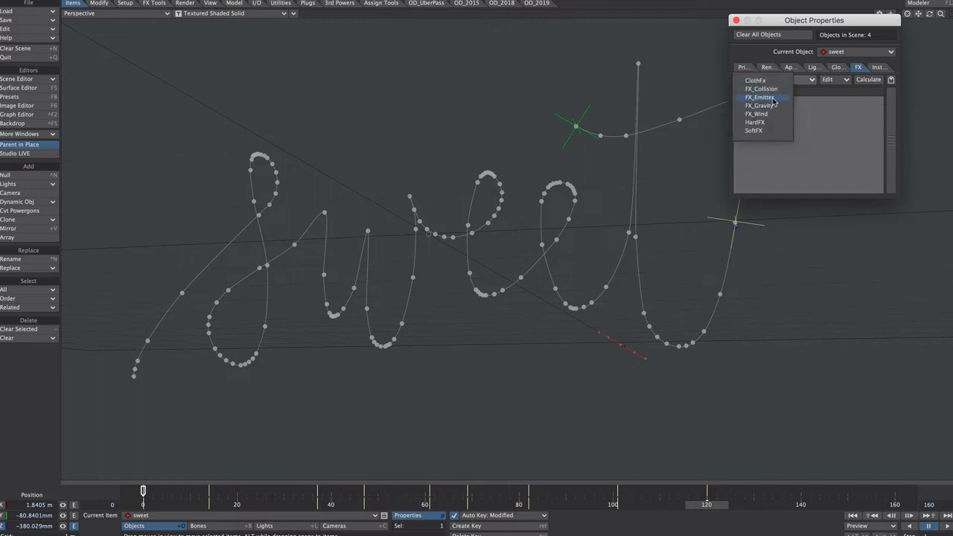
pyautogui.click(760, 97)
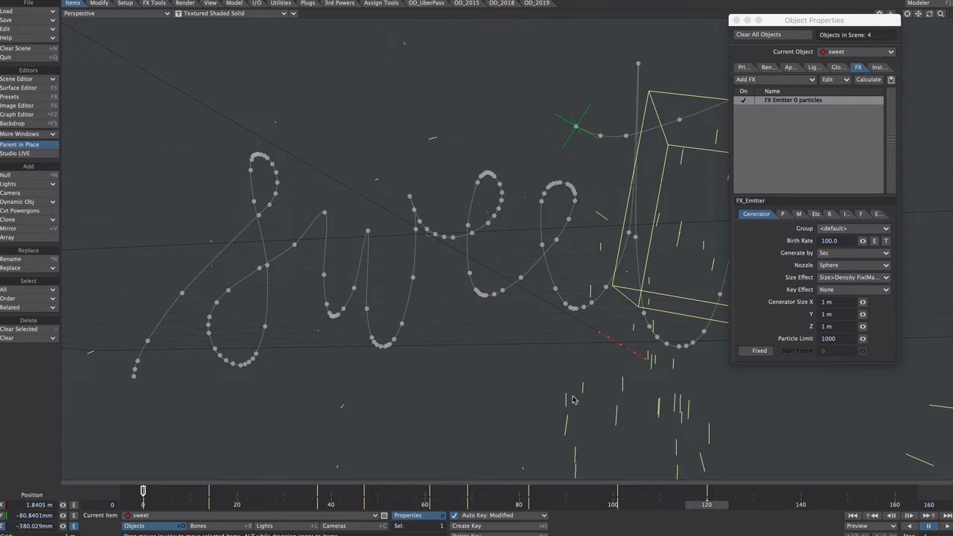
pyautogui.moveTo(804, 275)
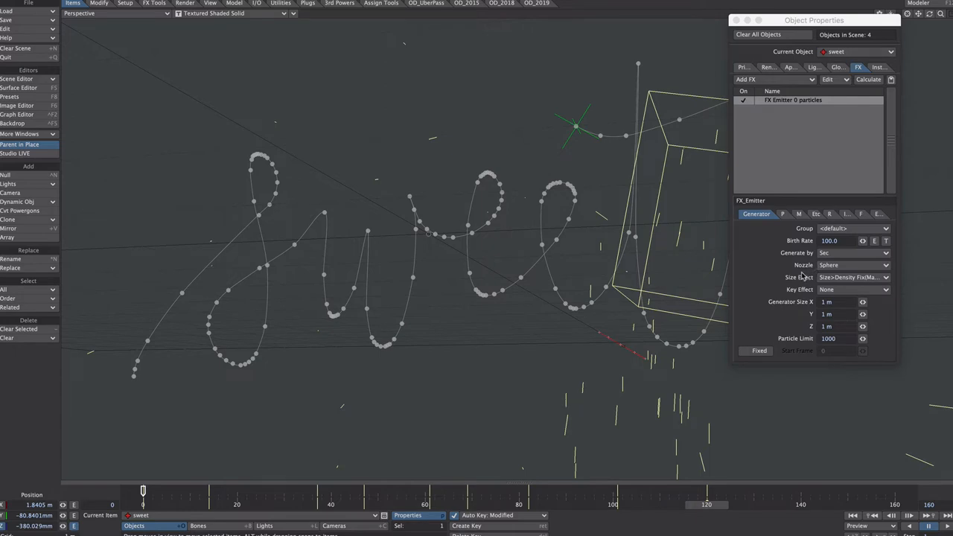
pyautogui.click(855, 254)
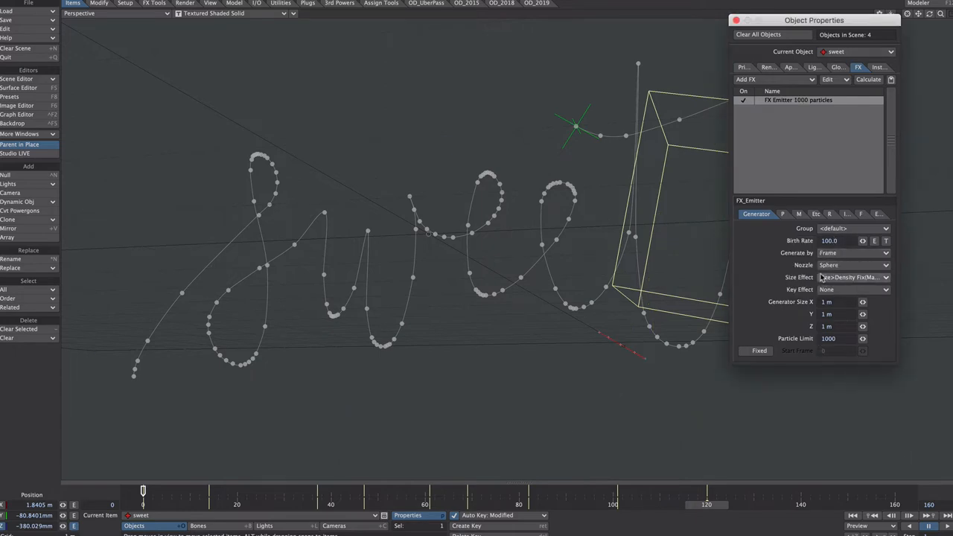
pyautogui.click(852, 265)
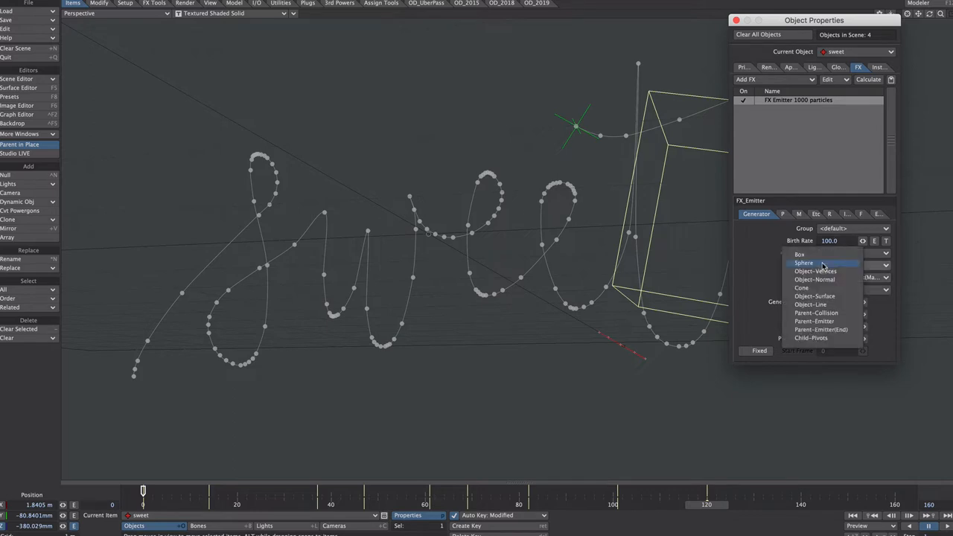
pyautogui.click(804, 262)
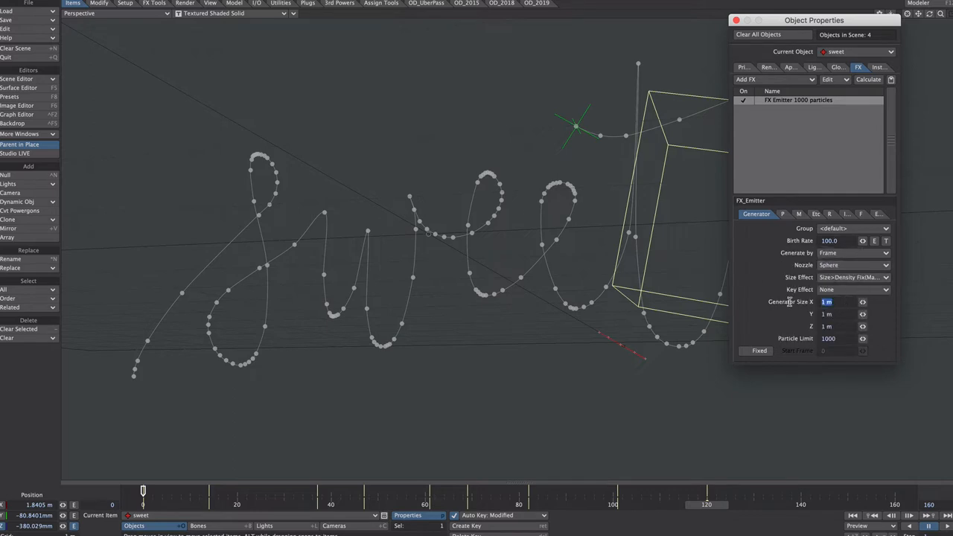
pyautogui.write('0')
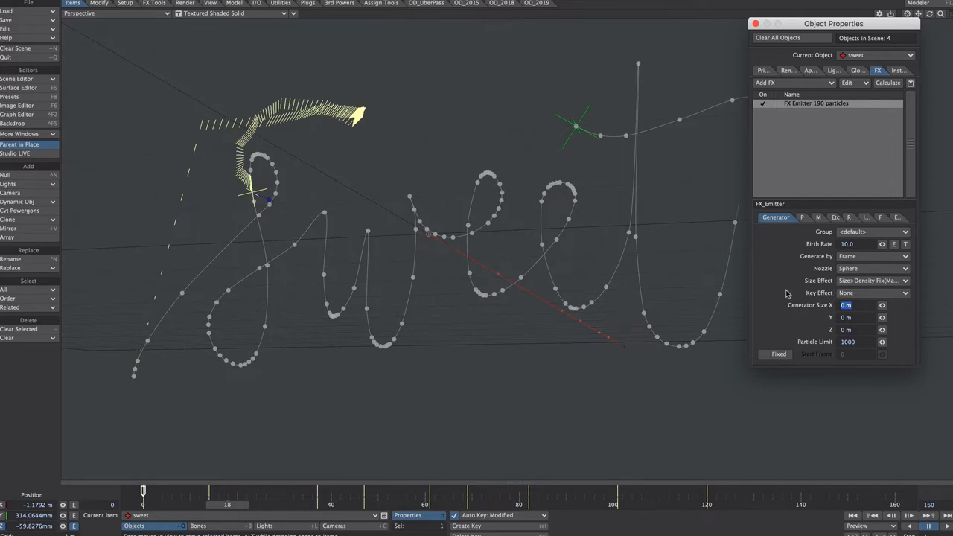
# Step: Adjust the emitter's particle lifetime, lifetime variation and maximum motion speed
pyautogui.click(787, 218)
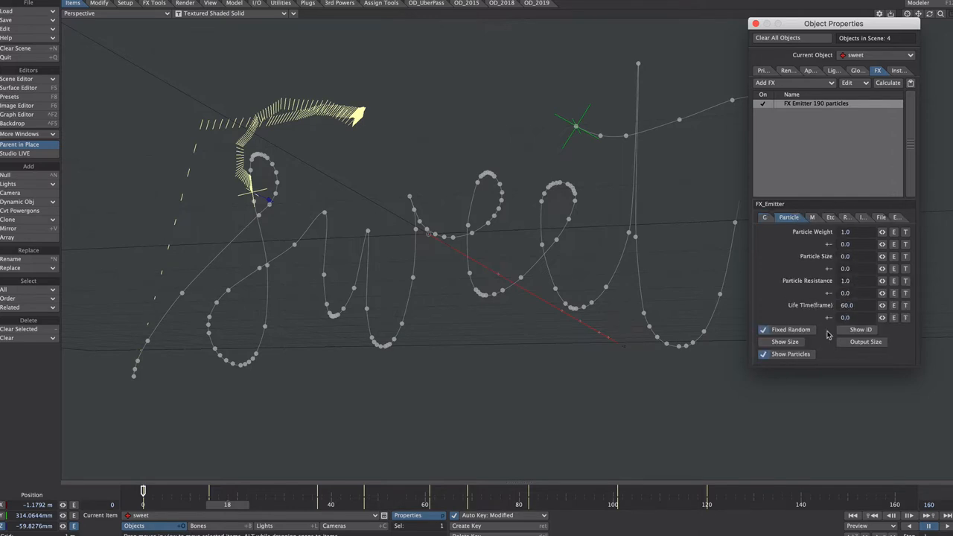
pyautogui.click(847, 305)
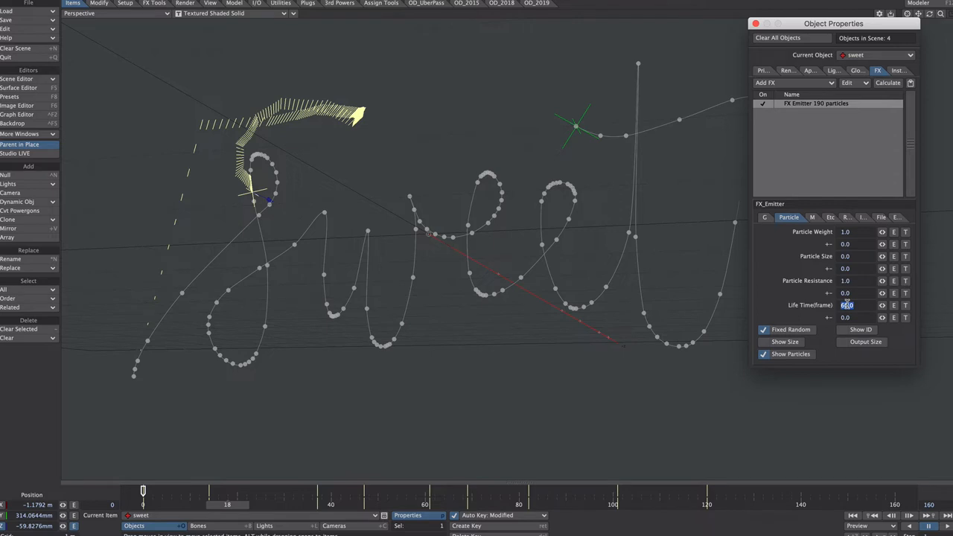
pyautogui.click(846, 319)
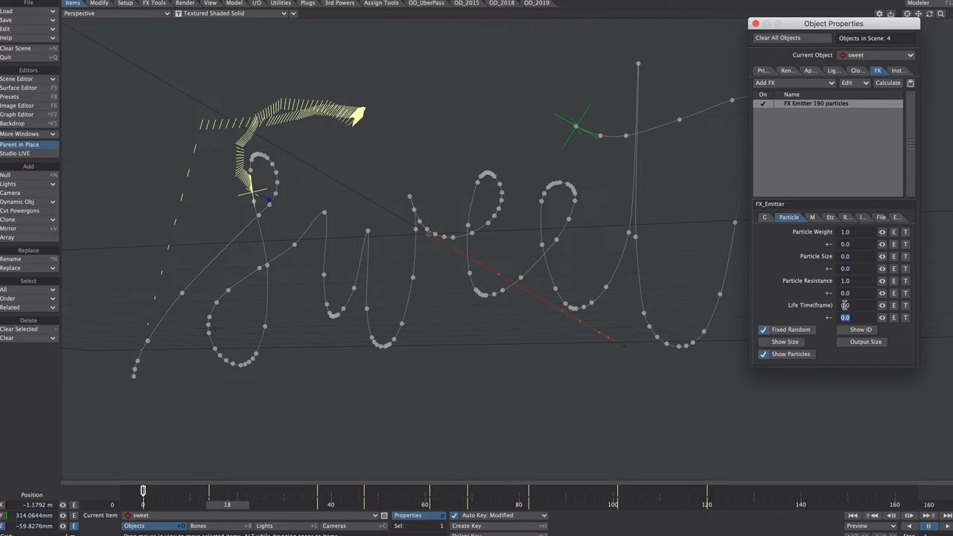
pyautogui.click(822, 218)
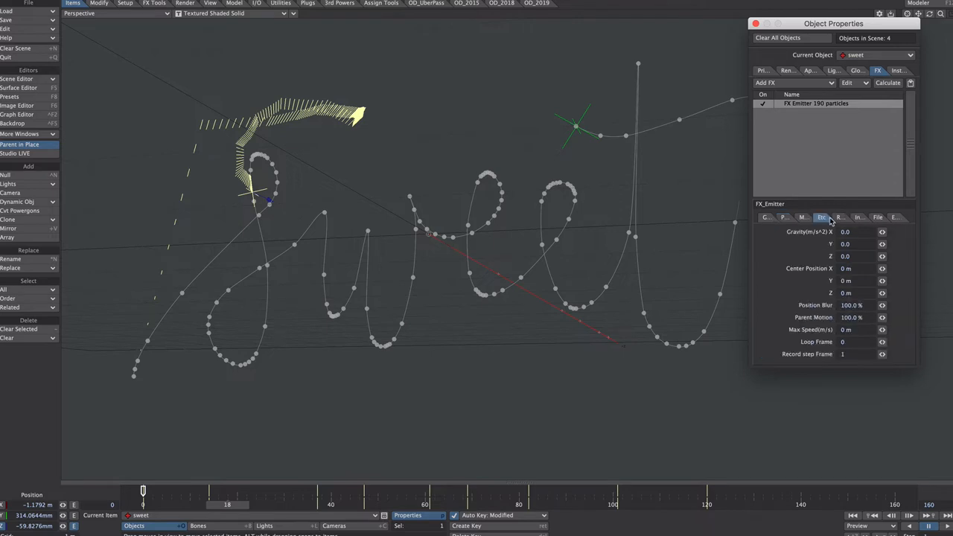
pyautogui.click(852, 317)
pyautogui.write('0')
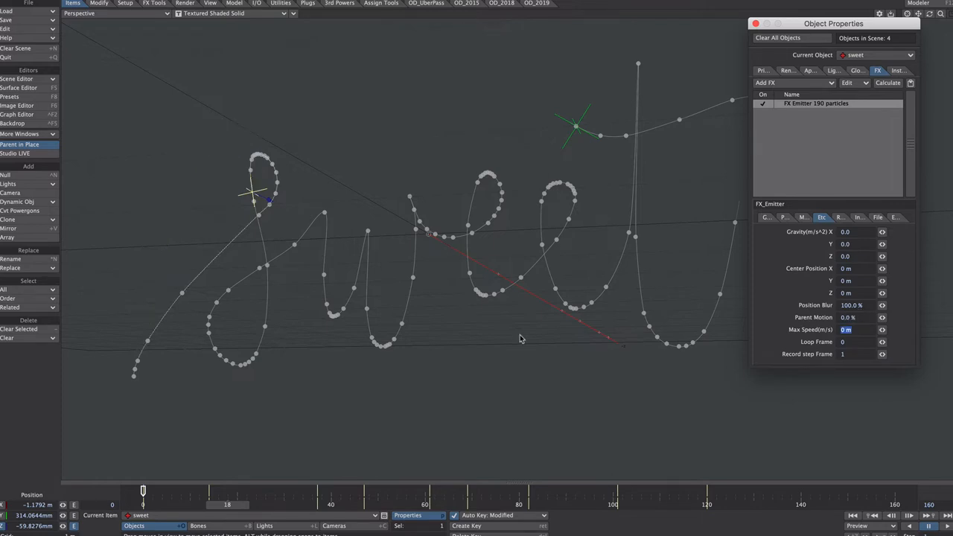
pyautogui.moveTo(340, 364)
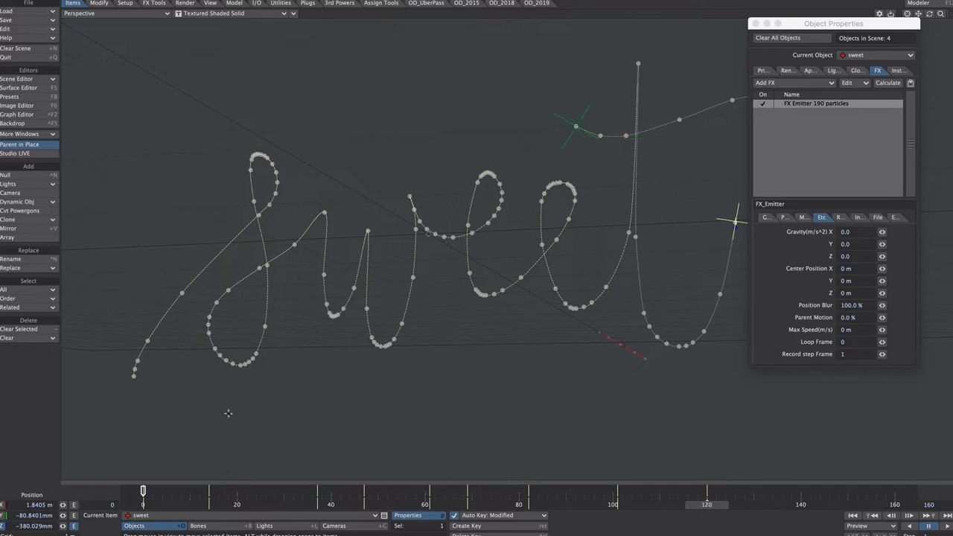
# Step: Turn off spline control display and set the sweet emitter's birth rate to 20
pyautogui.click(774, 217)
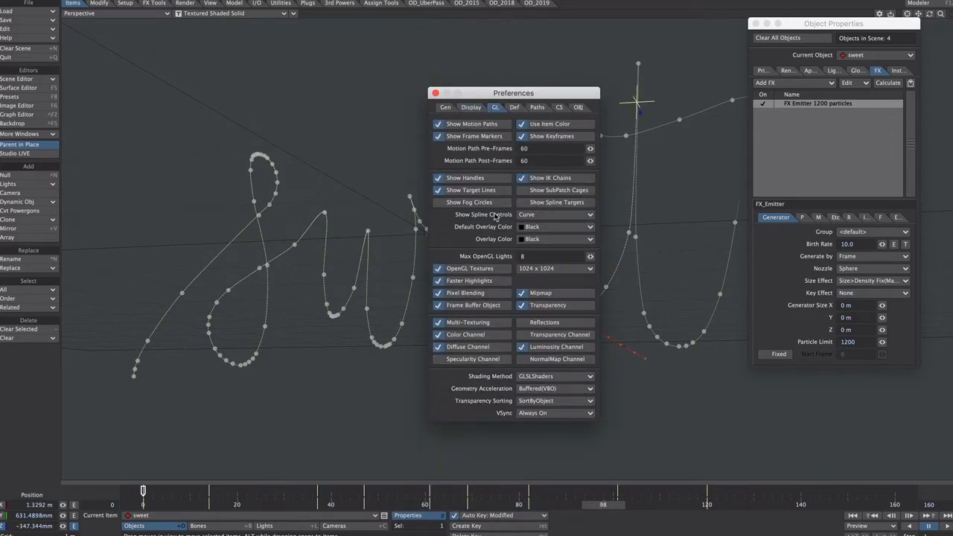
pyautogui.click(554, 215)
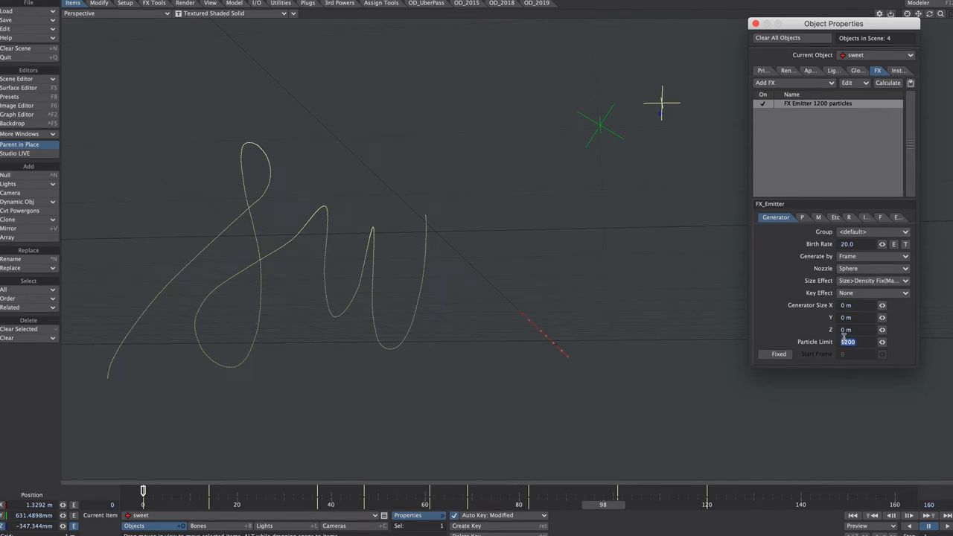
pyautogui.write('20')
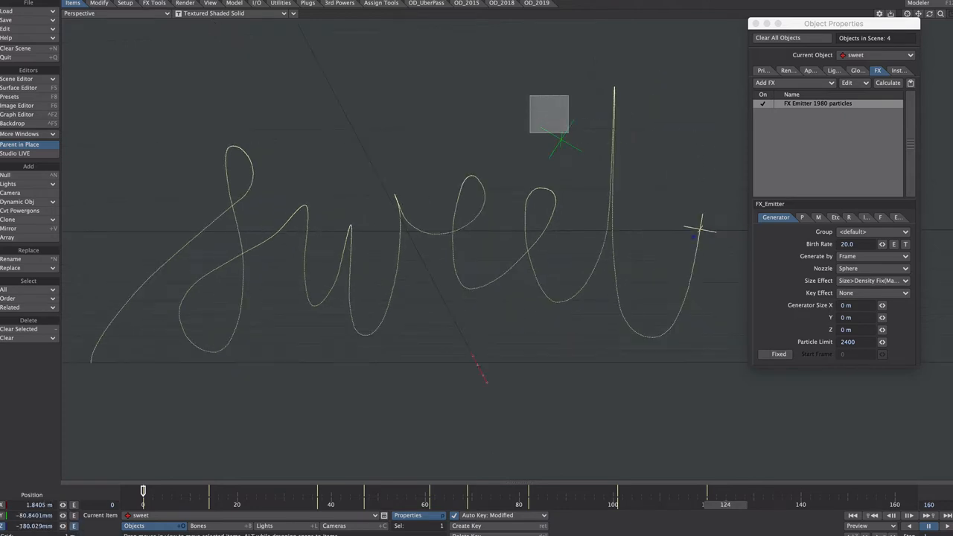
# Step: Add an FX Emitter to the cross null with birth rate 20
pyautogui.click(792, 83)
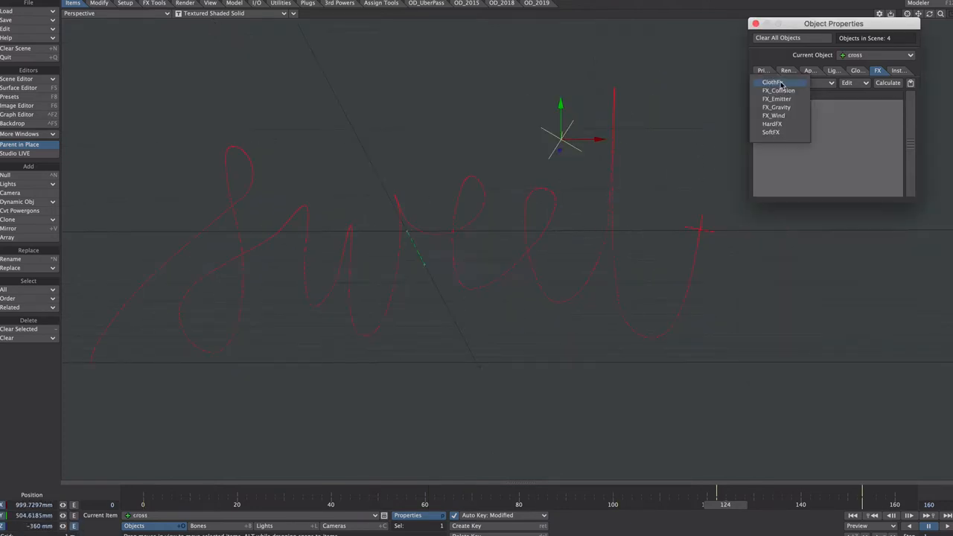
pyautogui.click(775, 98)
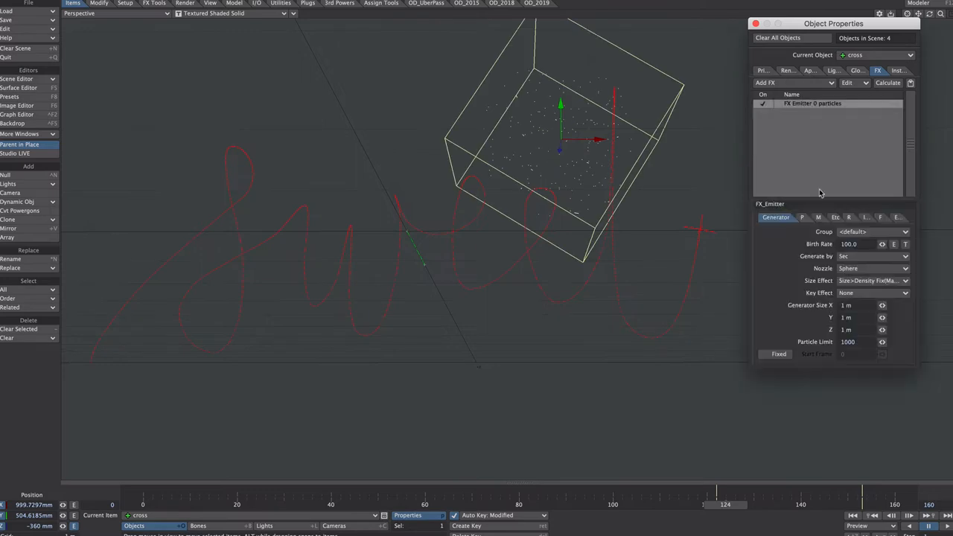
pyautogui.click(871, 256)
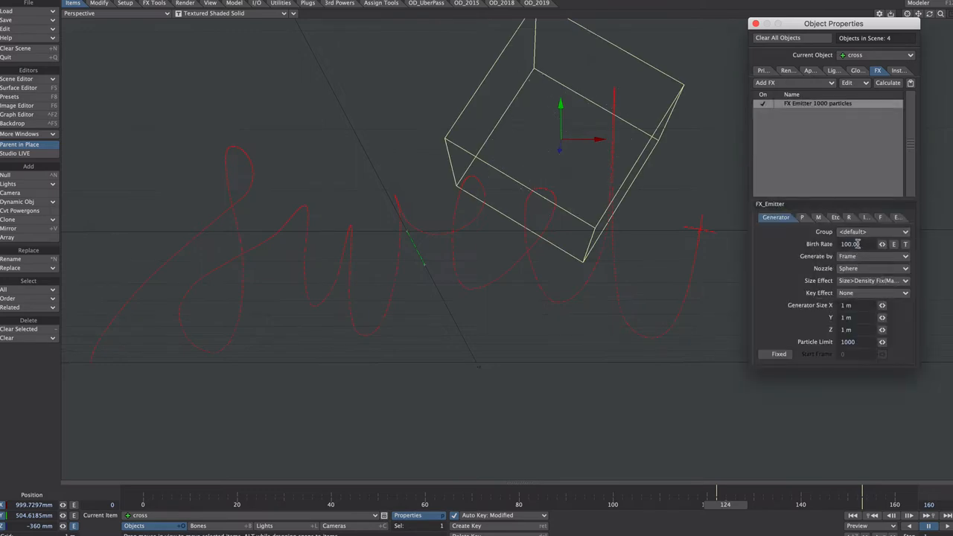
pyautogui.write('20')
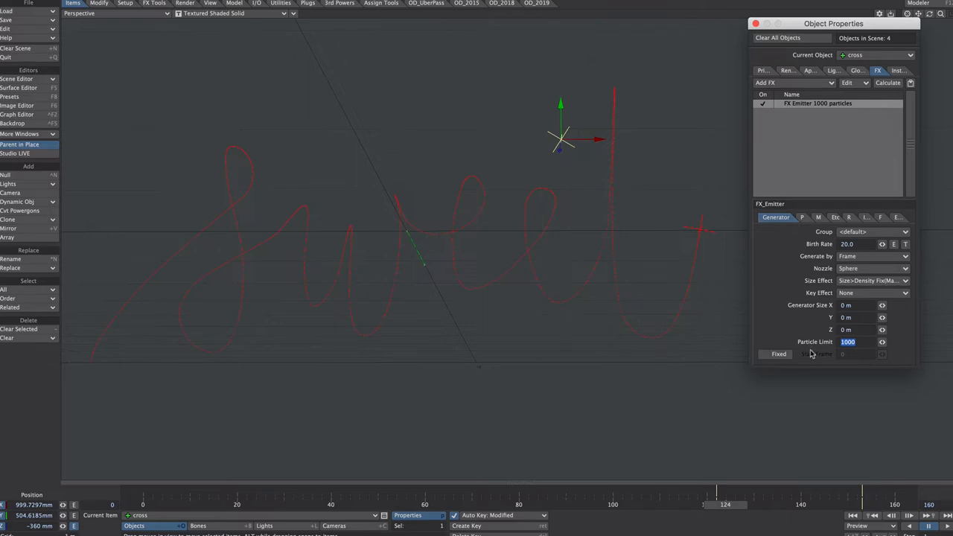
# Step: Review the cross emitter's particle and motion settings, returning to the generator settings
pyautogui.click(789, 218)
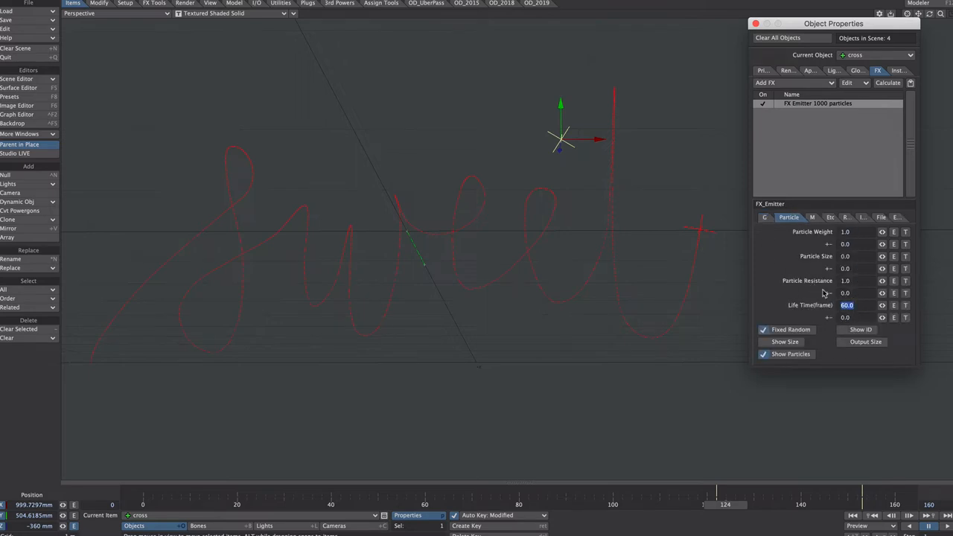
pyautogui.click(822, 217)
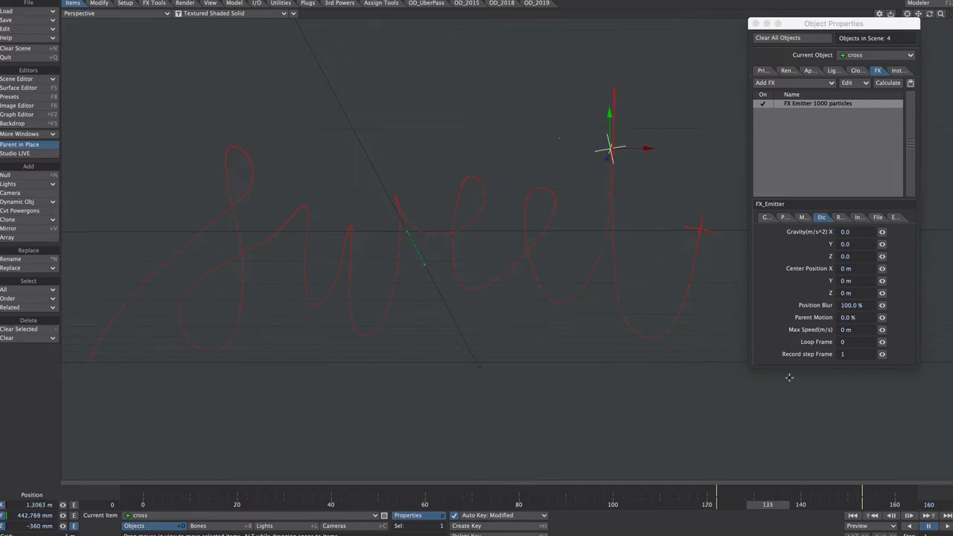
pyautogui.click(775, 218)
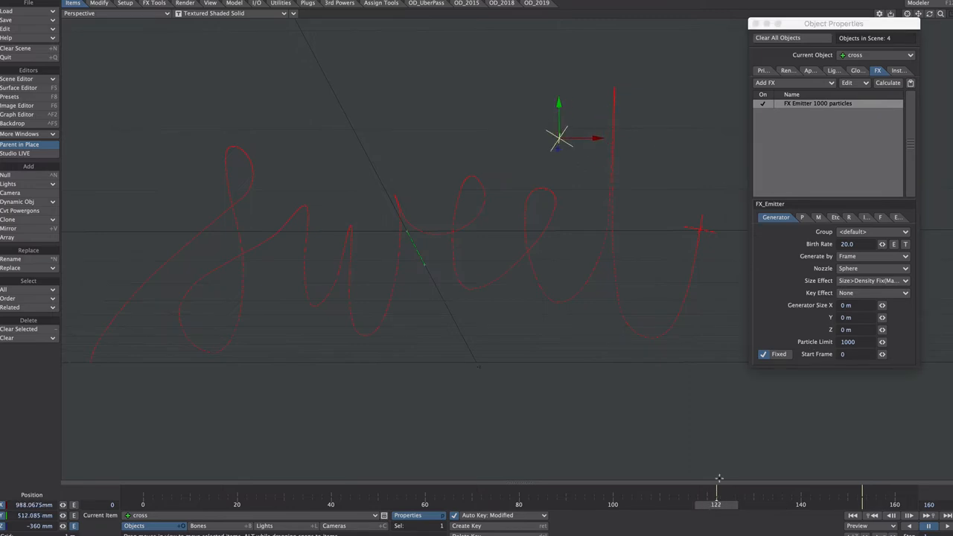
# Step: Set the sweet emitter's particle limit to 2400 for HyperVoxel surface rendering
pyautogui.click(861, 355)
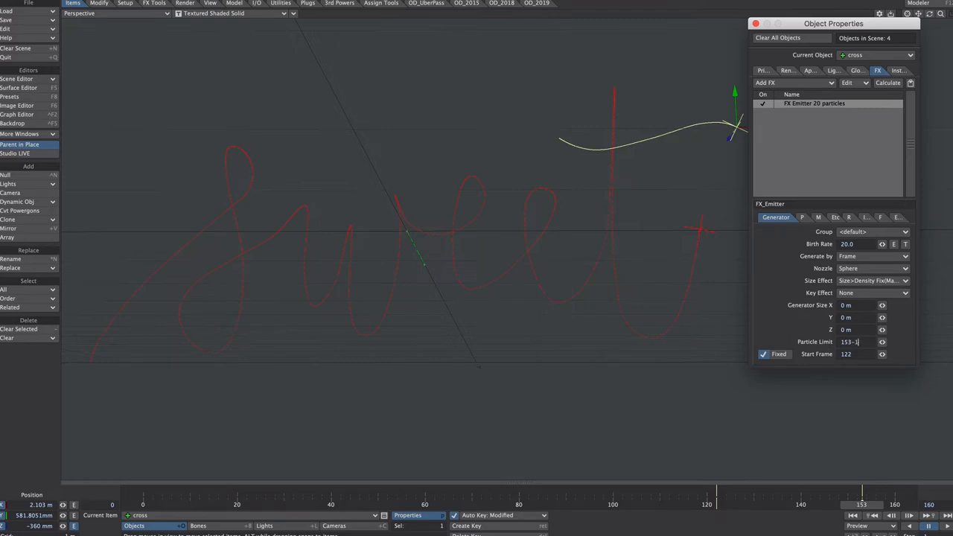
pyautogui.click(856, 354)
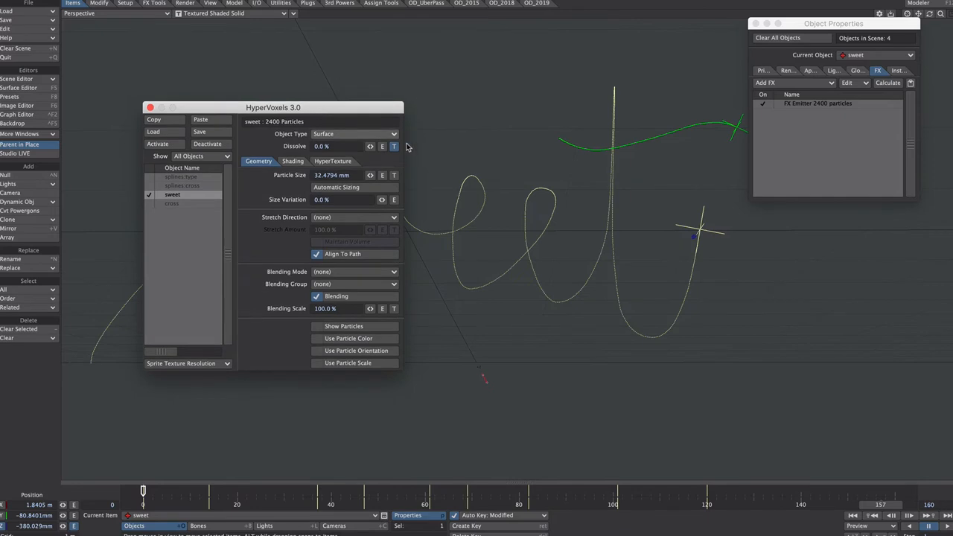
# Step: Drive HyperVoxel dissolve with a gradient on relative particle age and close the editor
pyautogui.click(393, 146)
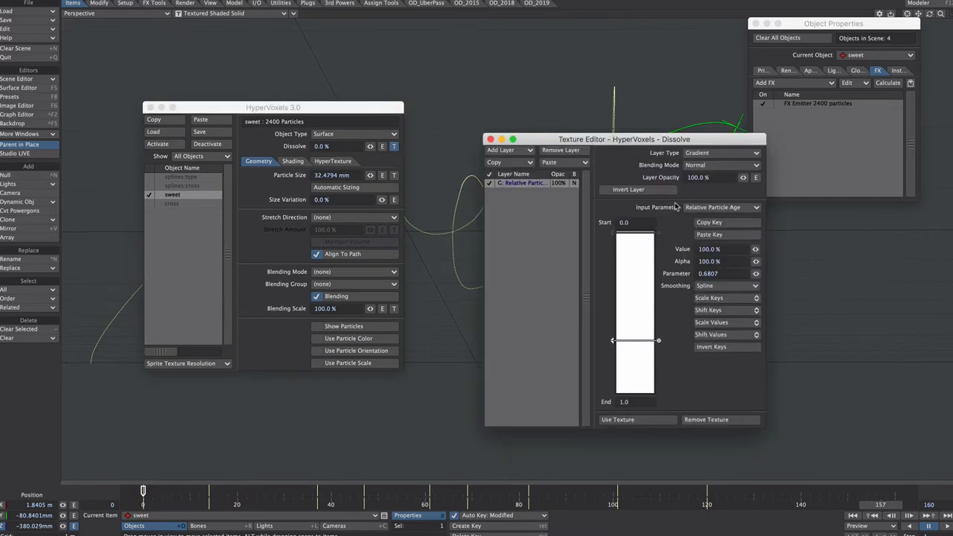
pyautogui.click(720, 207)
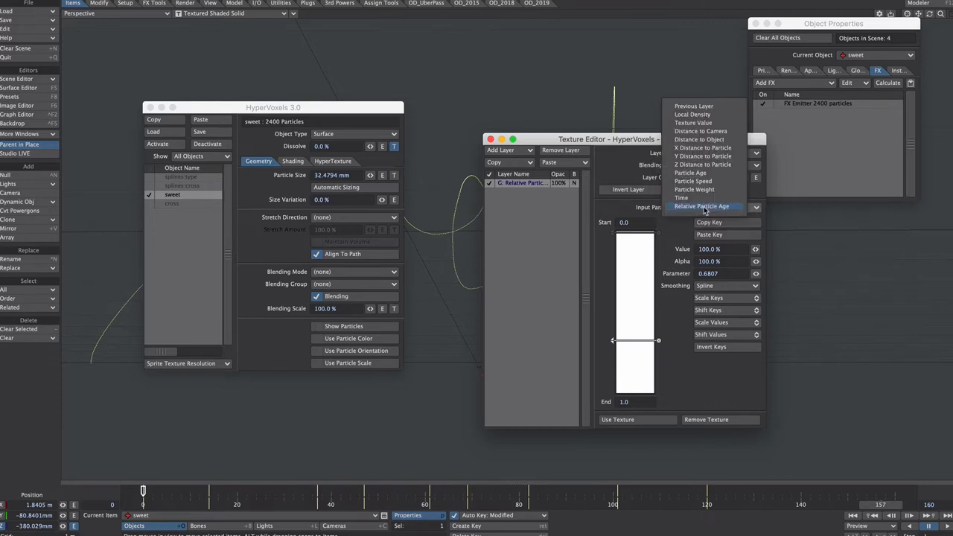
pyautogui.moveTo(693, 172)
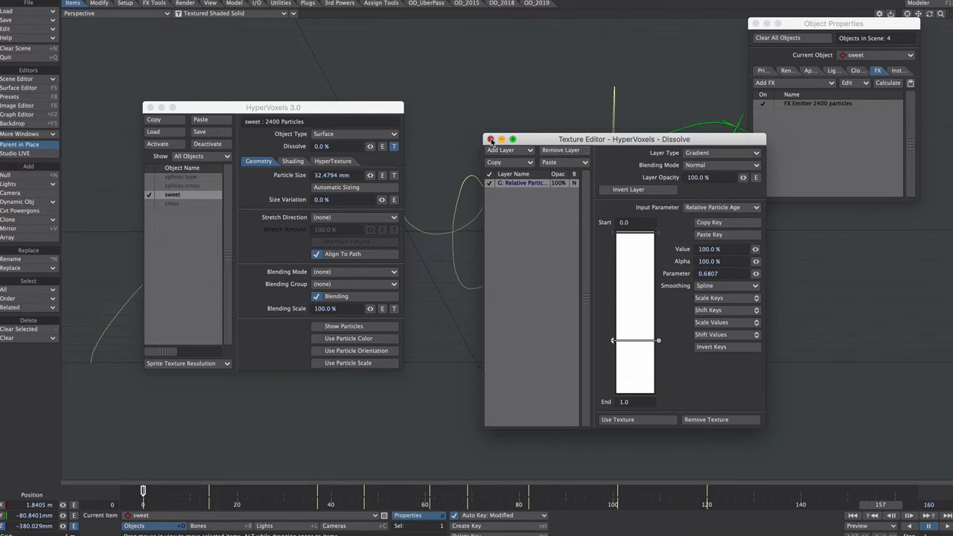
pyautogui.click(492, 140)
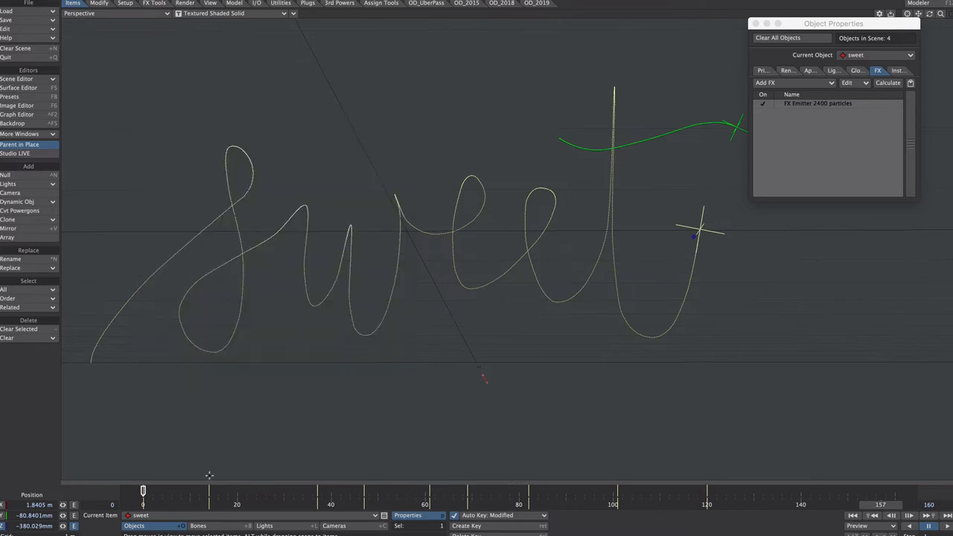
pyautogui.moveTo(224, 336)
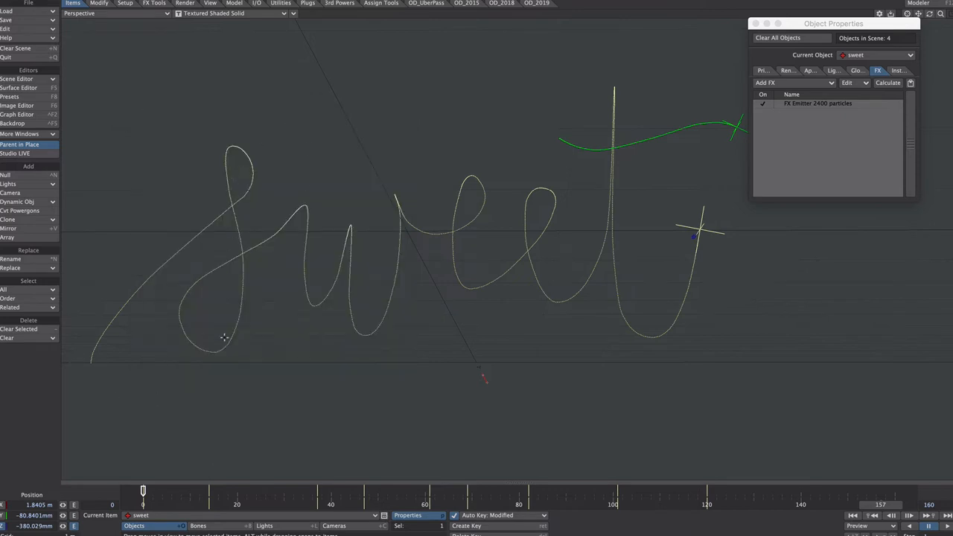
pyautogui.moveTo(372, 352)
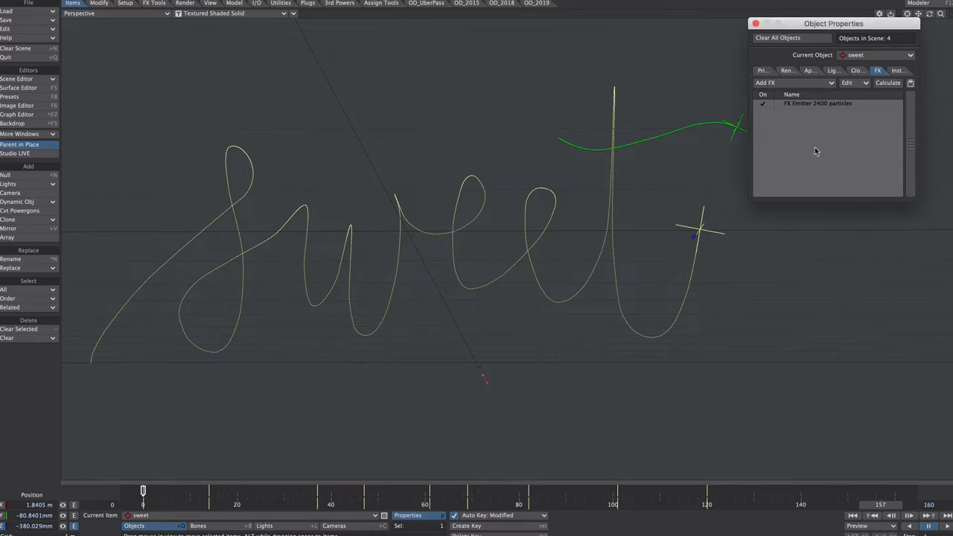
pyautogui.moveTo(807, 104)
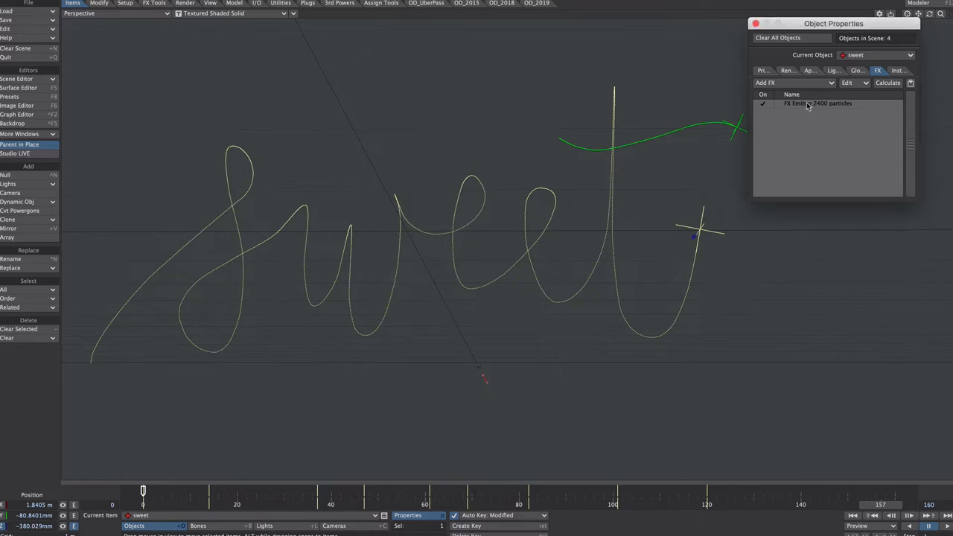
# Step: Enable Output Size on the sweet emitter and enter a small particle size of .1
pyautogui.click(818, 102)
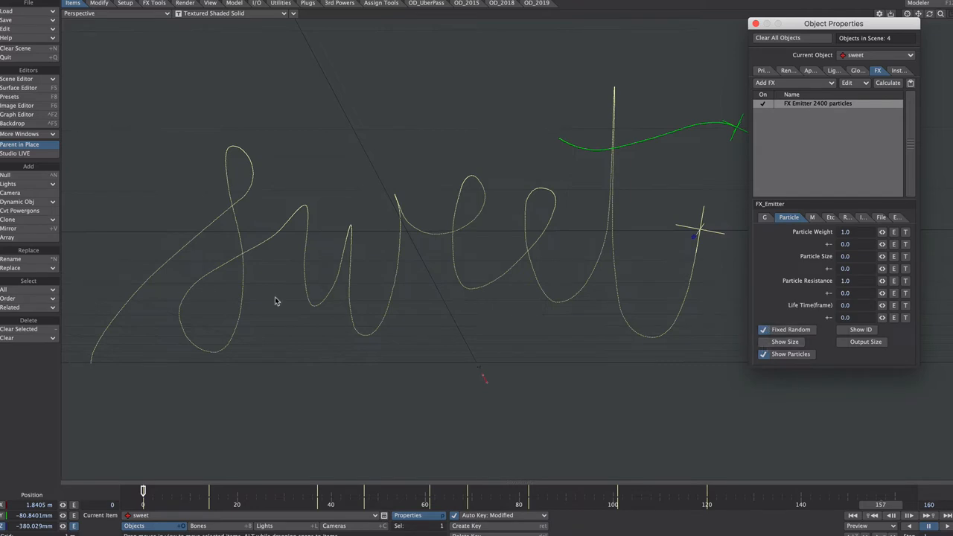
pyautogui.moveTo(429, 284)
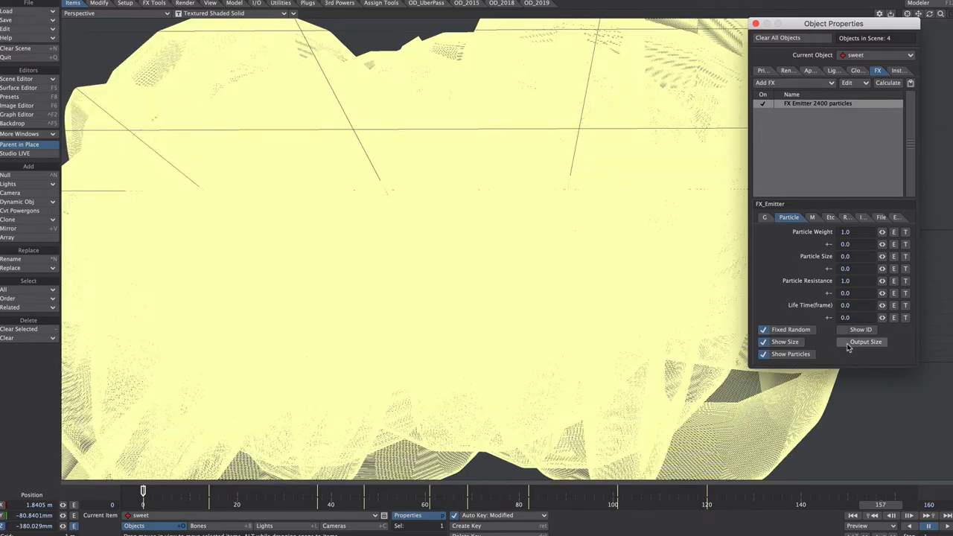
pyautogui.click(841, 341)
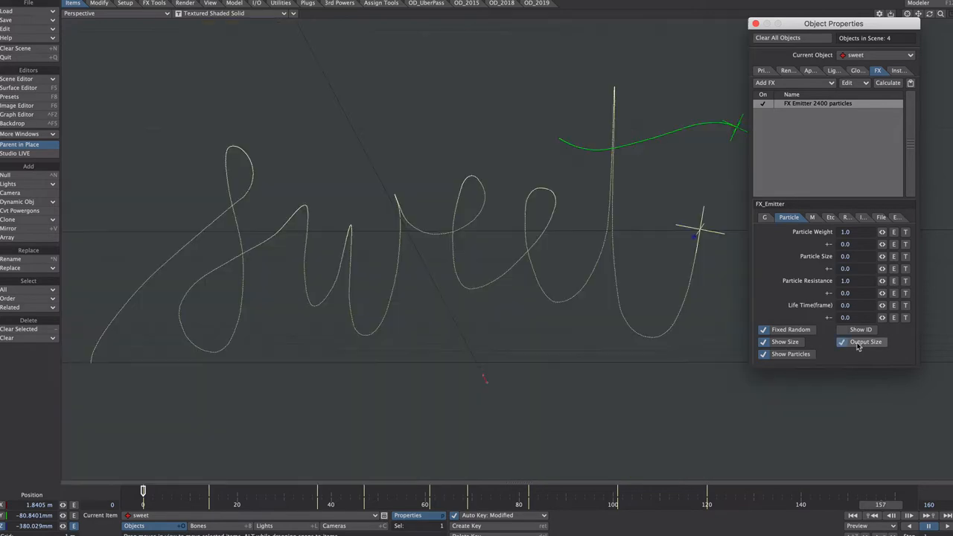
pyautogui.click(843, 341)
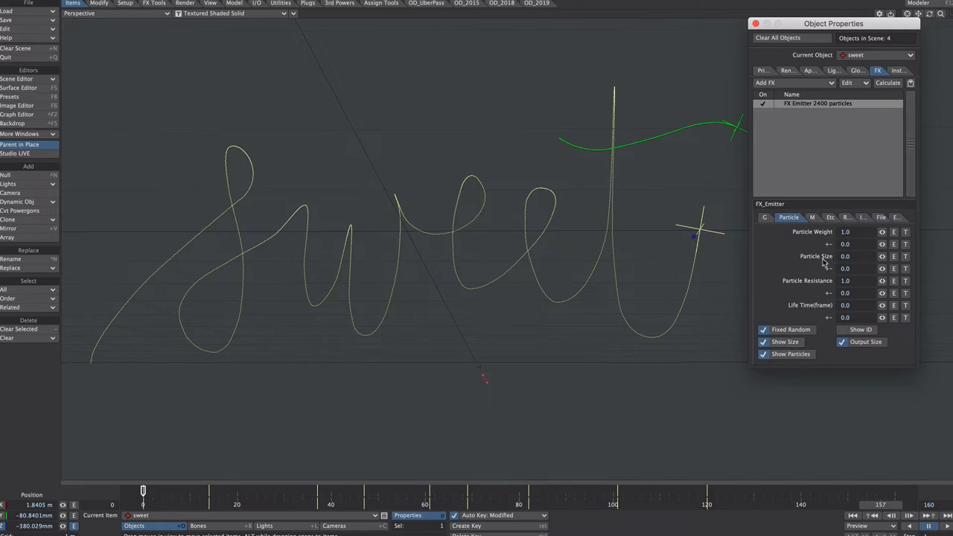
pyautogui.click(856, 256)
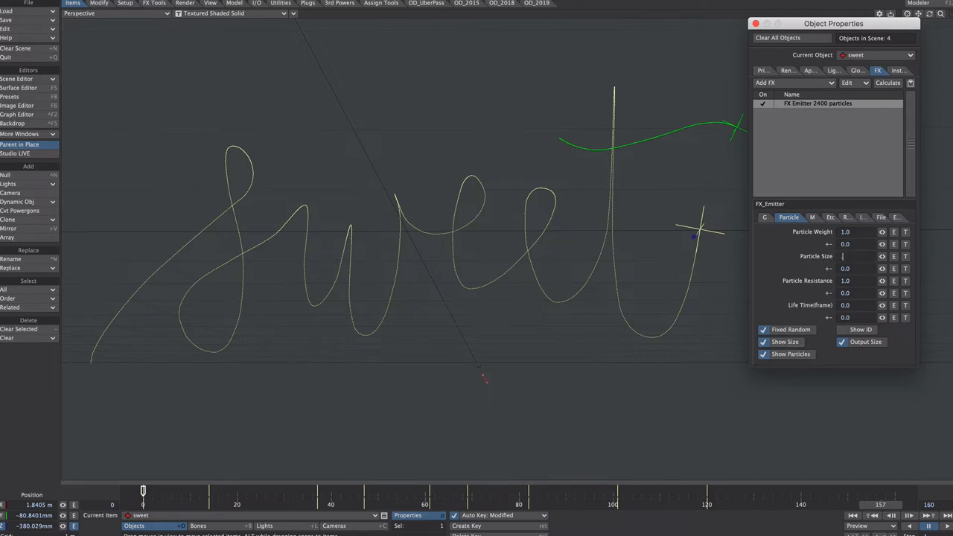
pyautogui.write('.1')
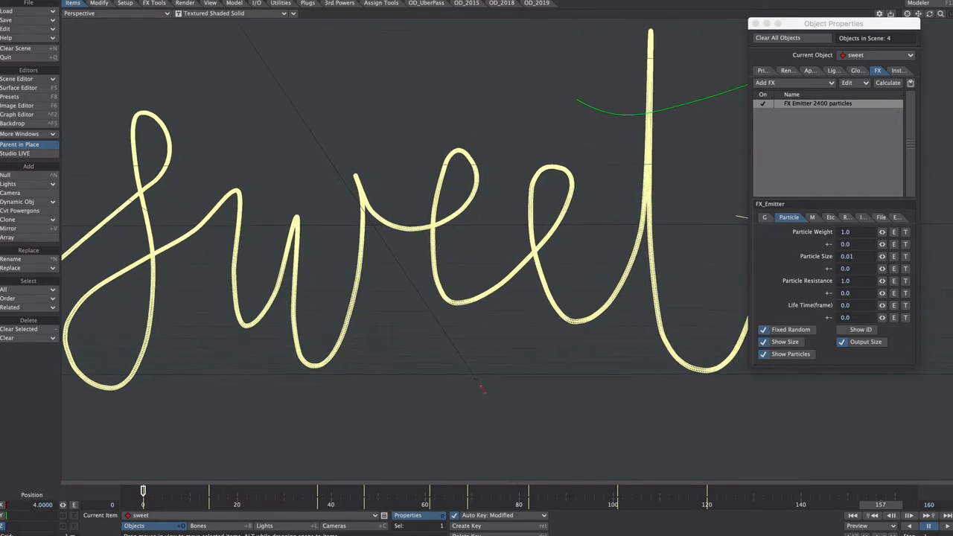
# Step: Envelope the particle size and move its key to 0.02 at frame 22 in the Graph Editor
pyautogui.click(776, 218)
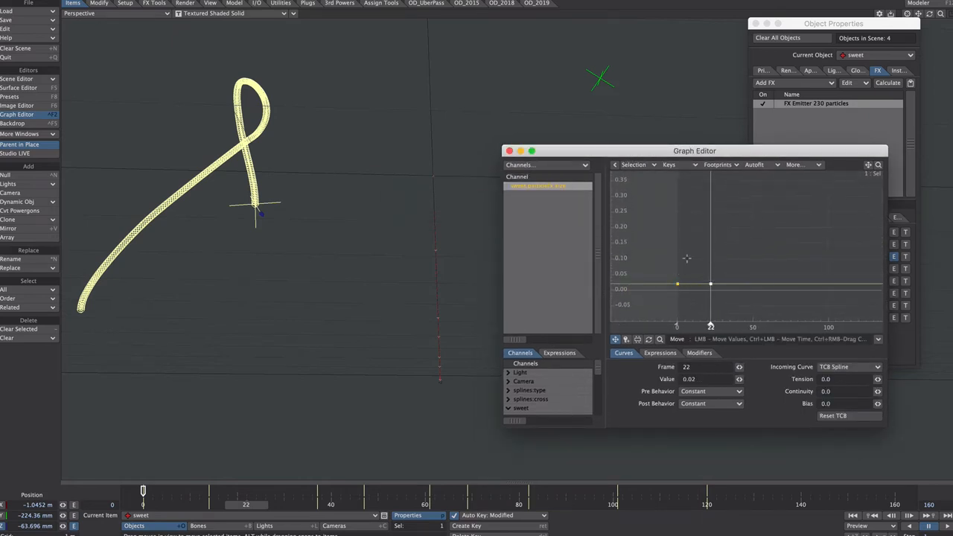
pyautogui.moveTo(676, 283); pyautogui.dragTo(712, 280)
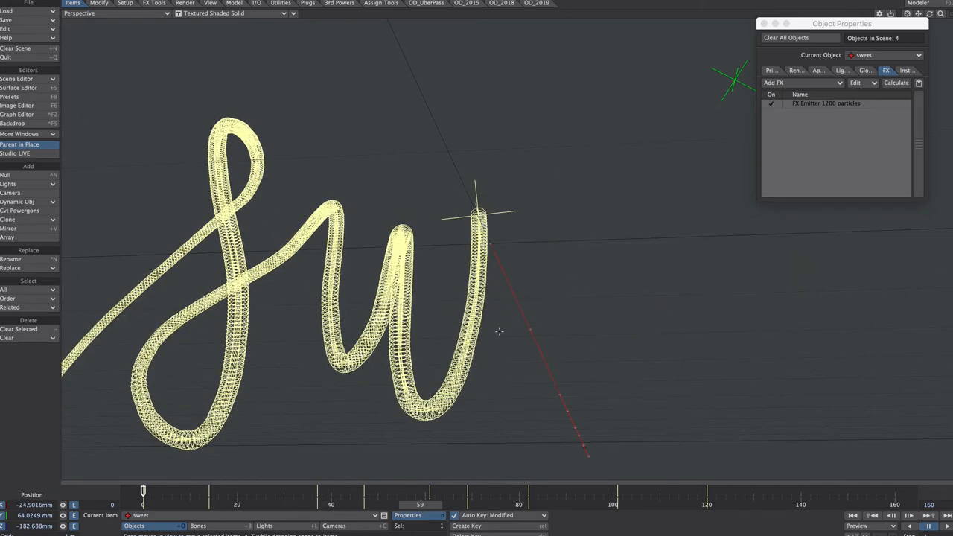
pyautogui.moveTo(500, 330)
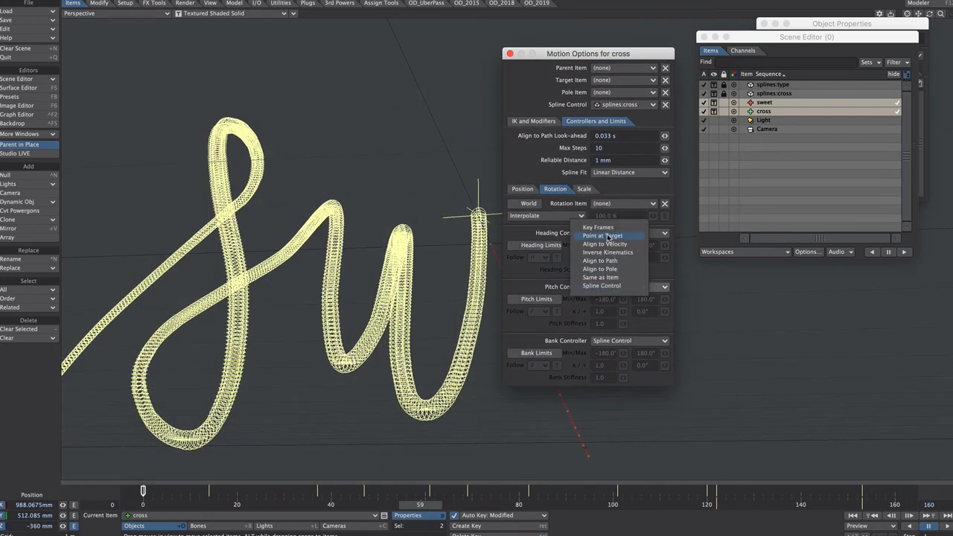
# Step: Choose a new Heading Controller for the cross null in Motion Options
pyautogui.click(599, 227)
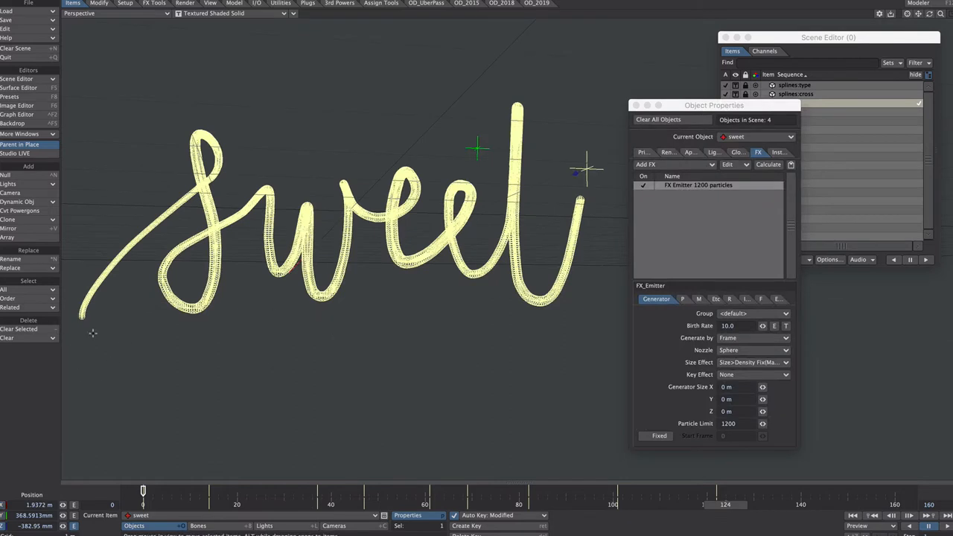
pyautogui.moveTo(170, 174)
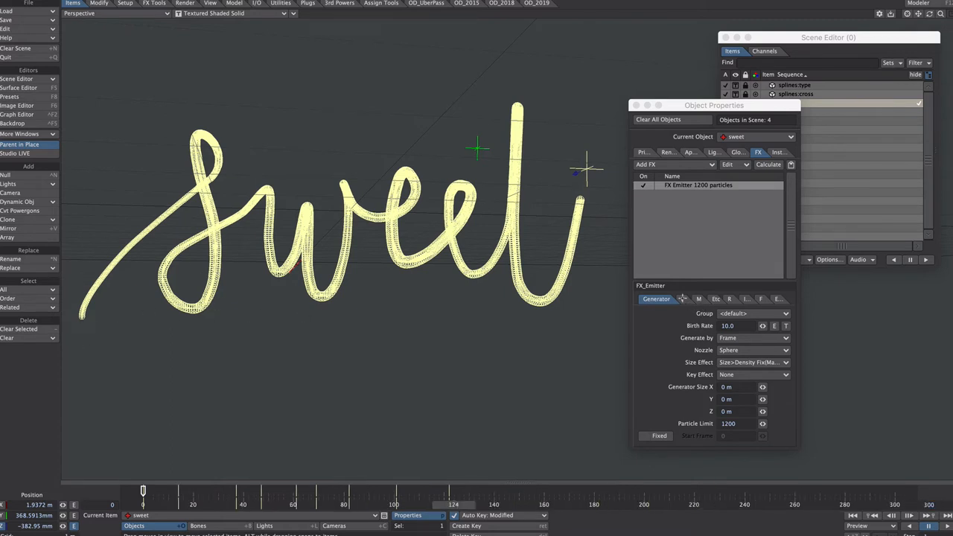
# Step: Set the sweet emitter's particle life time to 150 frames
pyautogui.click(669, 297)
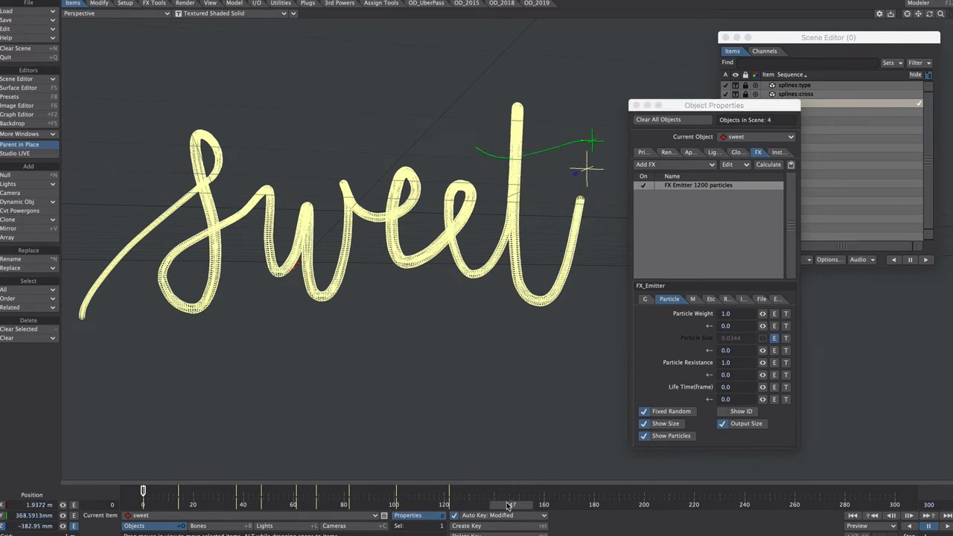
pyautogui.click(726, 387)
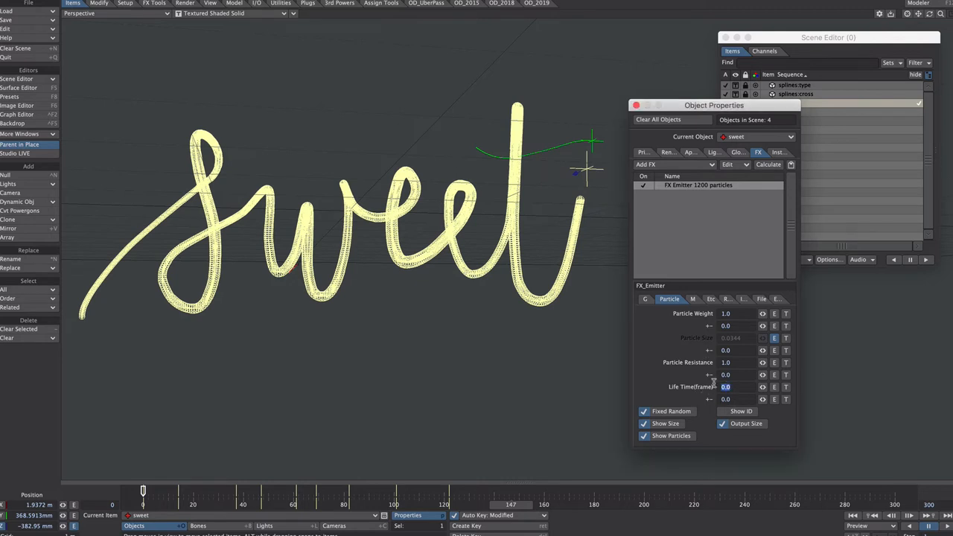
pyautogui.write('150')
pyautogui.click(737, 399)
pyautogui.write('10')
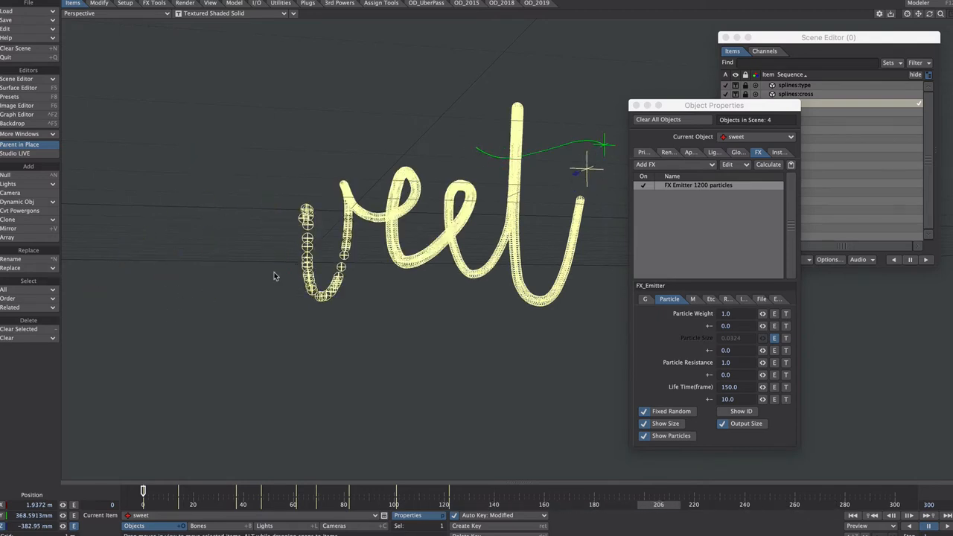
pyautogui.moveTo(333, 322)
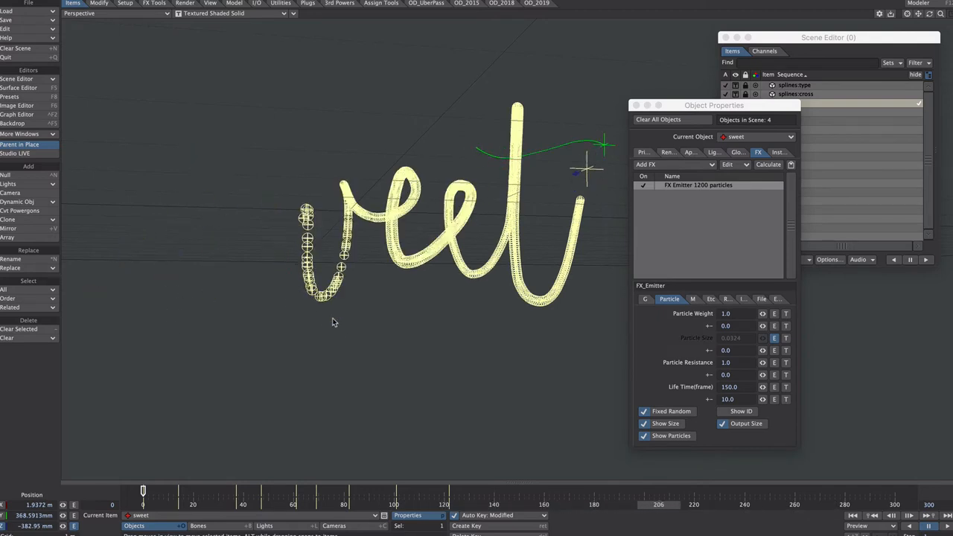
pyautogui.moveTo(325, 187)
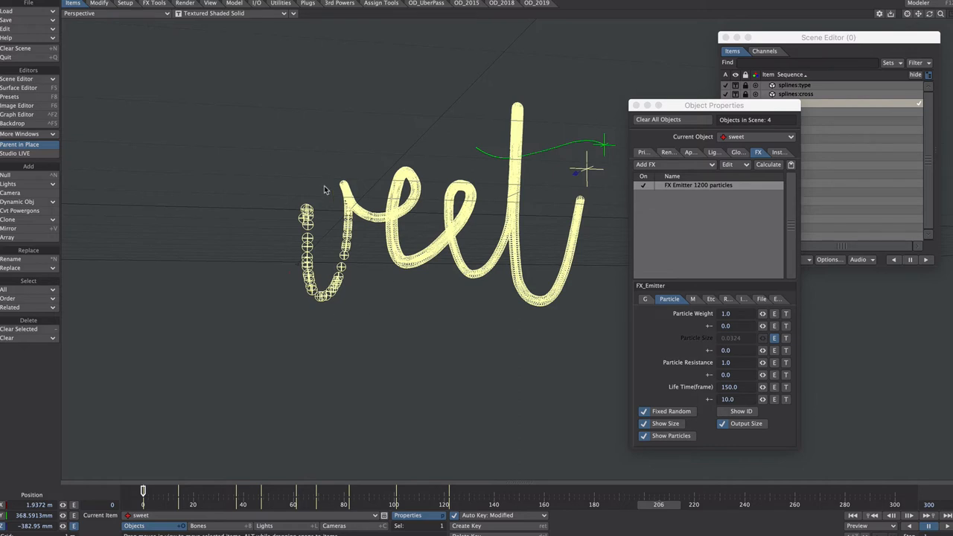
pyautogui.click(6, 174)
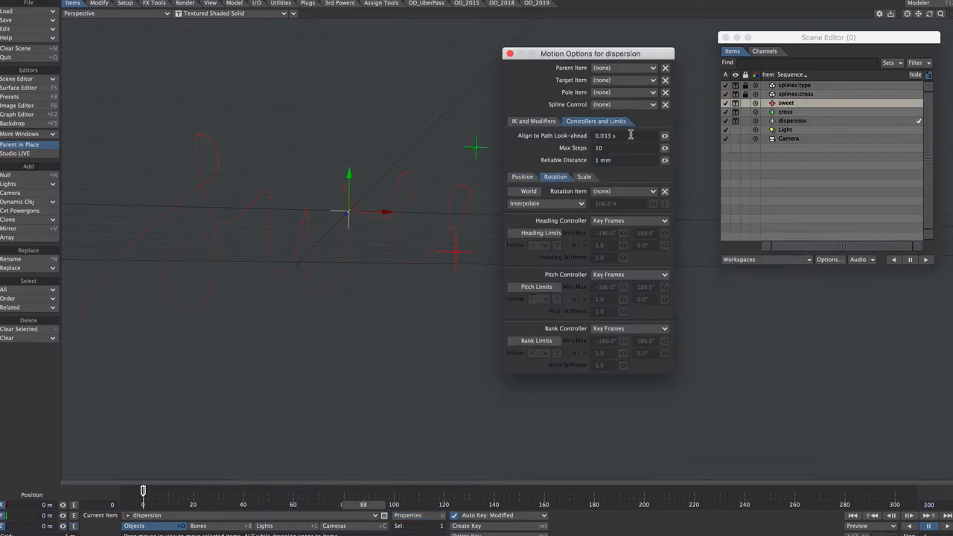
pyautogui.click(624, 104)
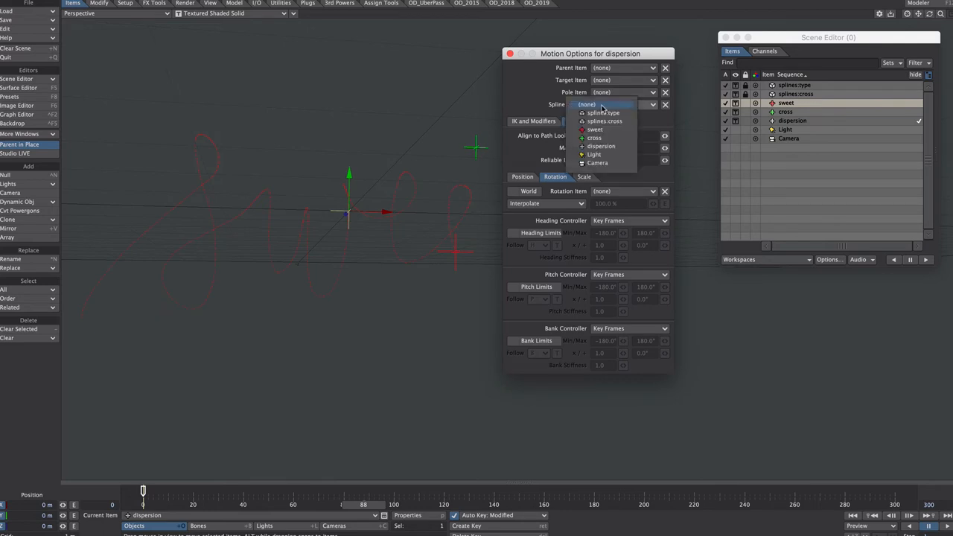
pyautogui.moveTo(608, 107)
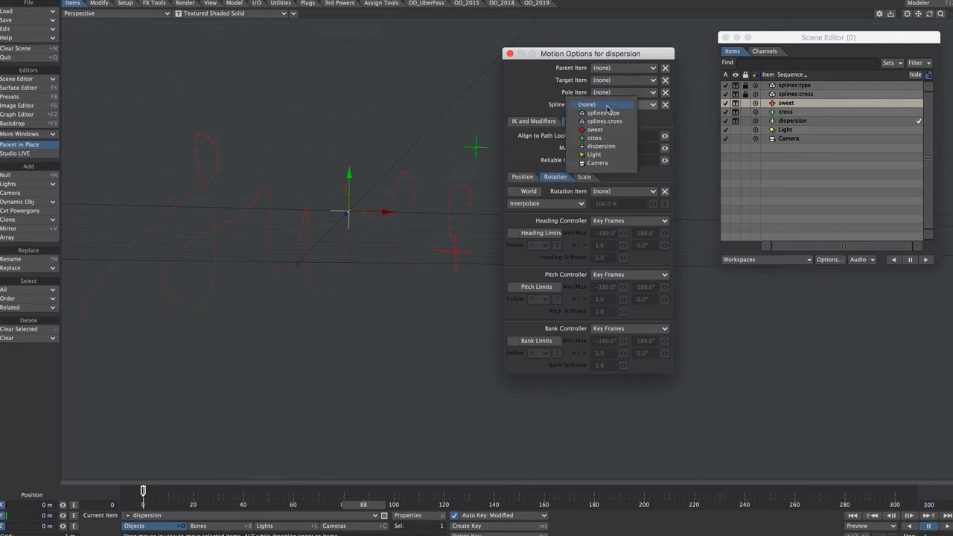
pyautogui.click(603, 113)
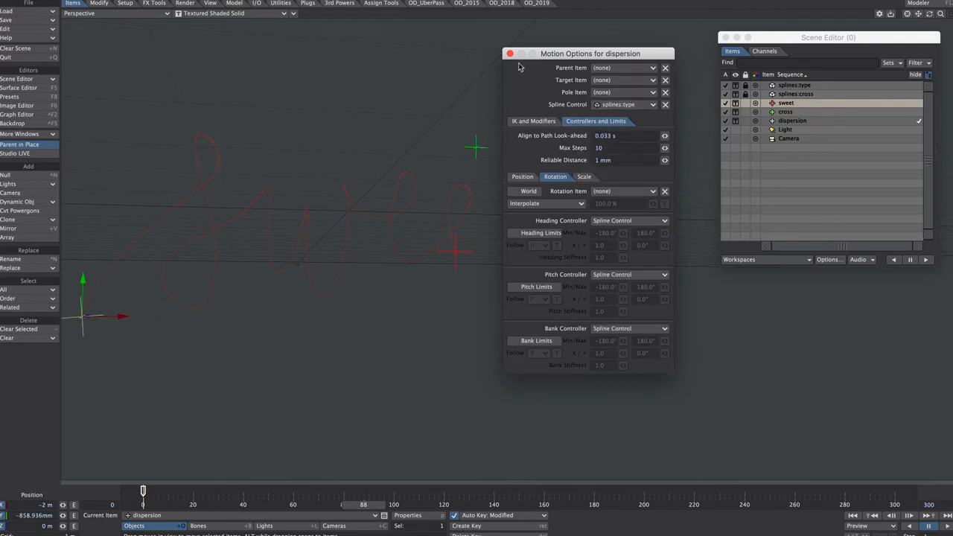
pyautogui.click(509, 54)
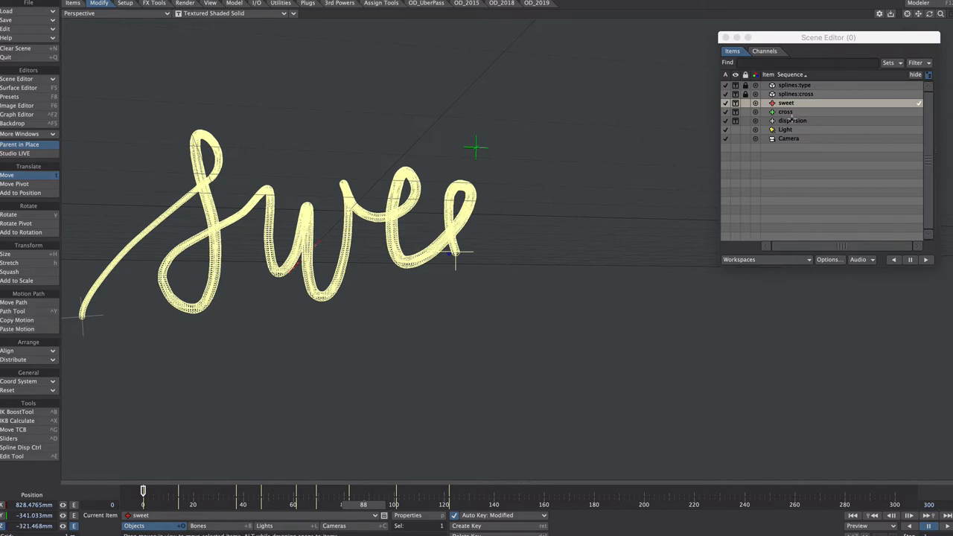
pyautogui.click(793, 119)
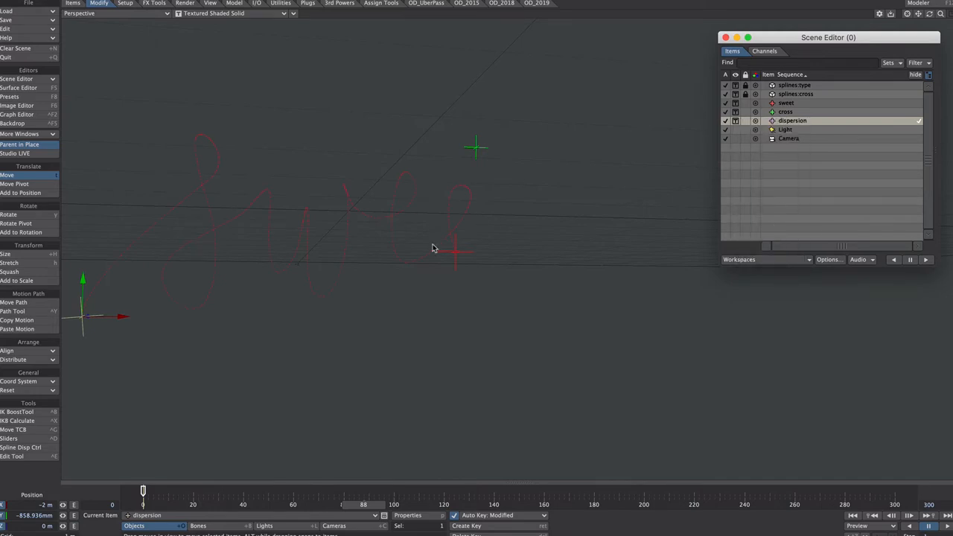
pyautogui.moveTo(21, 334)
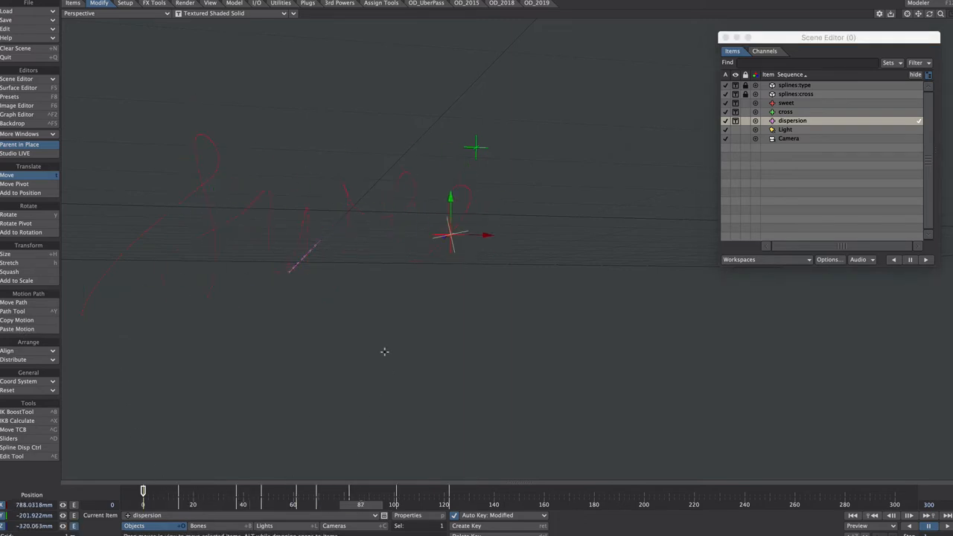
# Step: Begin setting up an FX Wind effect on the dispersion object
pyautogui.click(17, 113)
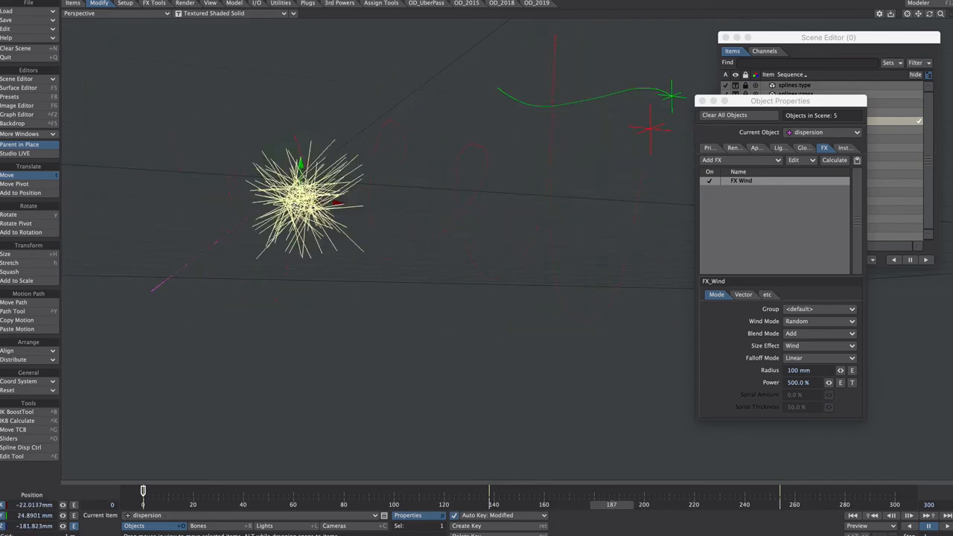
# Step: Assign the dispersion wind to a new group named sypo
pyautogui.click(819, 309)
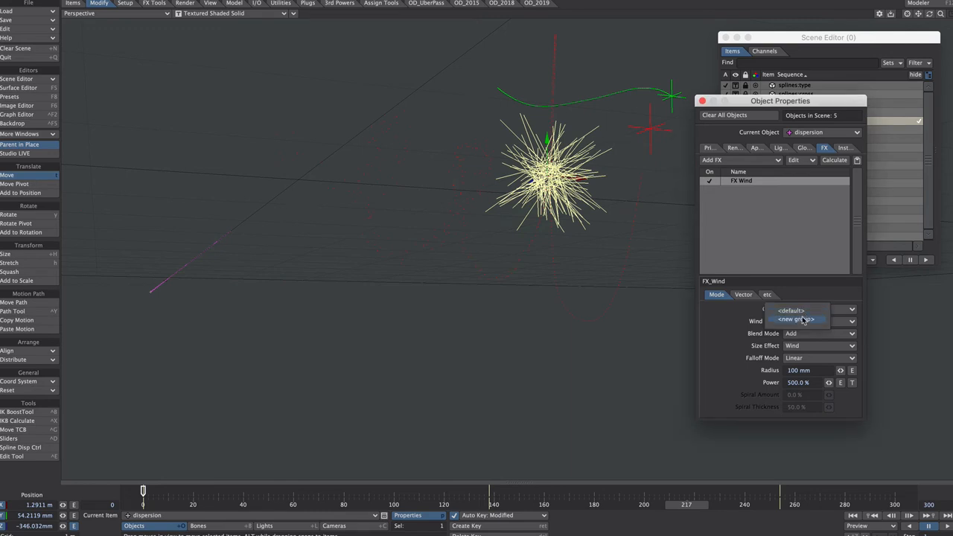
pyautogui.click(798, 319)
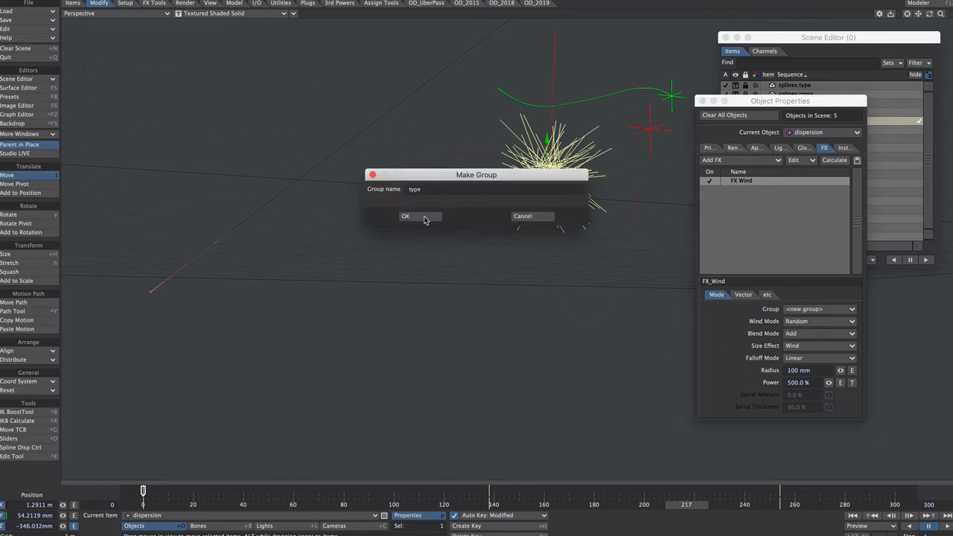
pyautogui.click(405, 216)
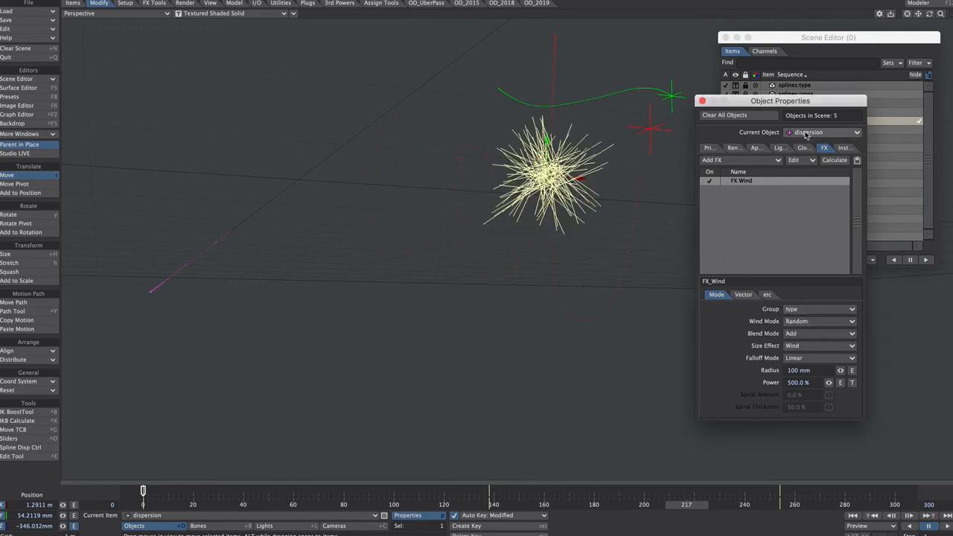
# Step: Switch the current object to sweet and then to the cross emitter
pyautogui.click(822, 131)
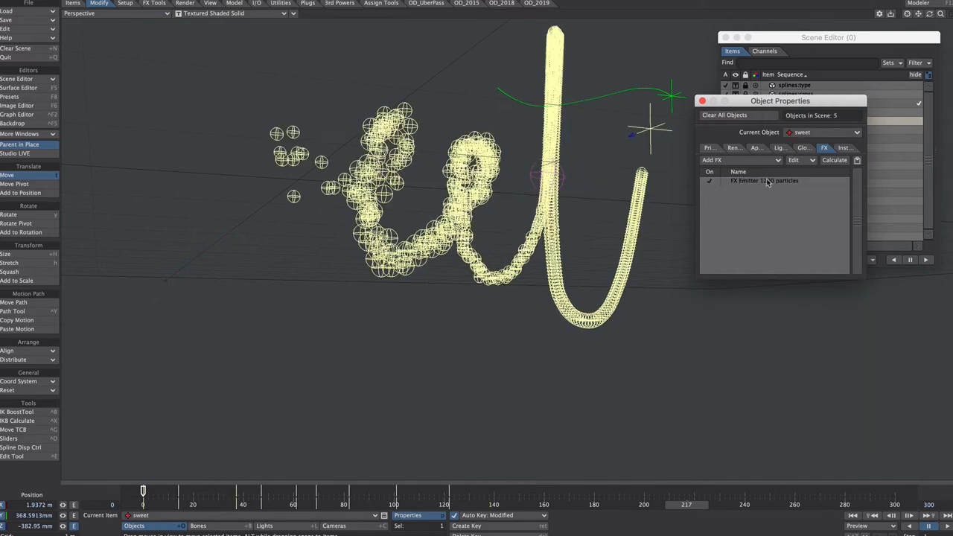
pyautogui.click(763, 180)
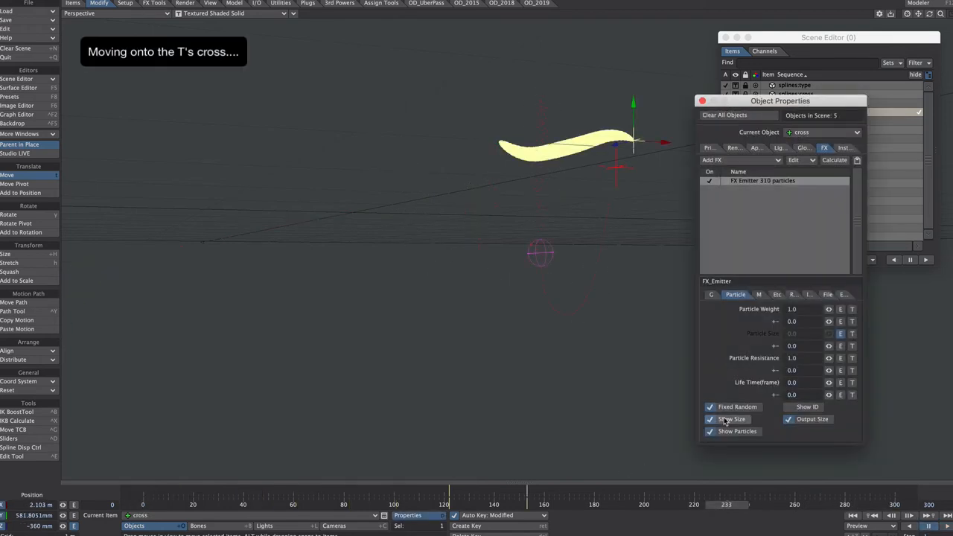
# Step: Hide particle sizes, set the cross particles' Life Time to 218 and close Object Properties
pyautogui.click(709, 420)
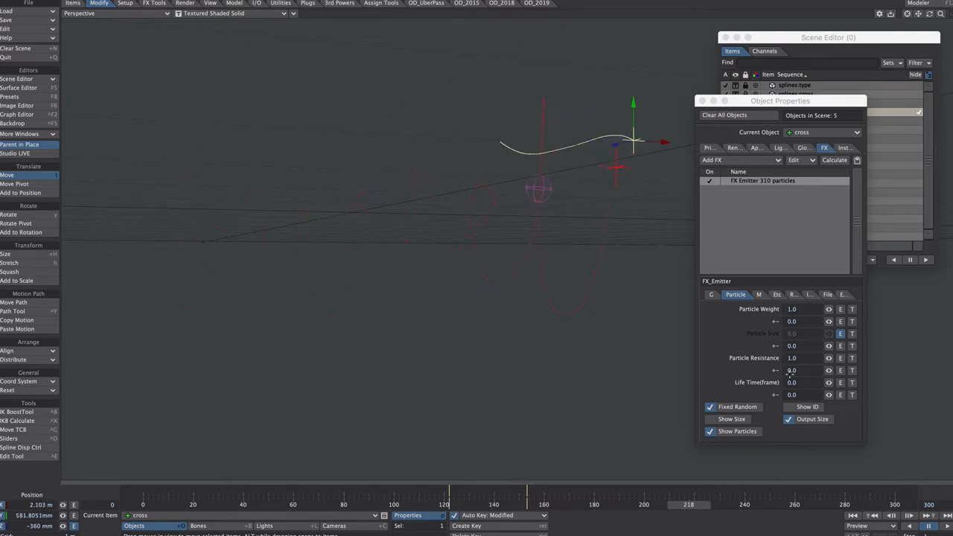
pyautogui.click(792, 382)
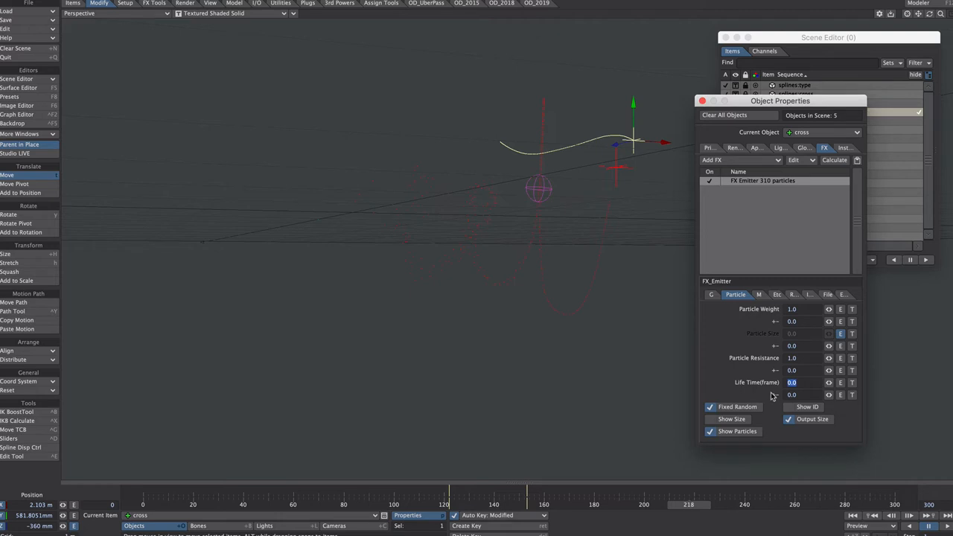
pyautogui.write('218.0')
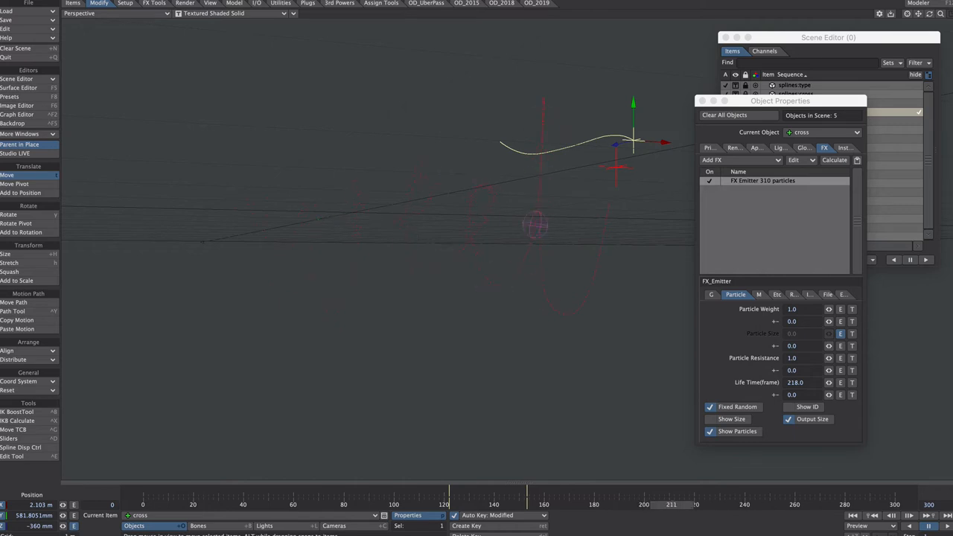
pyautogui.click(720, 295)
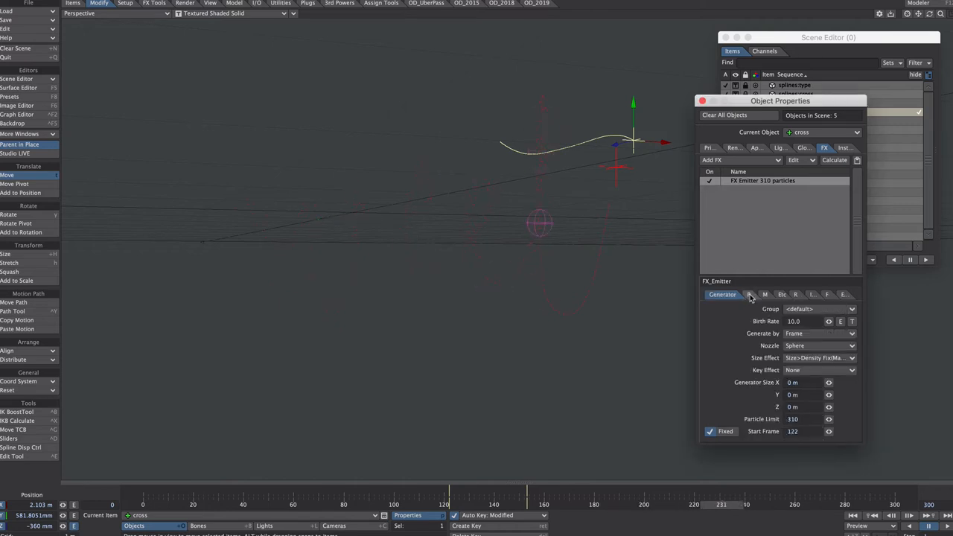
pyautogui.click(751, 295)
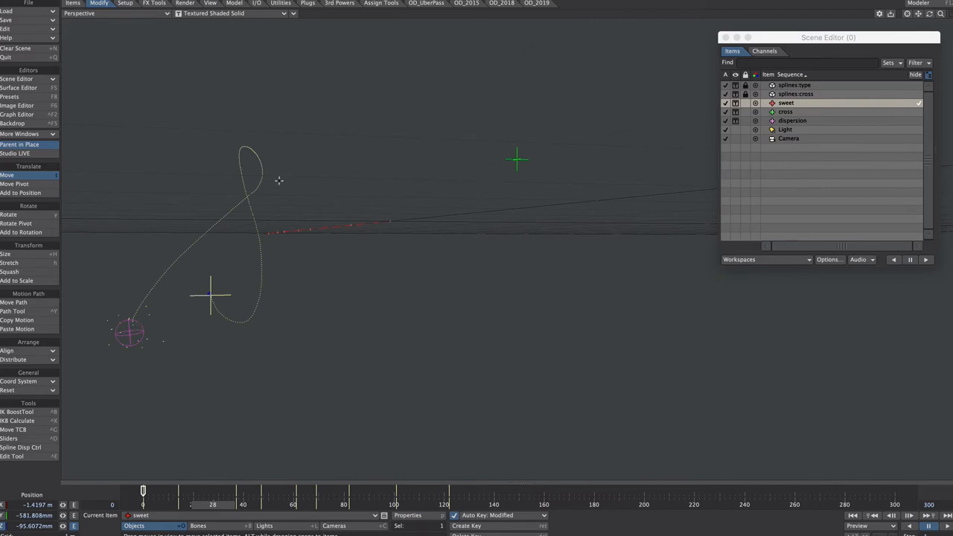
# Step: Set the dispersion wind's Power key to a Stepped incoming curve in the Graph Editor
pyautogui.moveTo(210, 295); pyautogui.dragTo(240, 321)
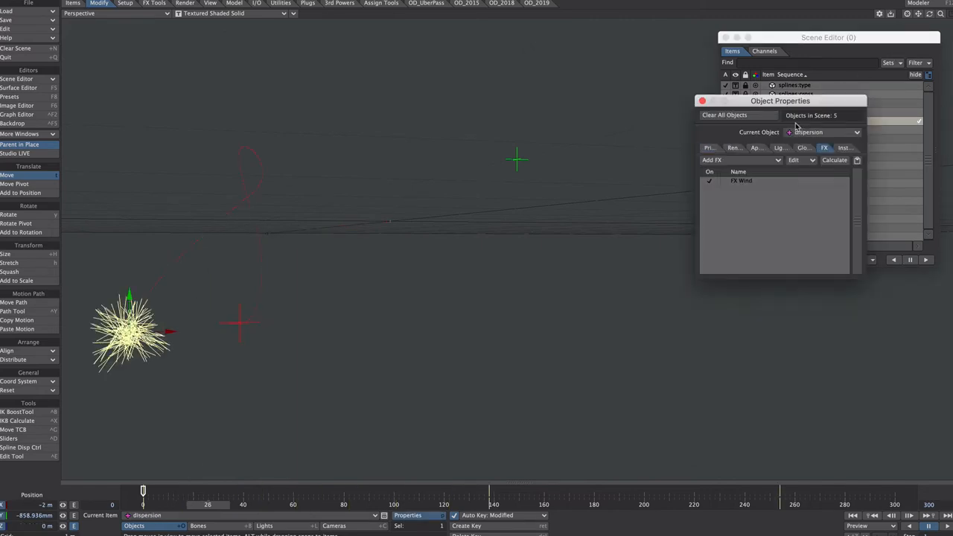
pyautogui.click(742, 180)
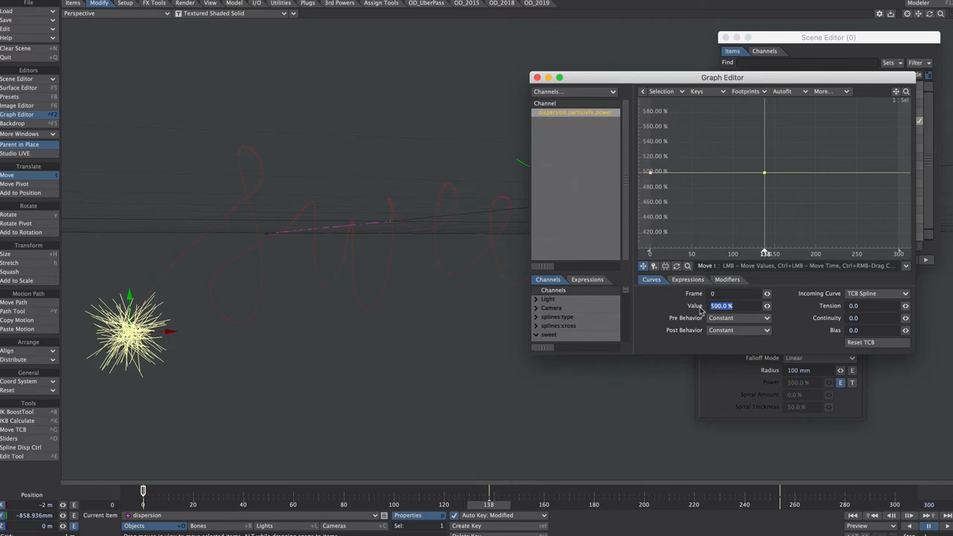
pyautogui.click(877, 292)
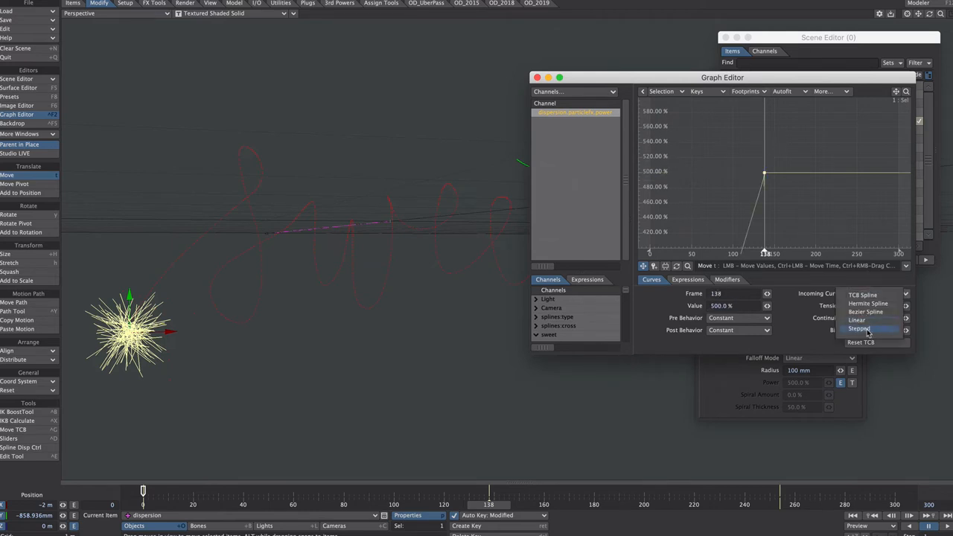
pyautogui.click(861, 329)
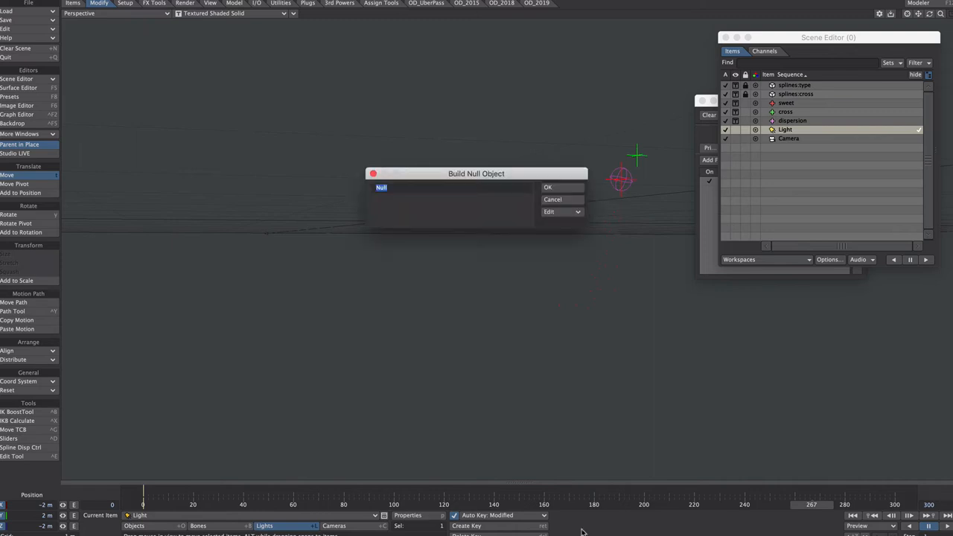
# Step: Create a null named VDB and set its Object Replacement to OpenVDB Evaluator
pyautogui.write('VDB')
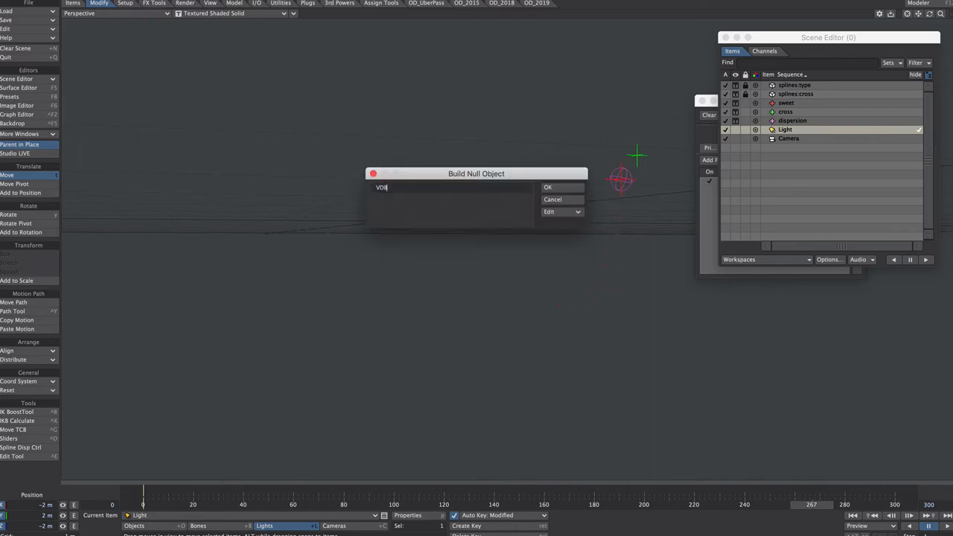
pyautogui.click(548, 188)
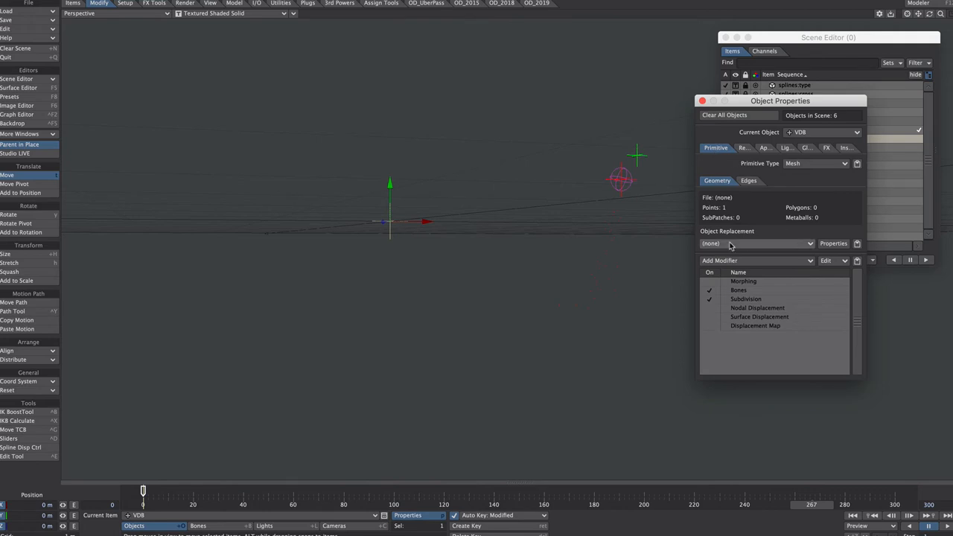
pyautogui.click(756, 244)
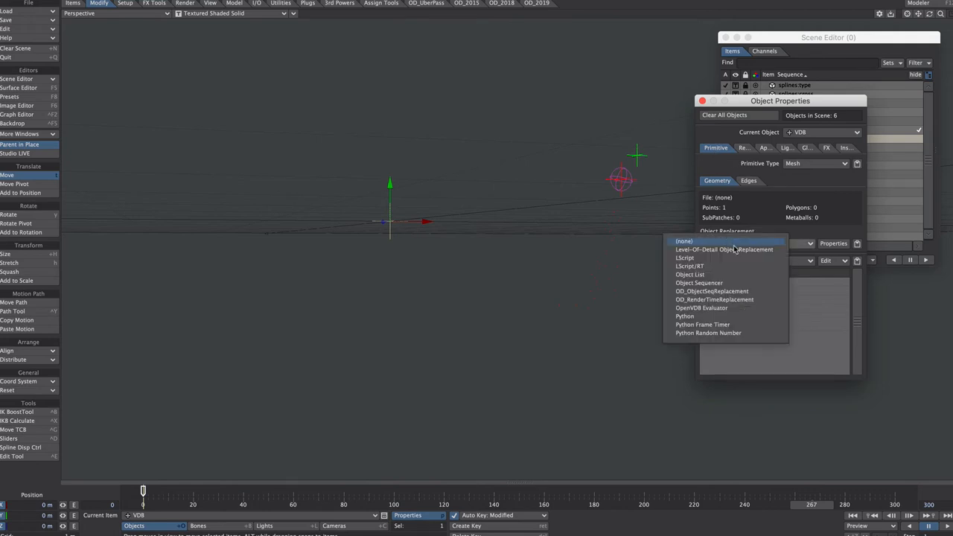
pyautogui.moveTo(740, 308)
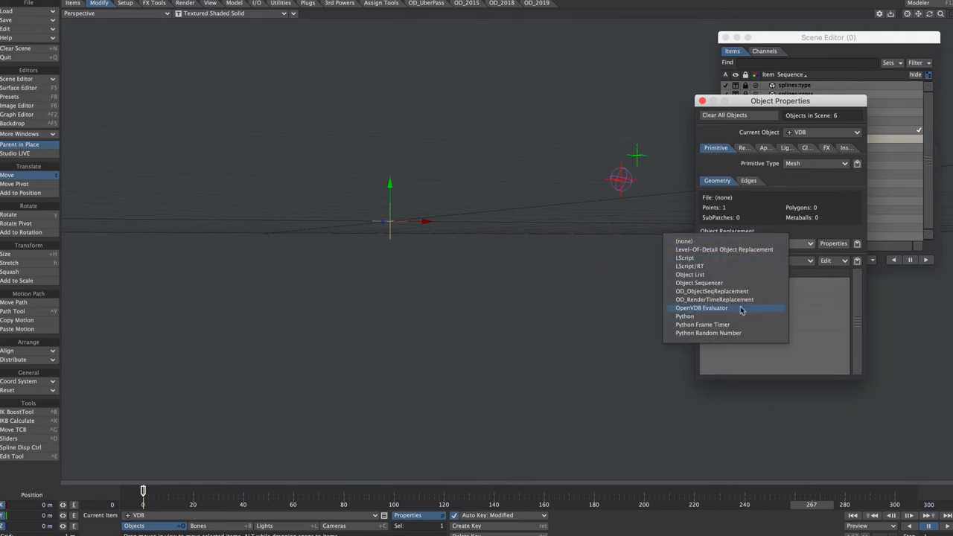
pyautogui.click(701, 306)
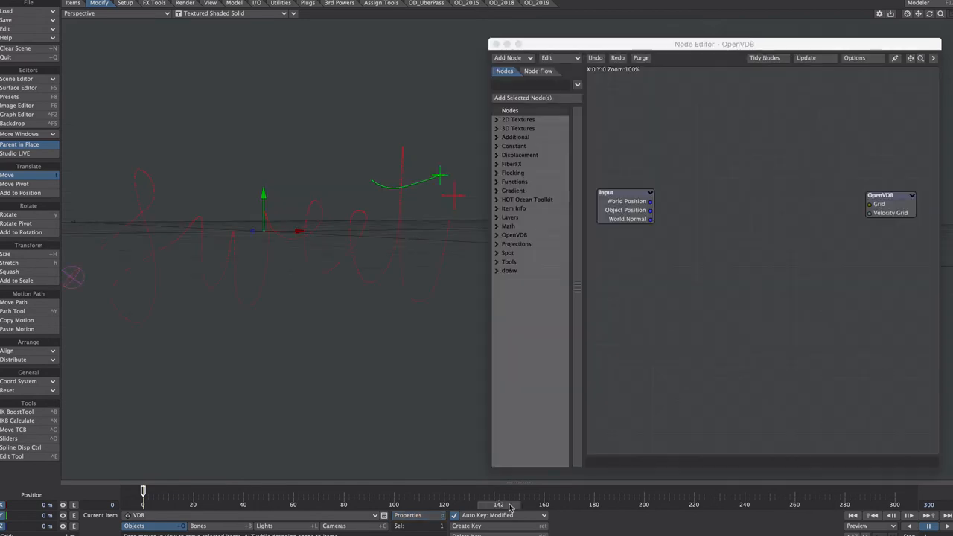
# Step: Add an OpenVDB From Particles node to the VDB null's node graph
pyautogui.moveTo(499, 505); pyautogui.dragTo(491, 505)
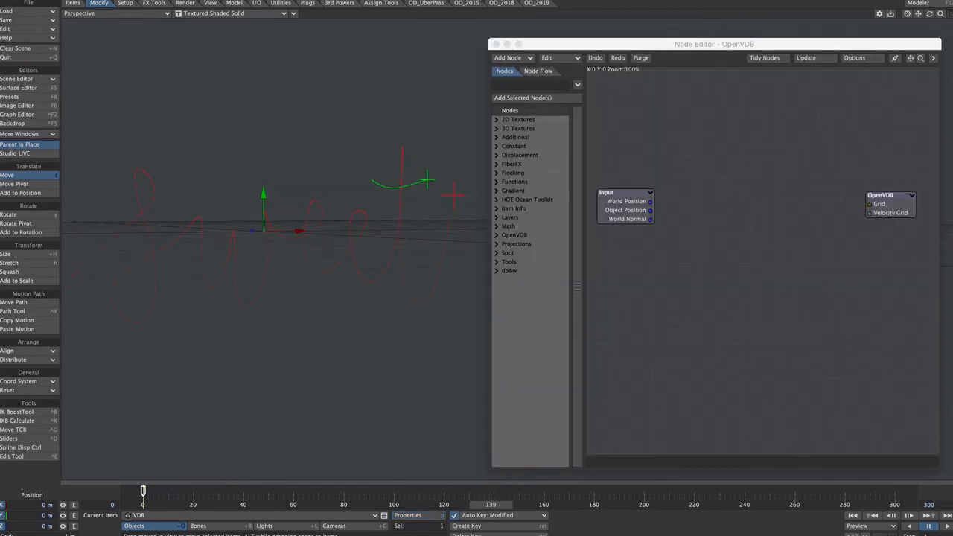
pyautogui.write('open')
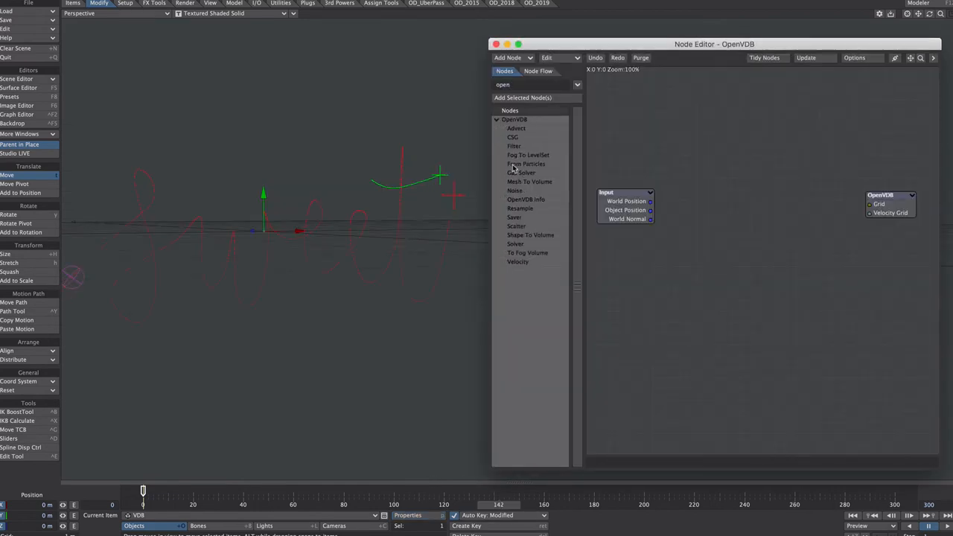
pyautogui.click(528, 164)
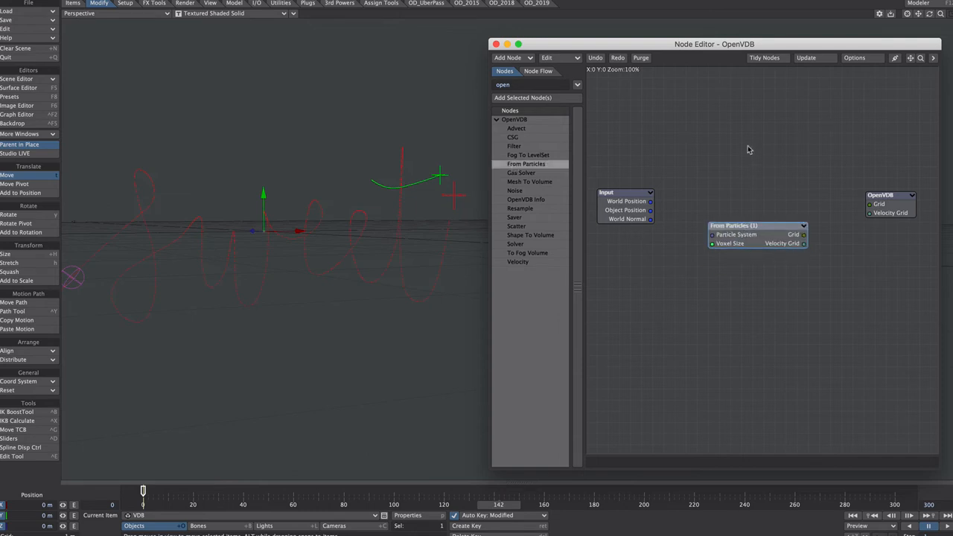
pyautogui.doubleClick(756, 225)
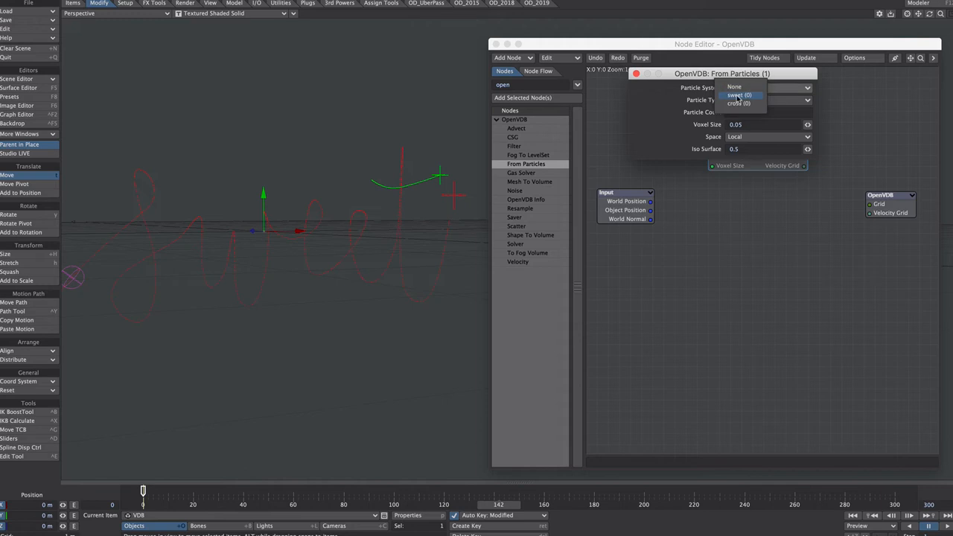
# Step: Source the node from sweet particles as Trails in world space
pyautogui.click(739, 96)
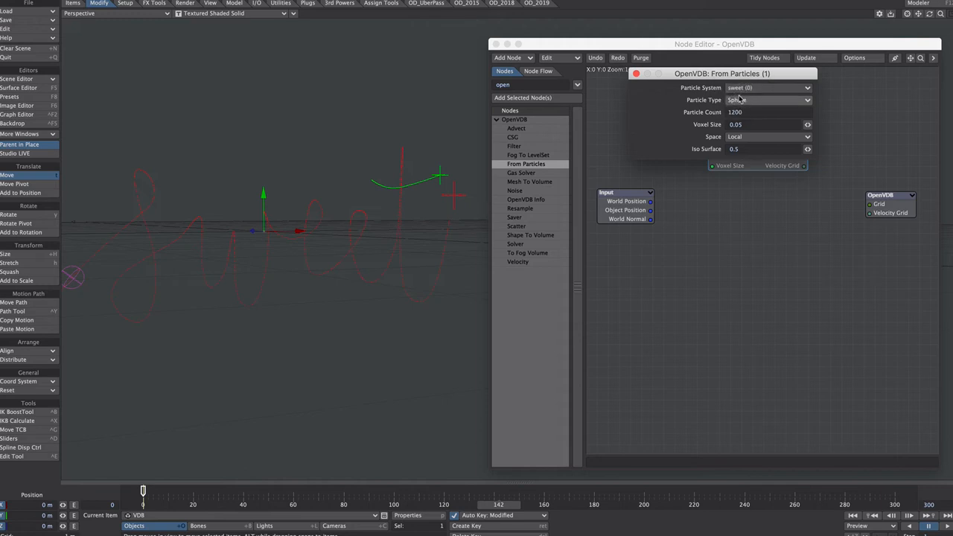
pyautogui.click(767, 100)
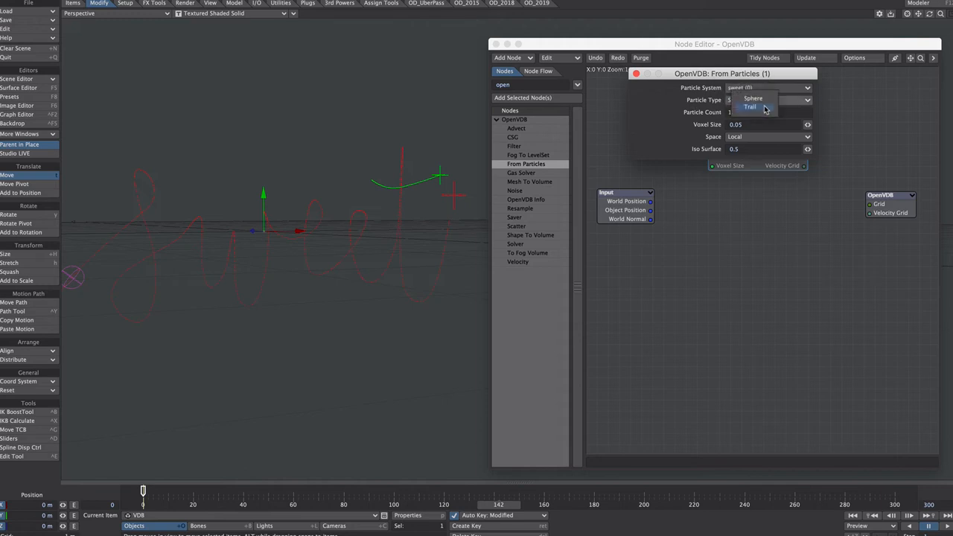
pyautogui.click(751, 107)
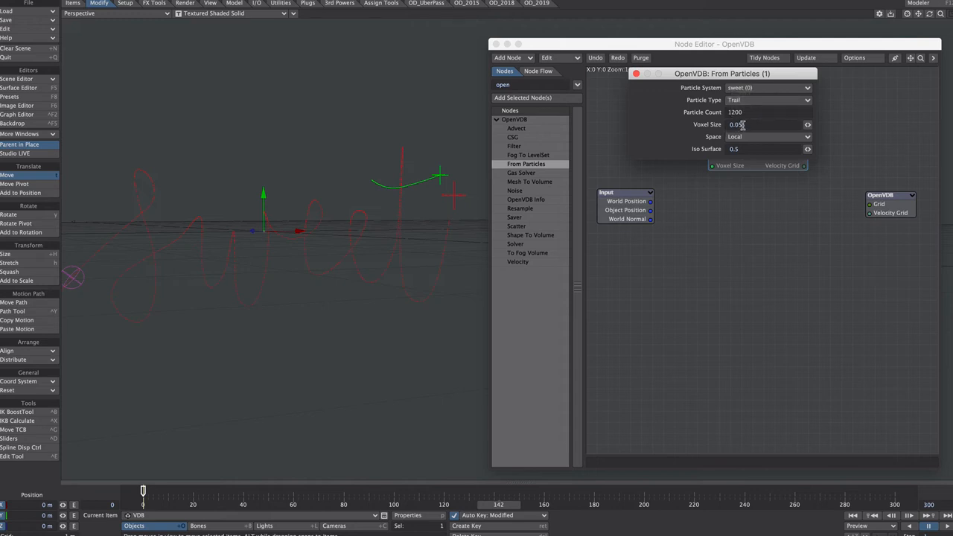
pyautogui.click(766, 137)
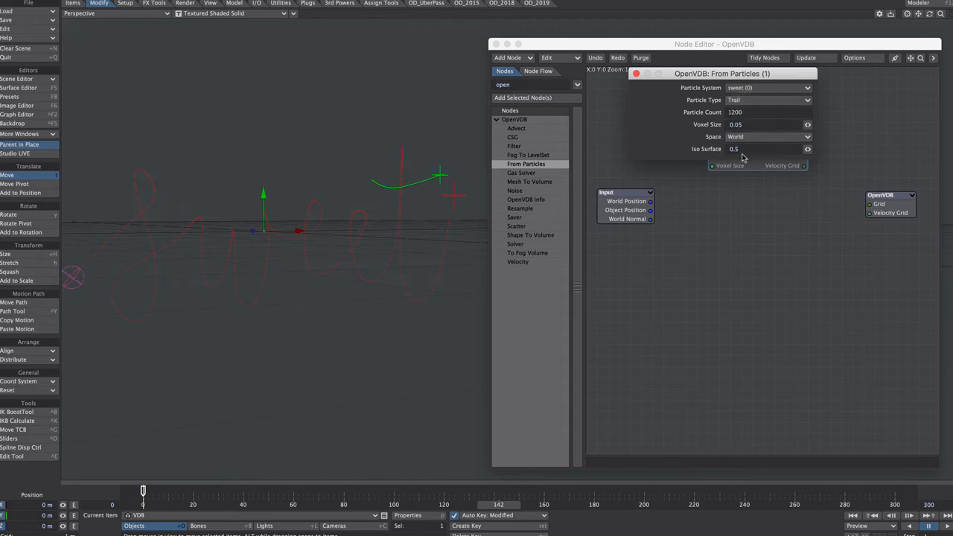
pyautogui.moveTo(715, 134)
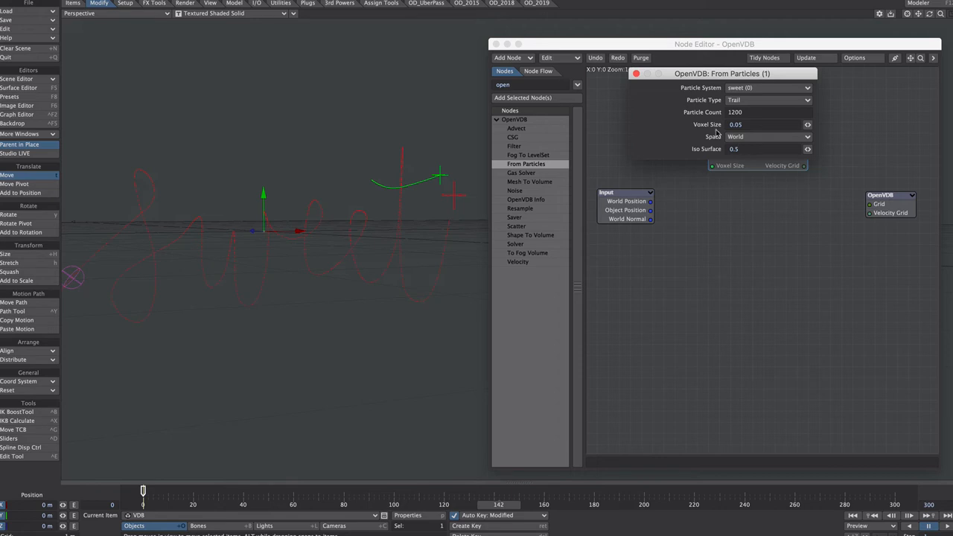
pyautogui.moveTo(718, 134)
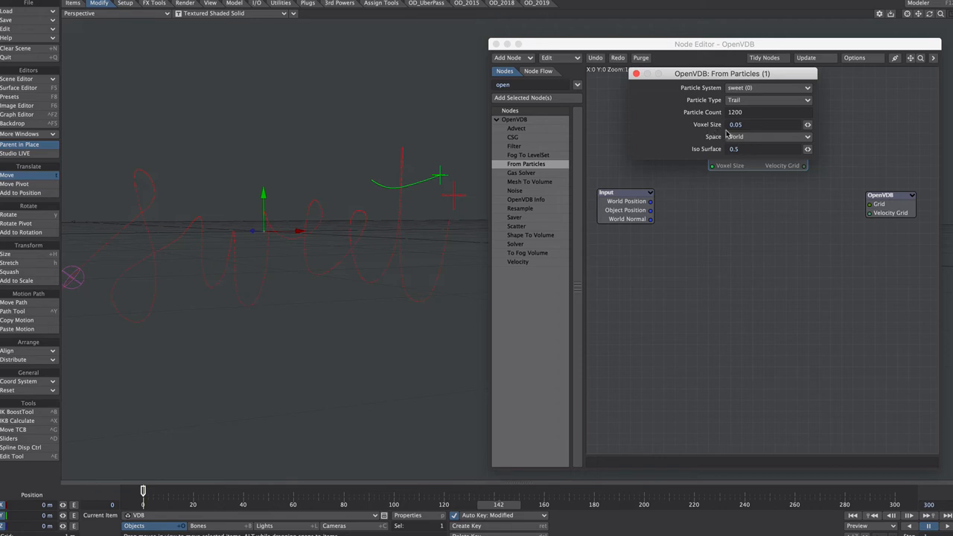
pyautogui.click(637, 73)
pyautogui.write('scal')
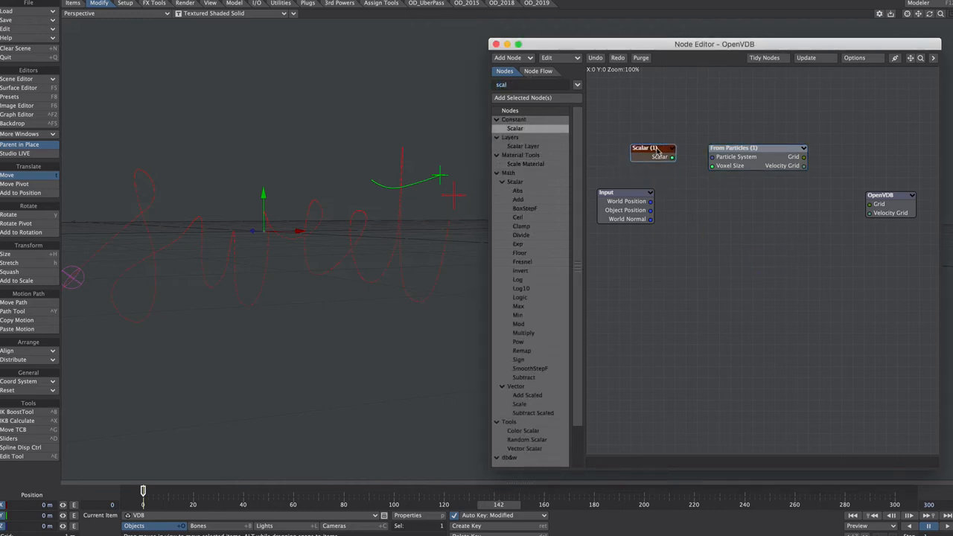
# Step: Set the Scalar node feeding Voxel Size to 0.05, then lower it to 0.02
pyautogui.doubleClick(652, 152)
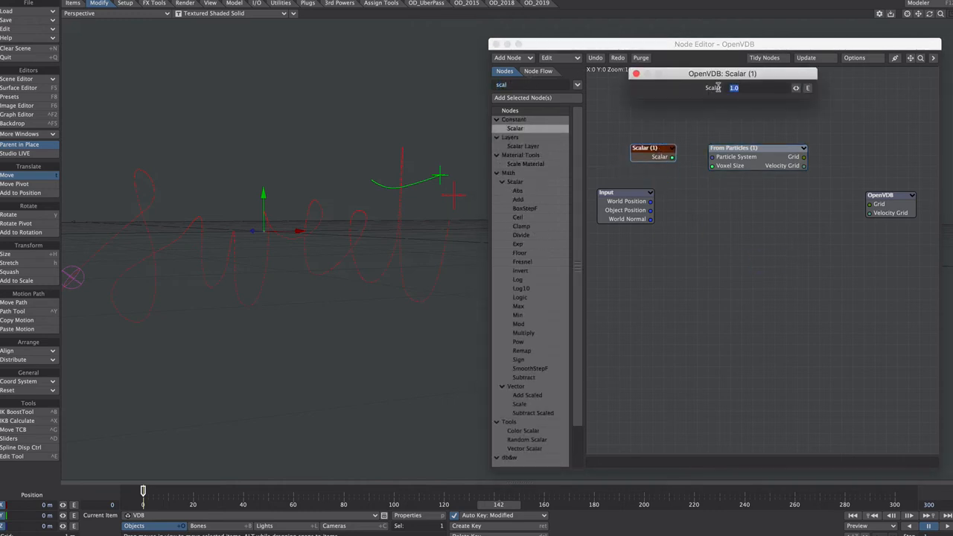
pyautogui.write('0.05')
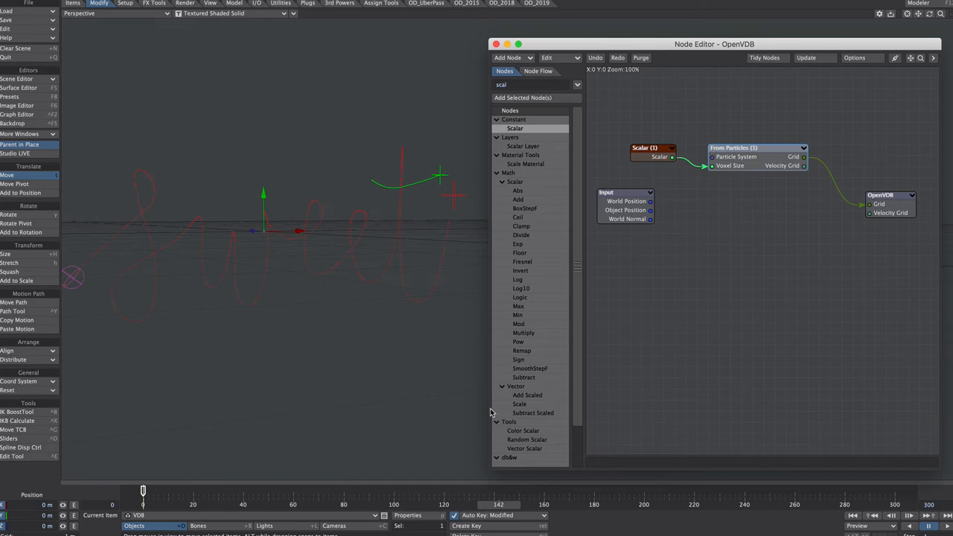
pyautogui.moveTo(554, 396)
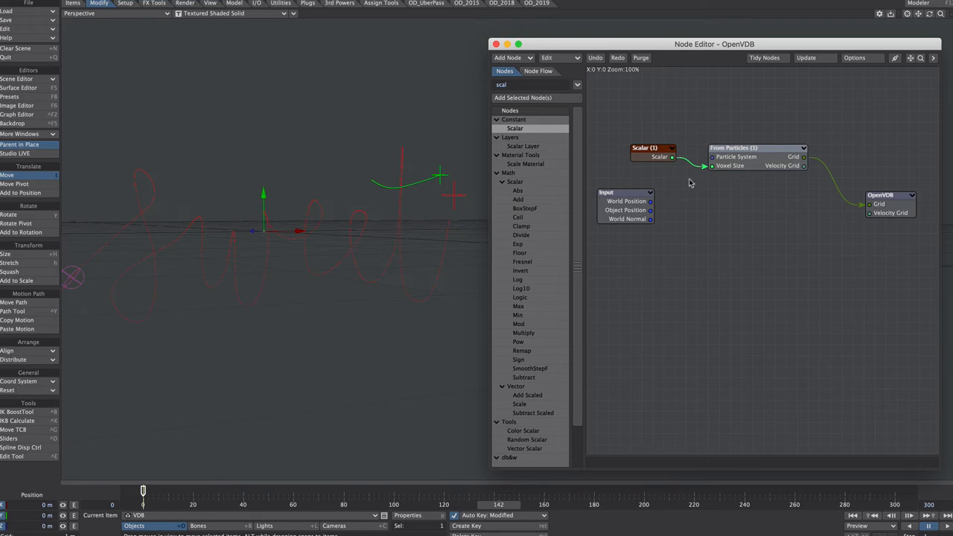
pyautogui.moveTo(341, 251)
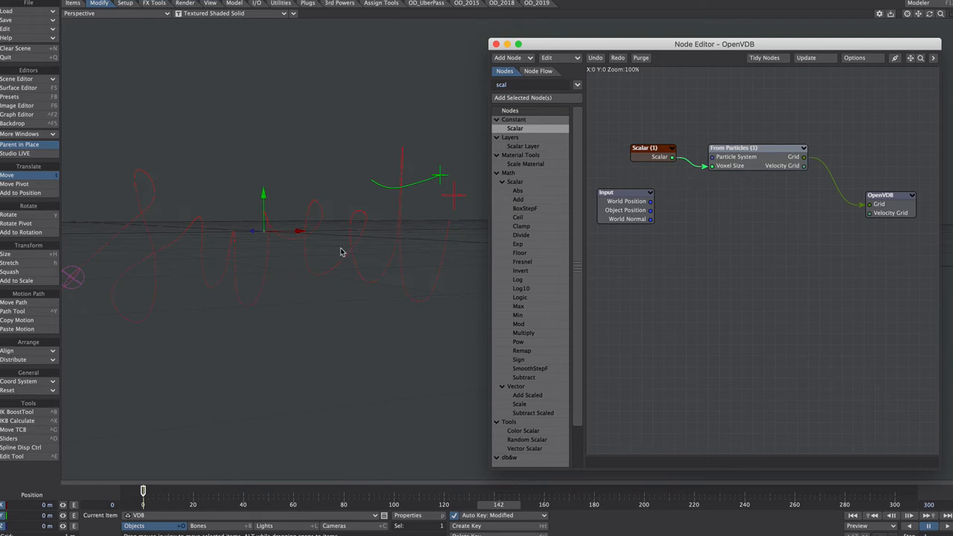
pyautogui.click(652, 149)
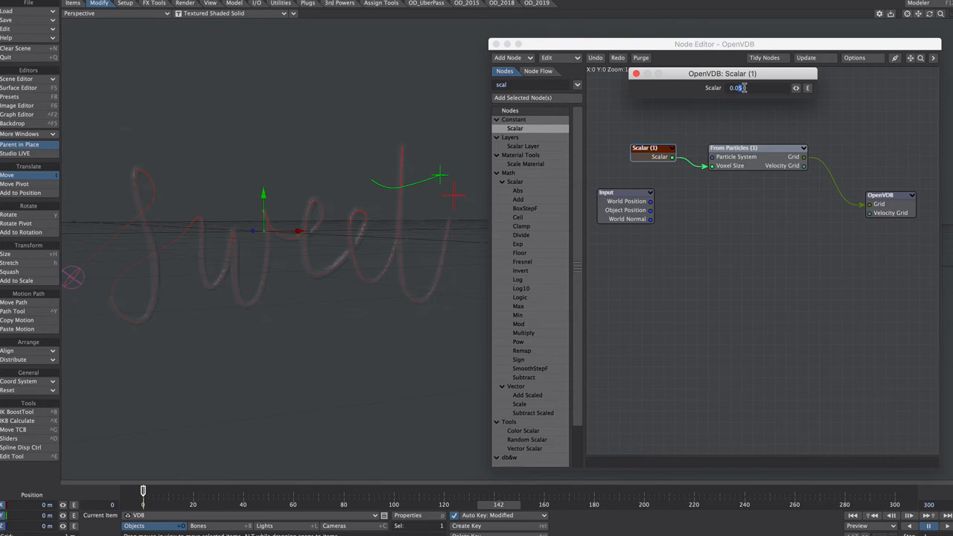
pyautogui.write('0.02')
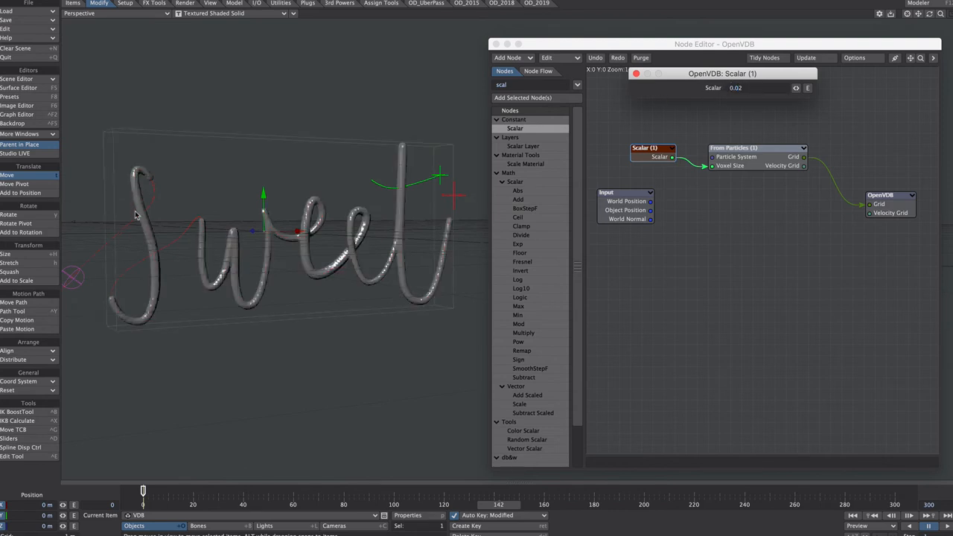
pyautogui.click(744, 88)
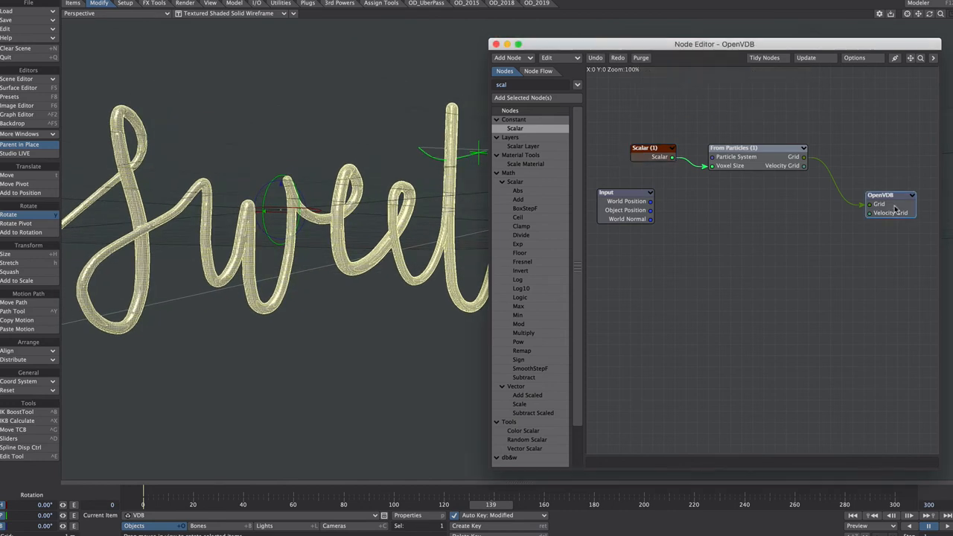
# Step: Duplicate the From Particles node and load the faceted cross scene
pyautogui.doubleClick(878, 194)
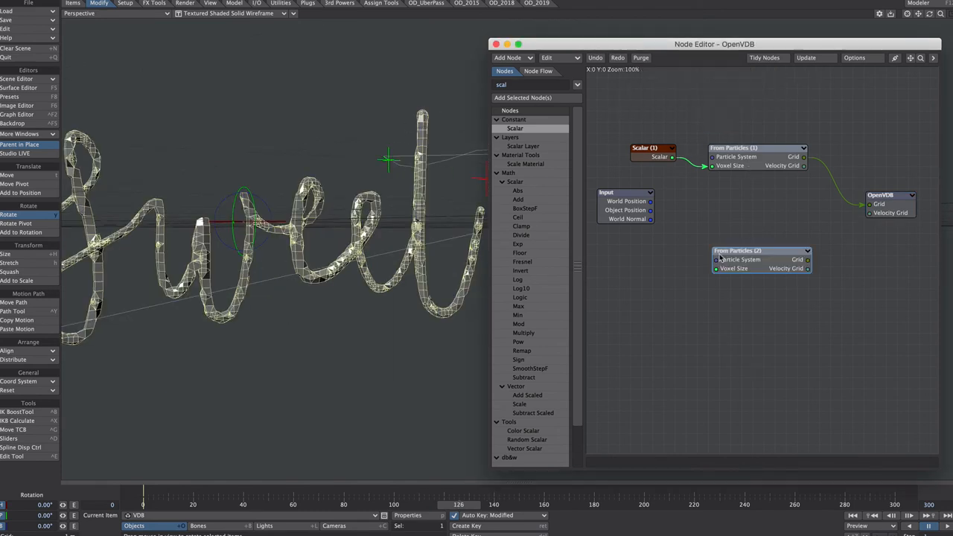
pyautogui.doubleClick(757, 250)
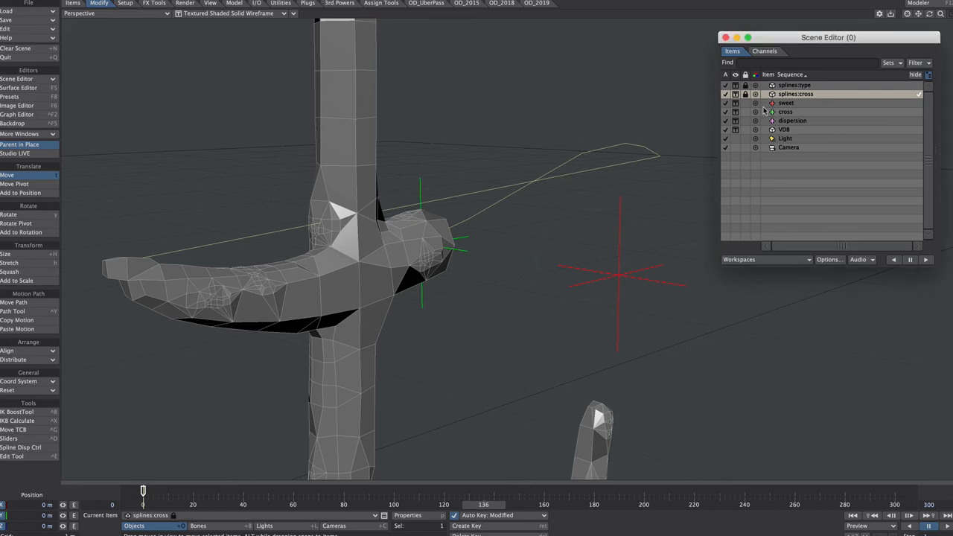
# Step: Switch Auto Key to Fixed and bring up the command search popup
pyautogui.click(507, 516)
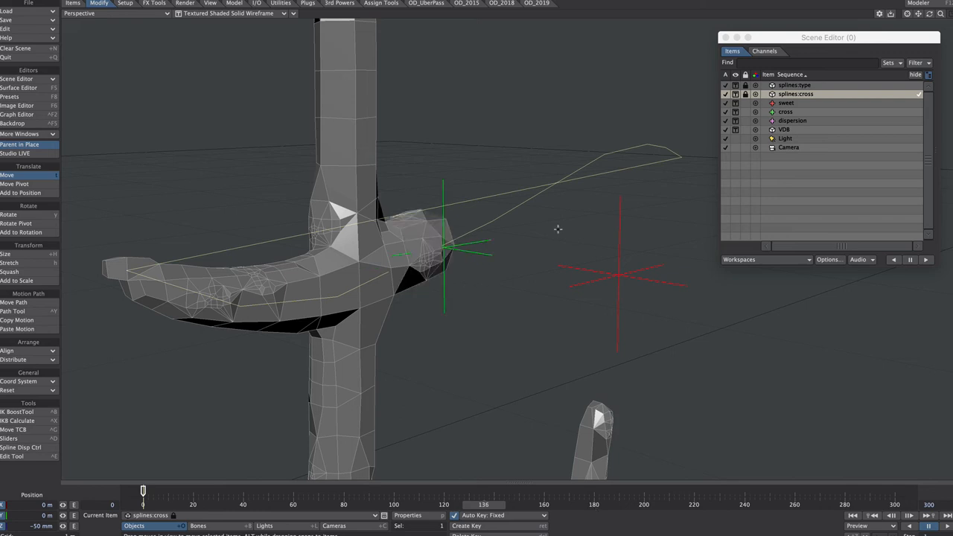
pyautogui.click(735, 130)
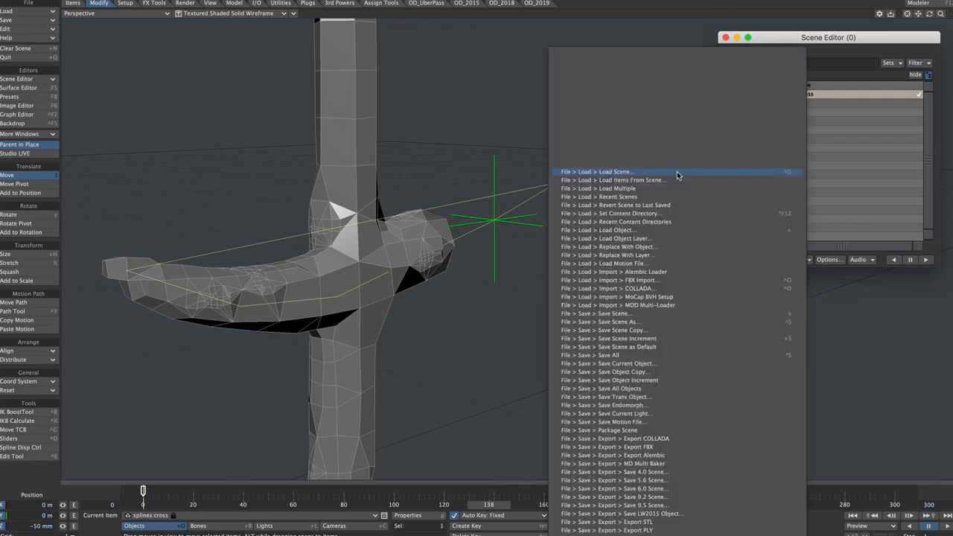
# Step: Search 'fx' and pick the cross FX_Emitter, moving its panel aside
pyautogui.write('fx')
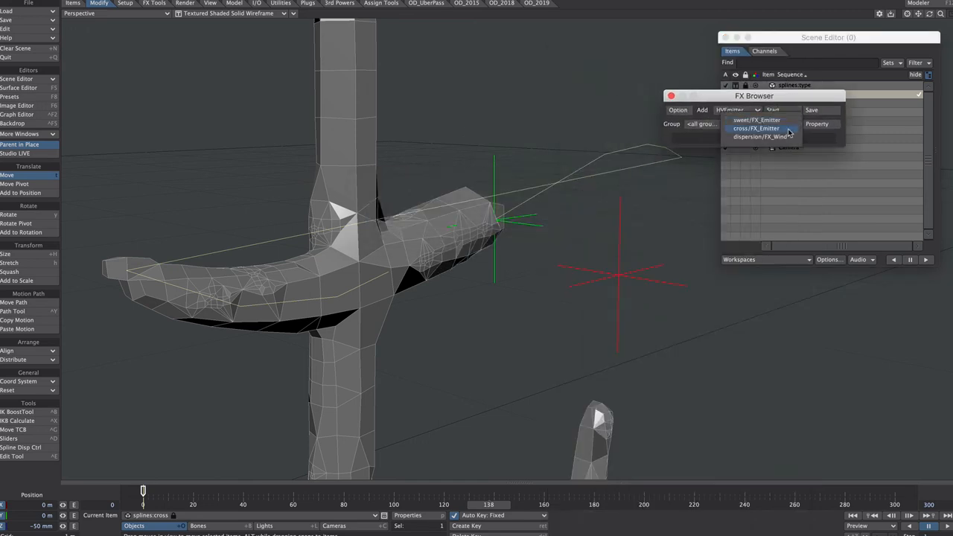
pyautogui.click(756, 128)
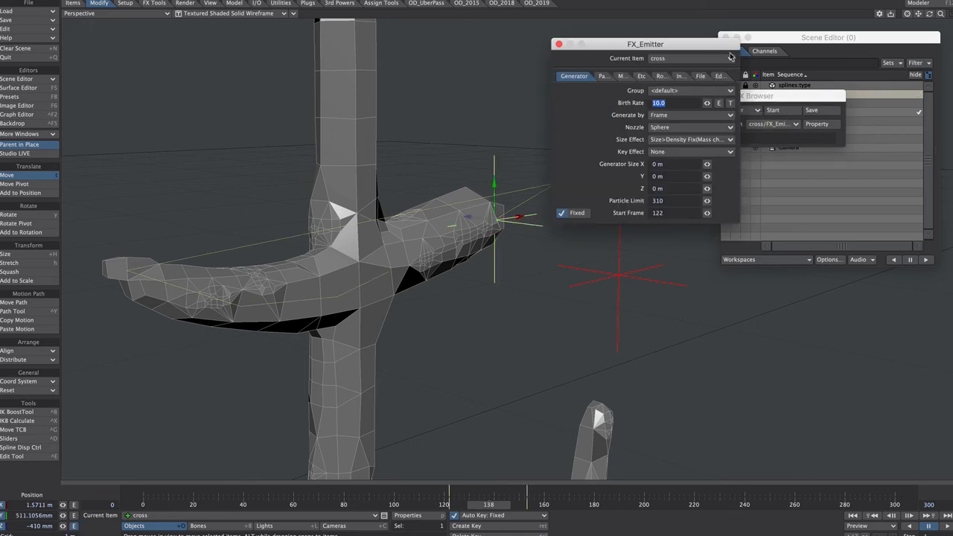
pyautogui.moveTo(644, 45); pyautogui.dragTo(755, 206)
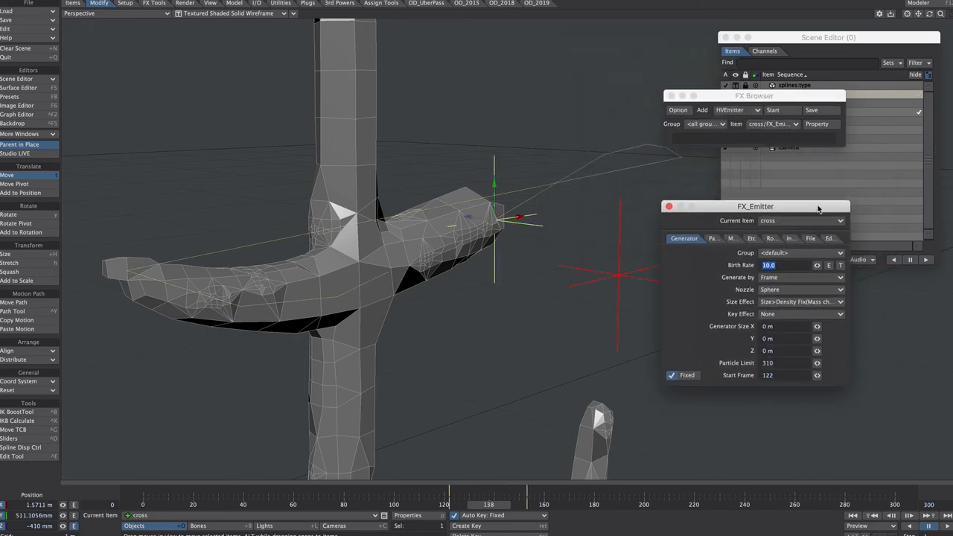
# Step: Review the Particle and Motion tabs and toggle World Coordinates on particle motion
pyautogui.click(700, 239)
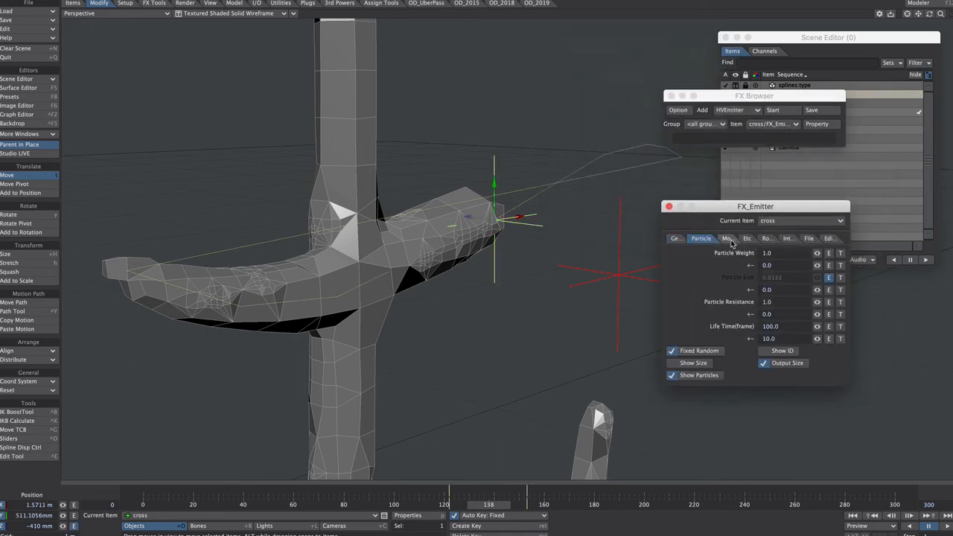
pyautogui.click(722, 238)
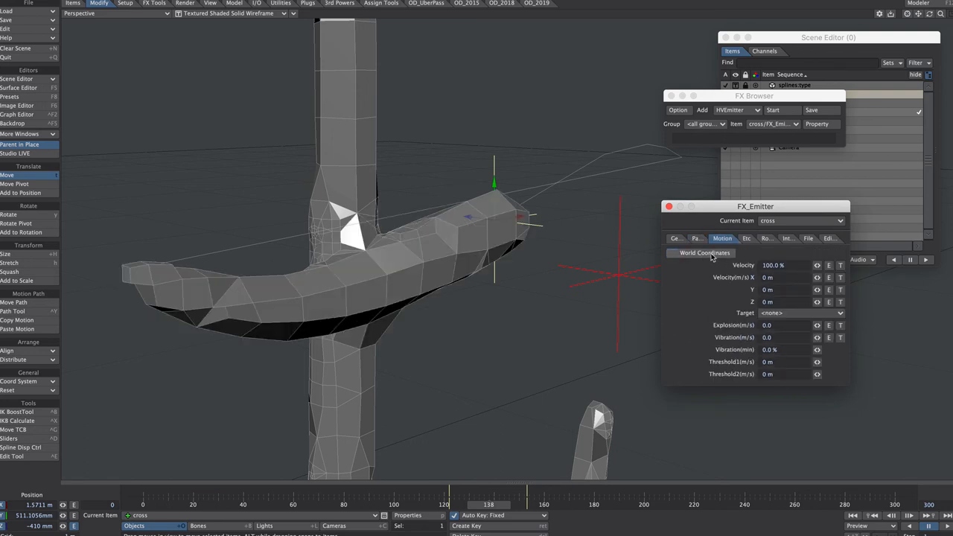
pyautogui.click(670, 253)
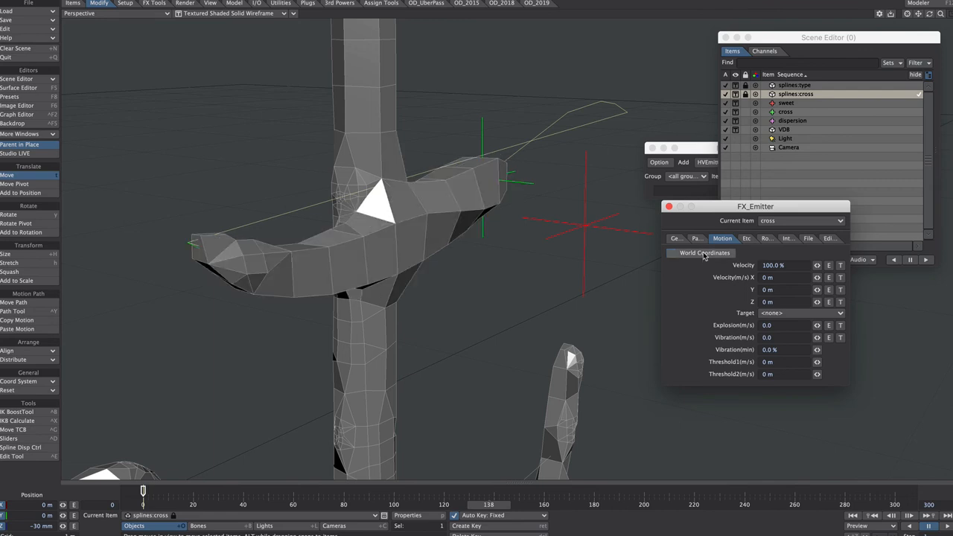
pyautogui.click(673, 254)
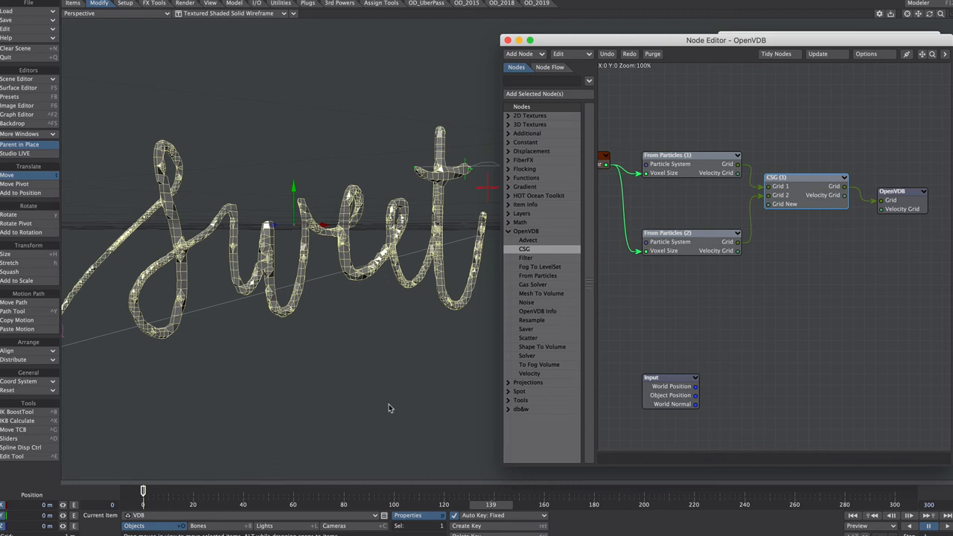
# Step: Add an OpenVDB Filter node after the CSG-combined particle grids
pyautogui.doubleClick(901, 190)
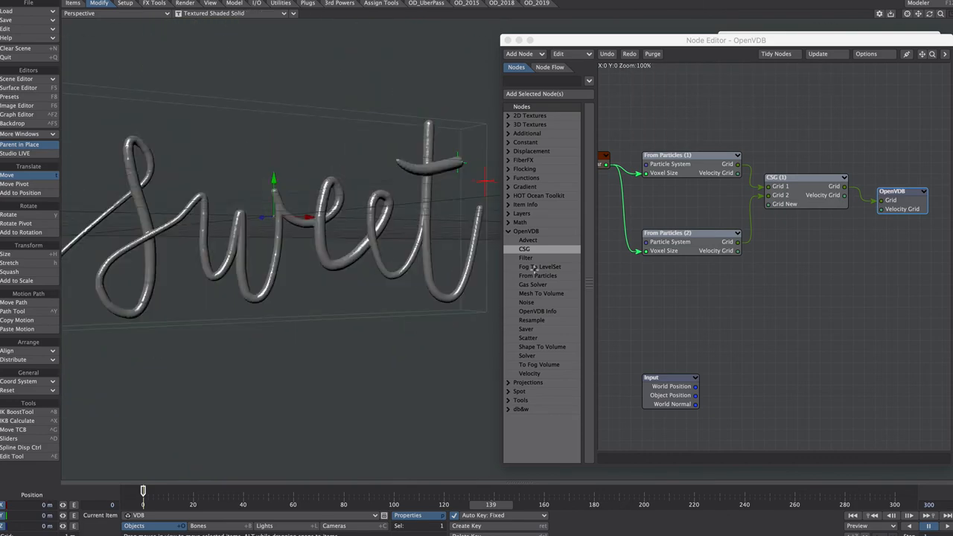
pyautogui.click(526, 258)
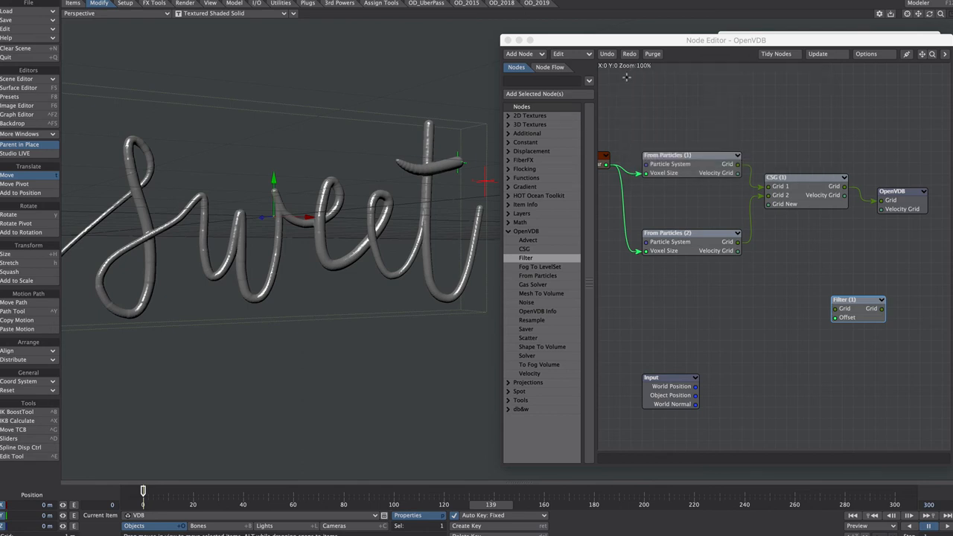
pyautogui.moveTo(846, 185)
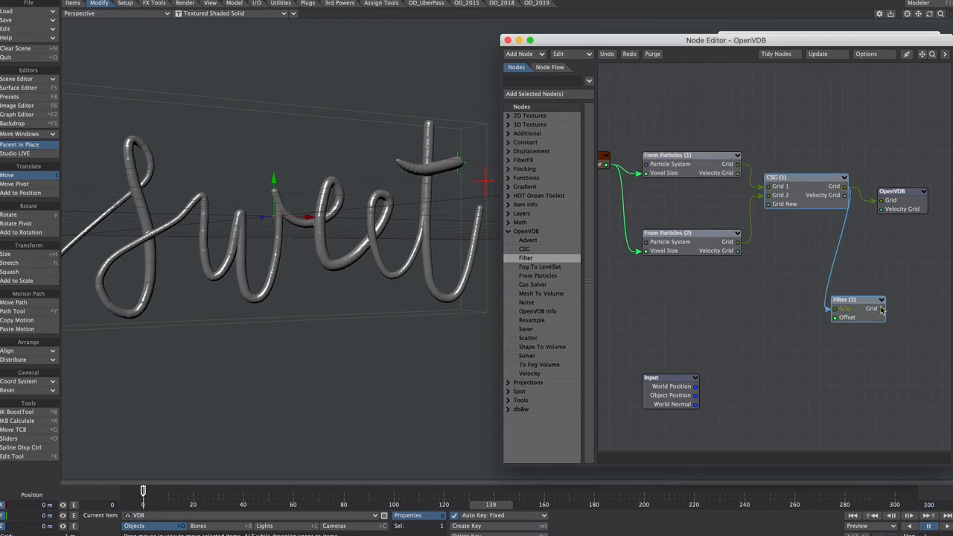
# Step: Add a second OpenVDB Filter node and set its filter type to Gaussian
pyautogui.doubleClick(856, 299)
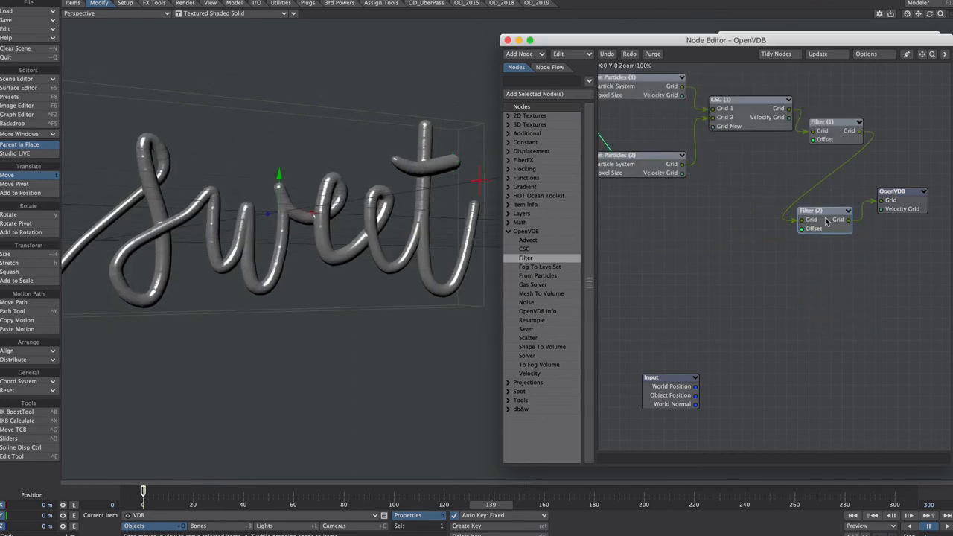
pyautogui.click(807, 87)
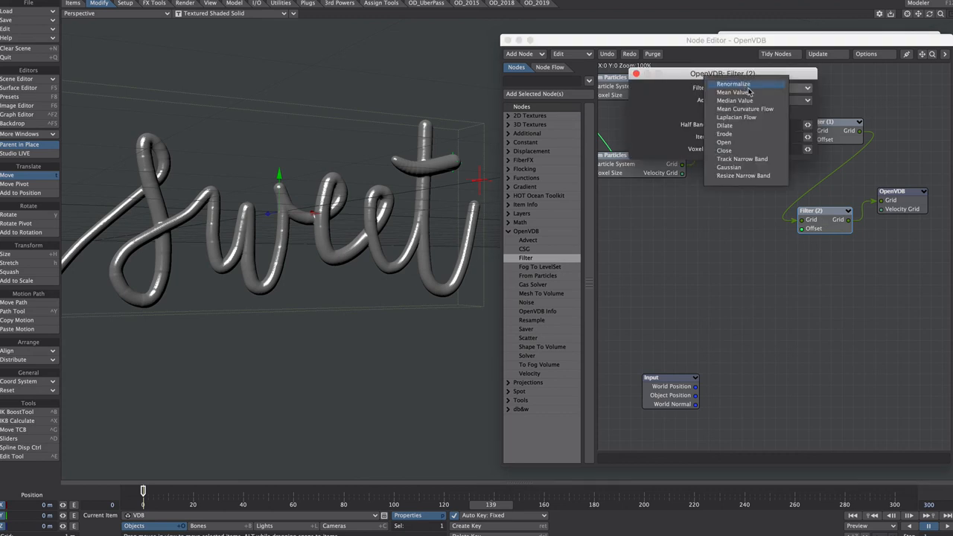
pyautogui.moveTo(732, 167)
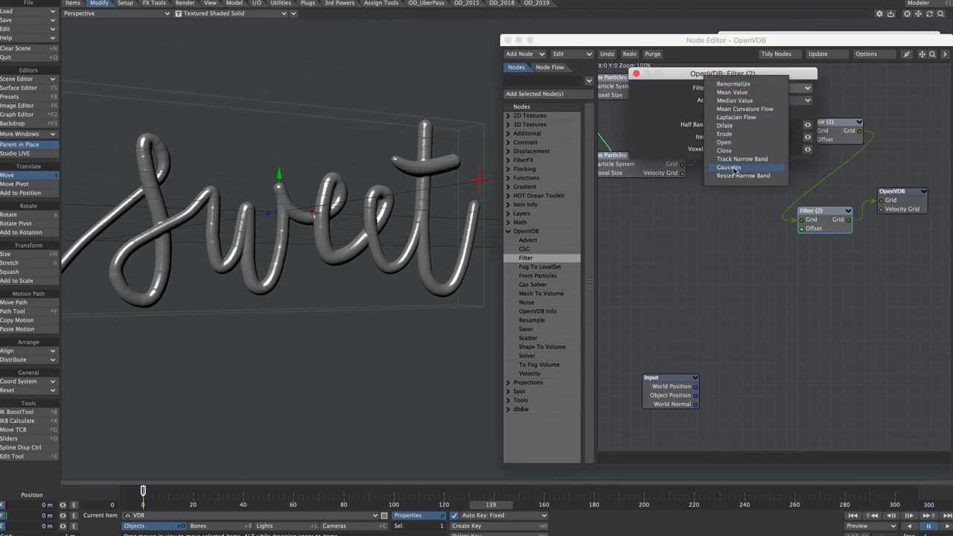
pyautogui.click(728, 167)
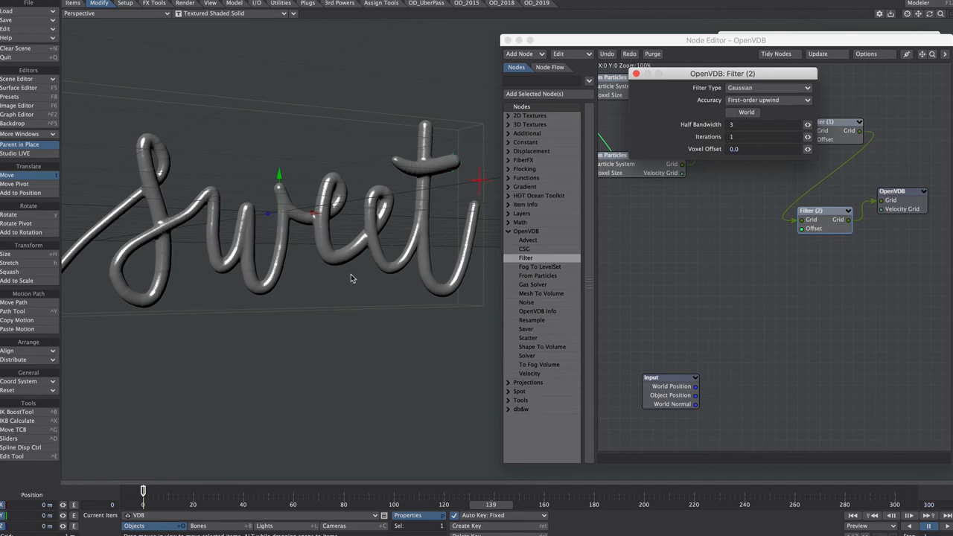
# Step: Enable smoothing on the tube's surface and close the Gaussian filter settings
pyautogui.click(19, 86)
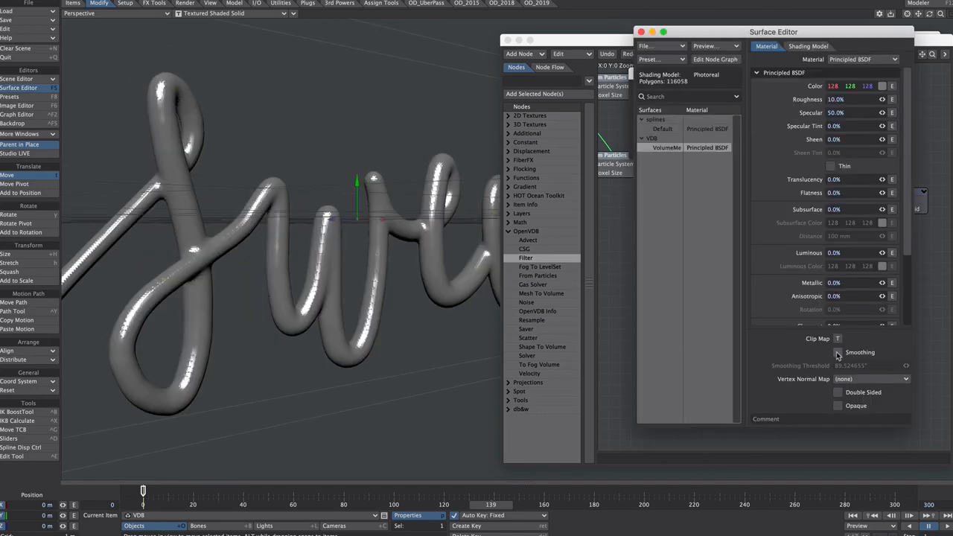
pyautogui.click(837, 351)
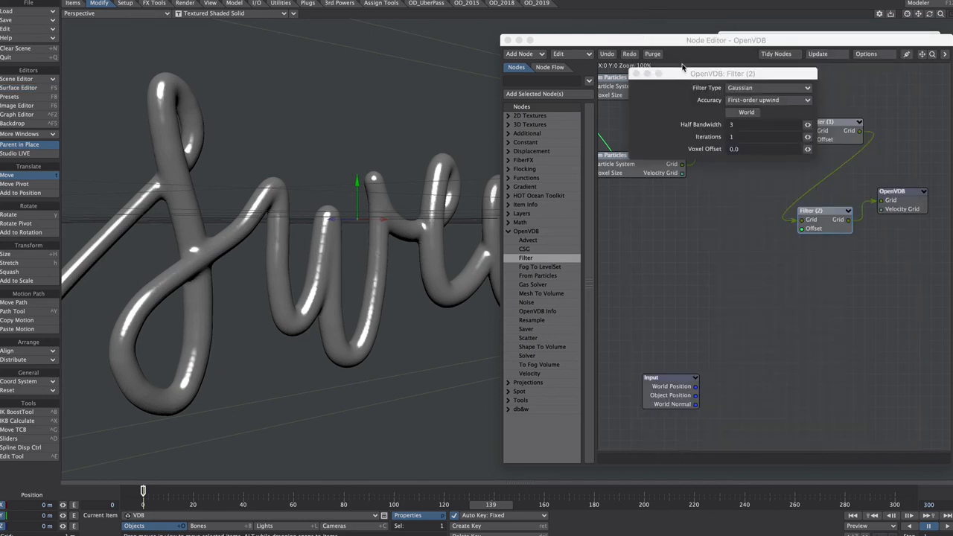
pyautogui.moveTo(712, 152)
pyautogui.write('3')
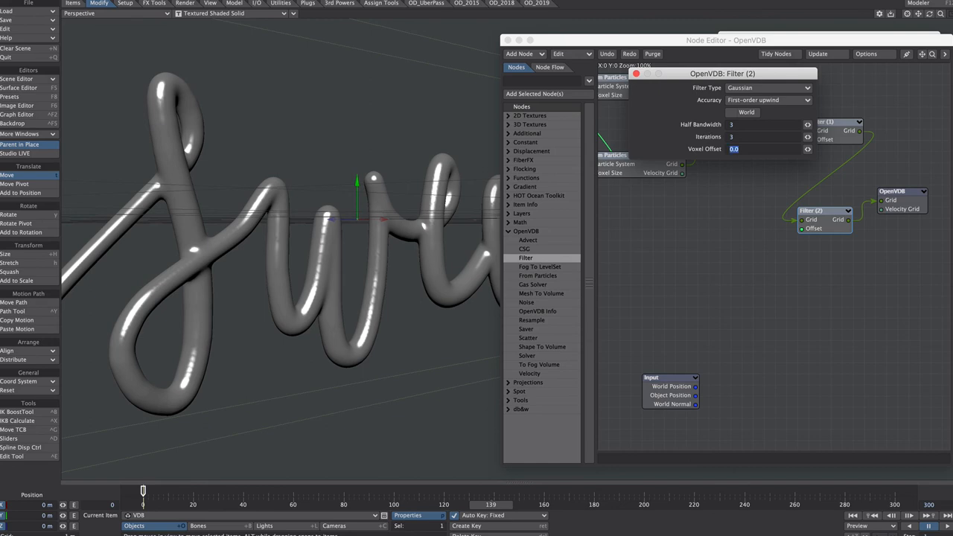
pyautogui.click(637, 75)
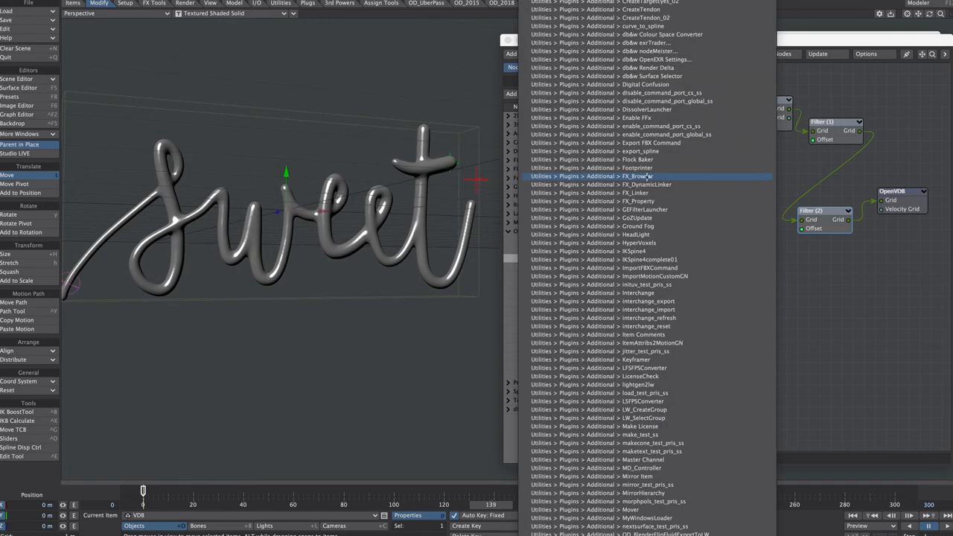
# Step: Review the sweet_FX_Emitter's Birth Rate through the particle FX browser
pyautogui.click(635, 175)
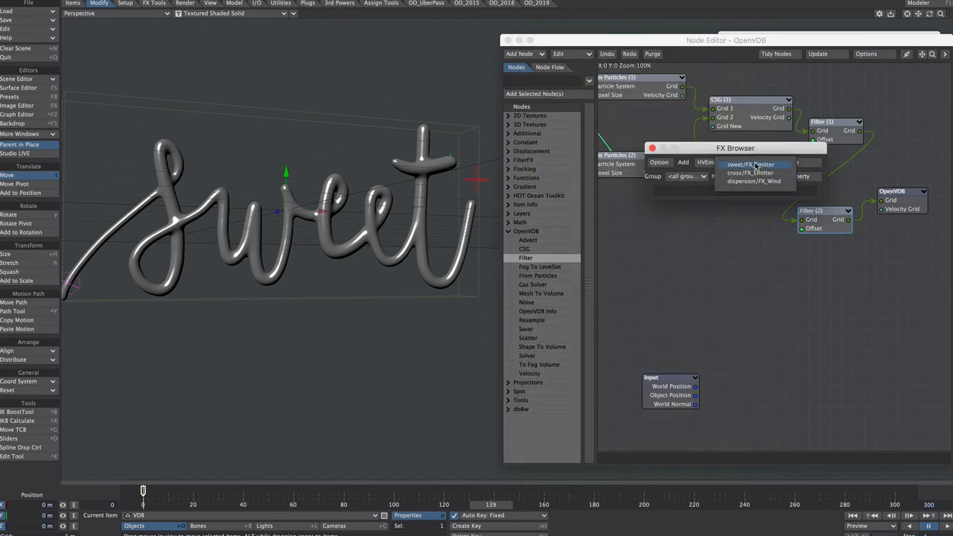
pyautogui.click(750, 163)
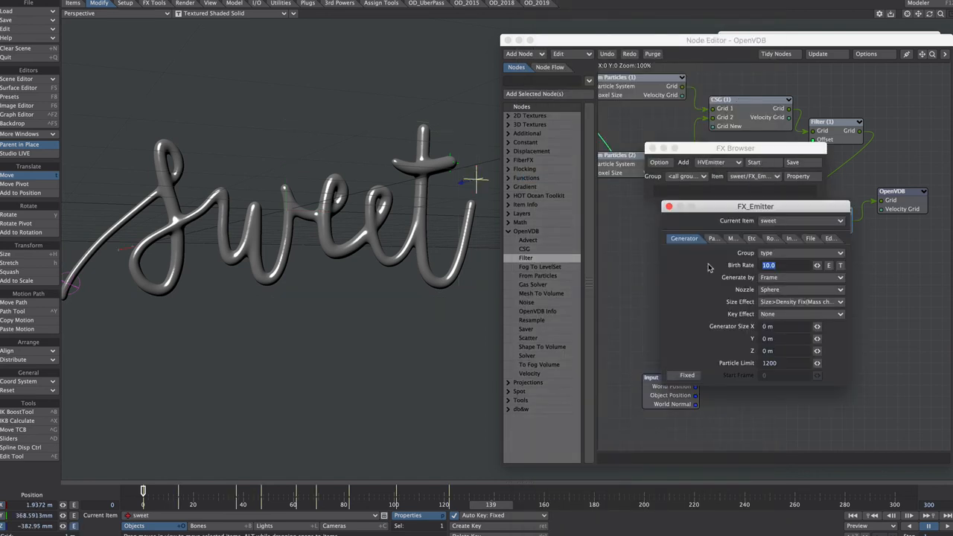
pyautogui.click(700, 239)
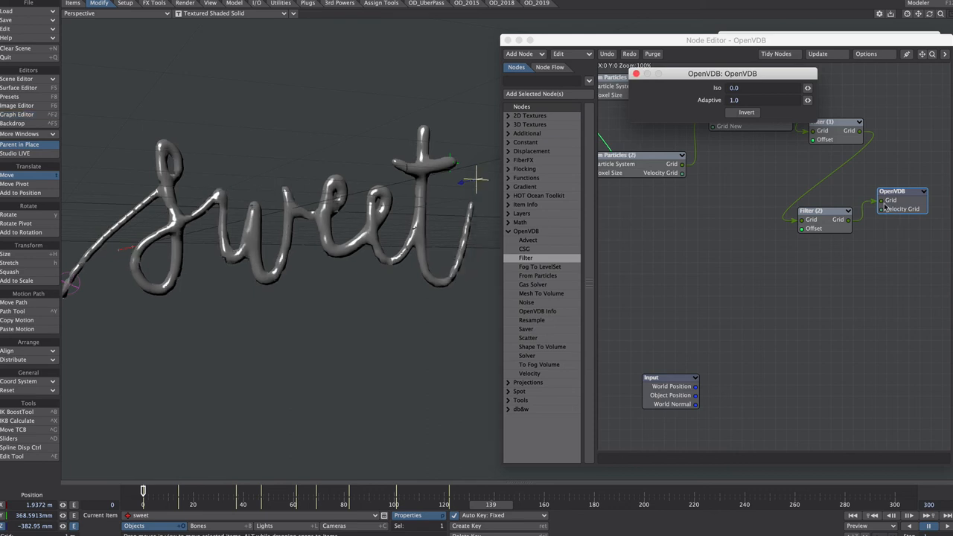
# Step: Give the first Dilate filter a Voxel Offset of 5.0
pyautogui.click(759, 100)
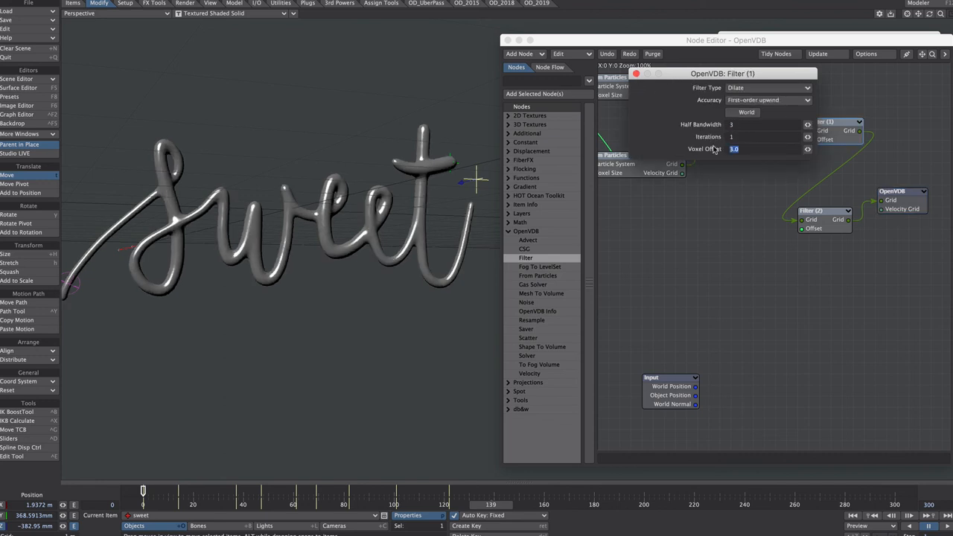
pyautogui.write('5.0')
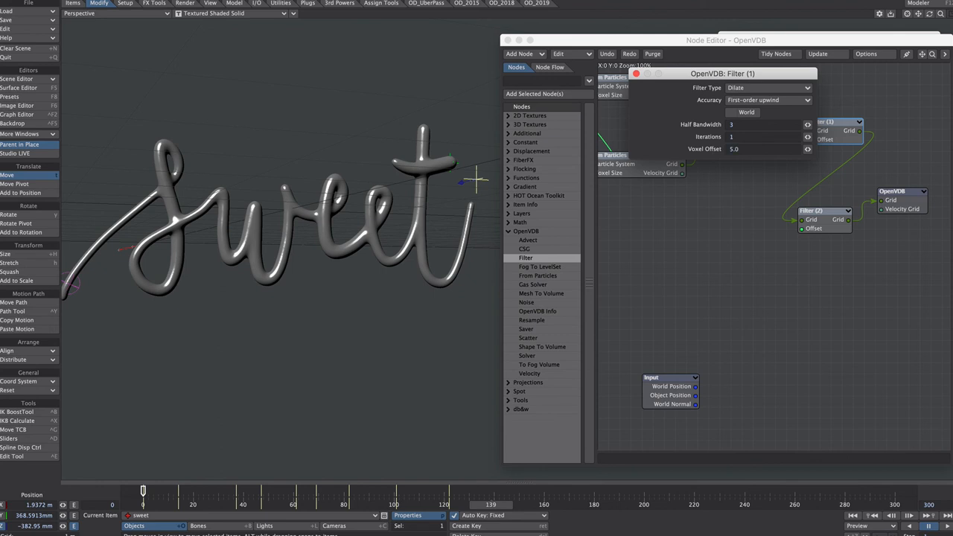
pyautogui.click(637, 74)
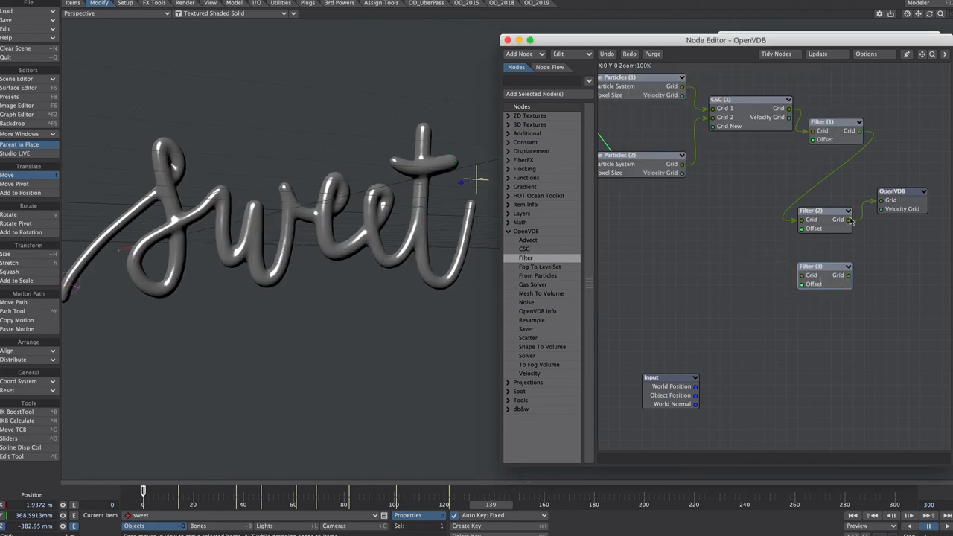
# Step: Add a third Filter node and choose its filter operation
pyautogui.click(807, 88)
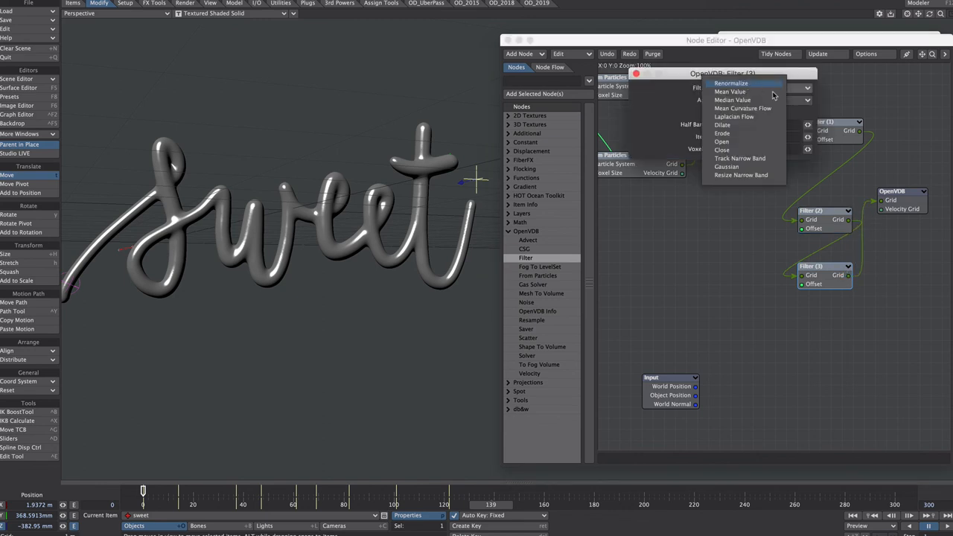
pyautogui.click(721, 132)
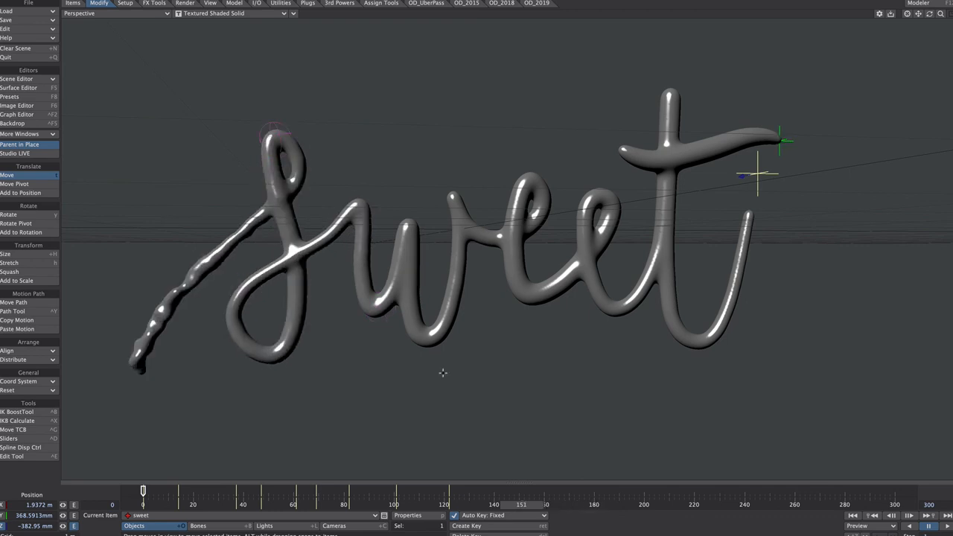
pyautogui.moveTo(527, 509)
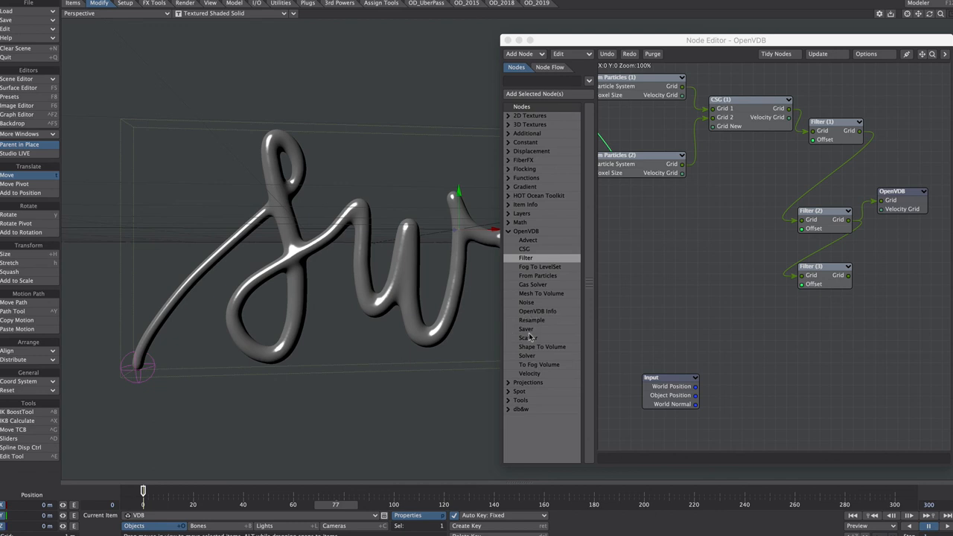
# Step: Add an OpenVDB Saver writing a Sequence named sweet into the GridCache folder
pyautogui.click(529, 336)
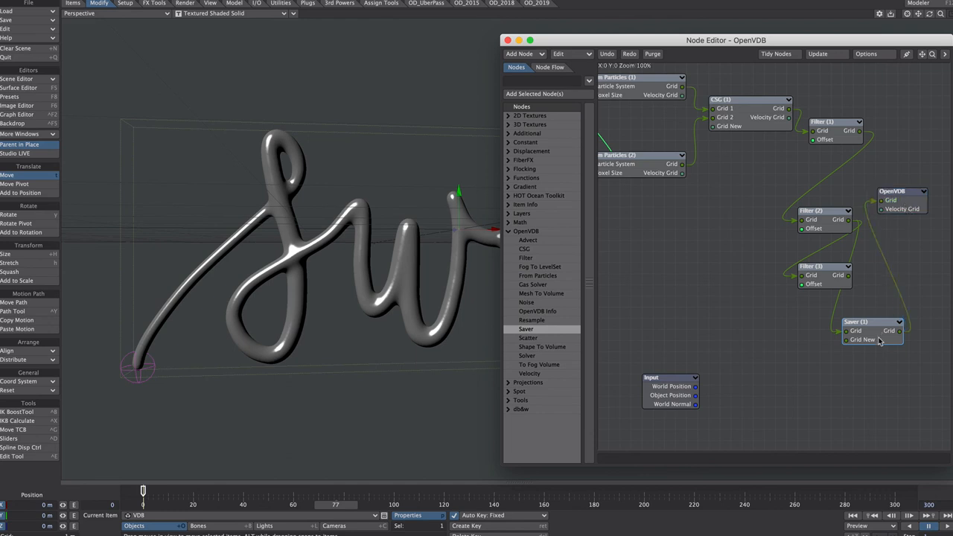
pyautogui.doubleClick(872, 321)
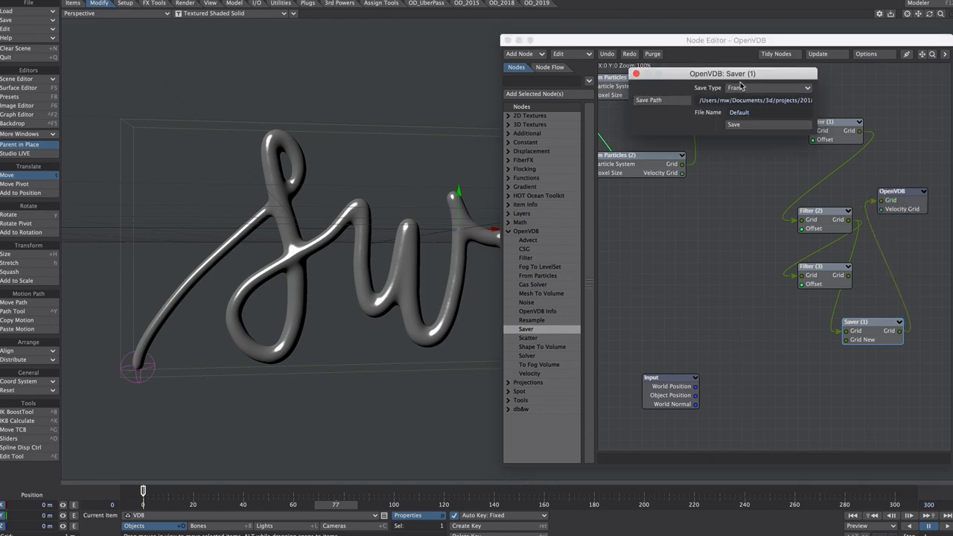
pyautogui.click(767, 86)
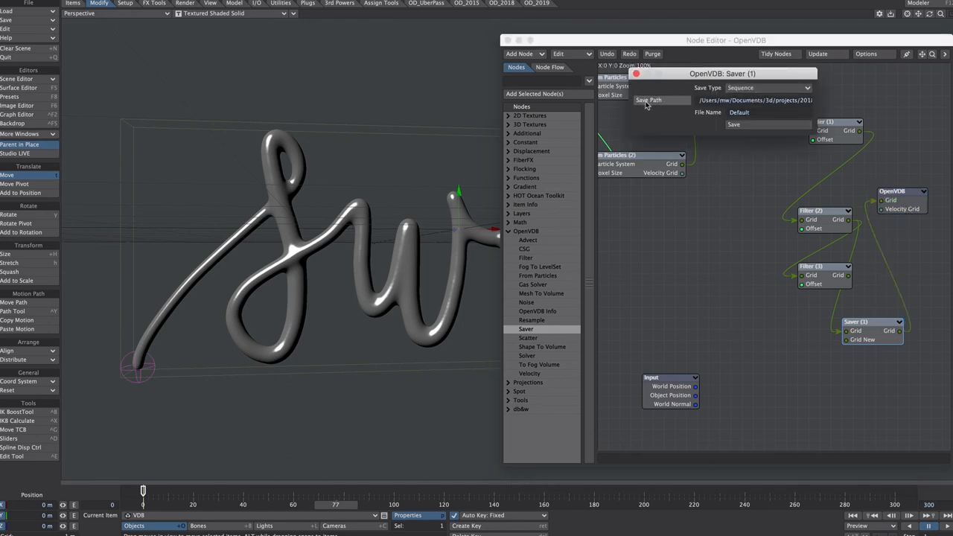
pyautogui.click(648, 100)
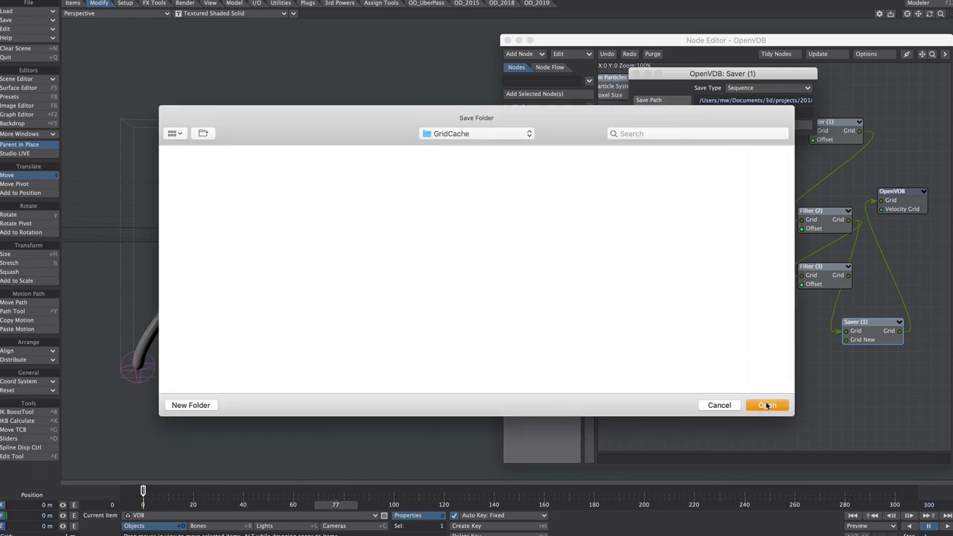
pyautogui.click(767, 405)
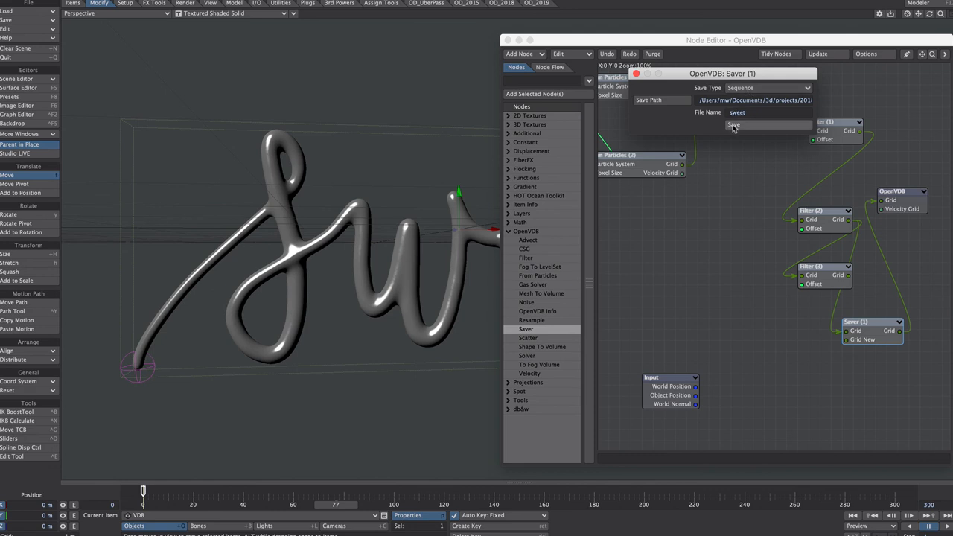
pyautogui.click(735, 126)
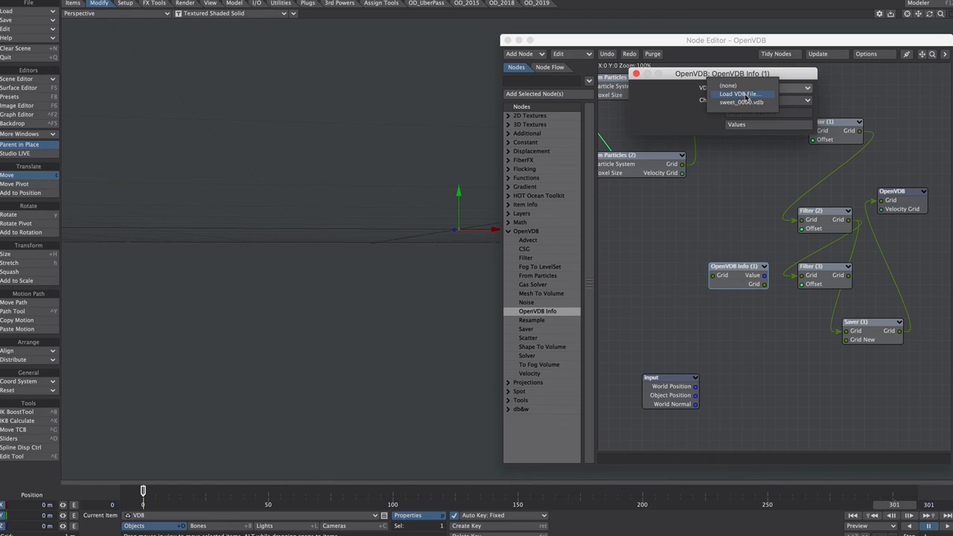
# Step: Load sweet_0000.vdb into the OpenVDB Info node and read its FilteredGrid channel
pyautogui.click(739, 94)
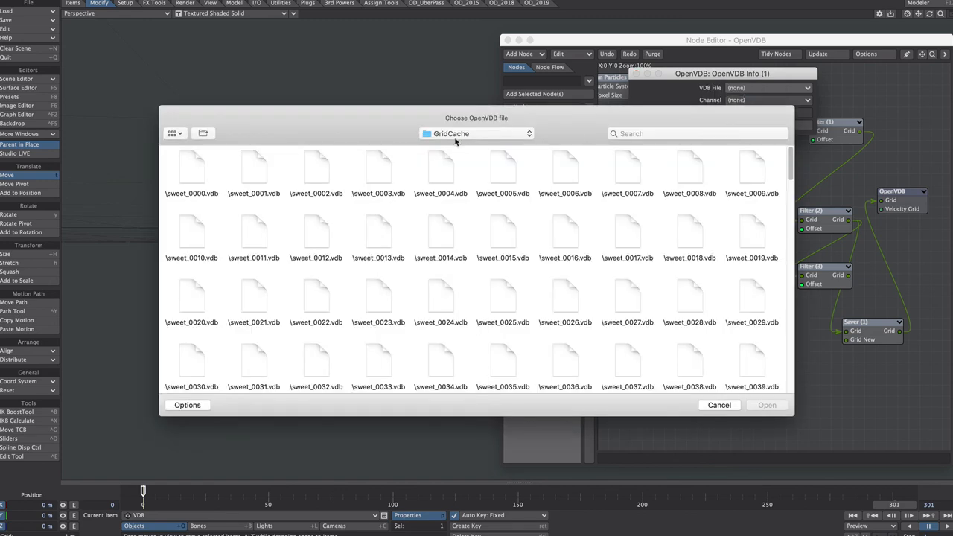
pyautogui.click(191, 170)
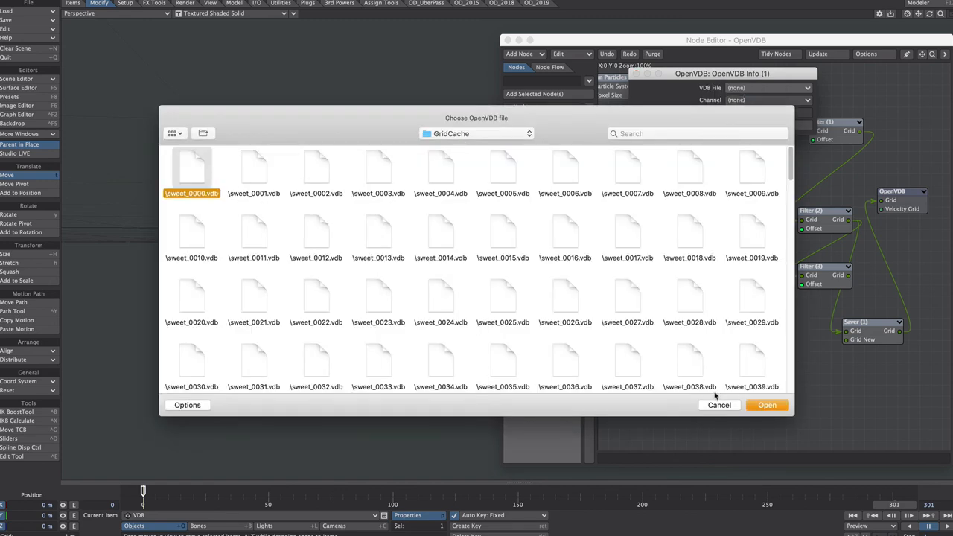
pyautogui.click(767, 405)
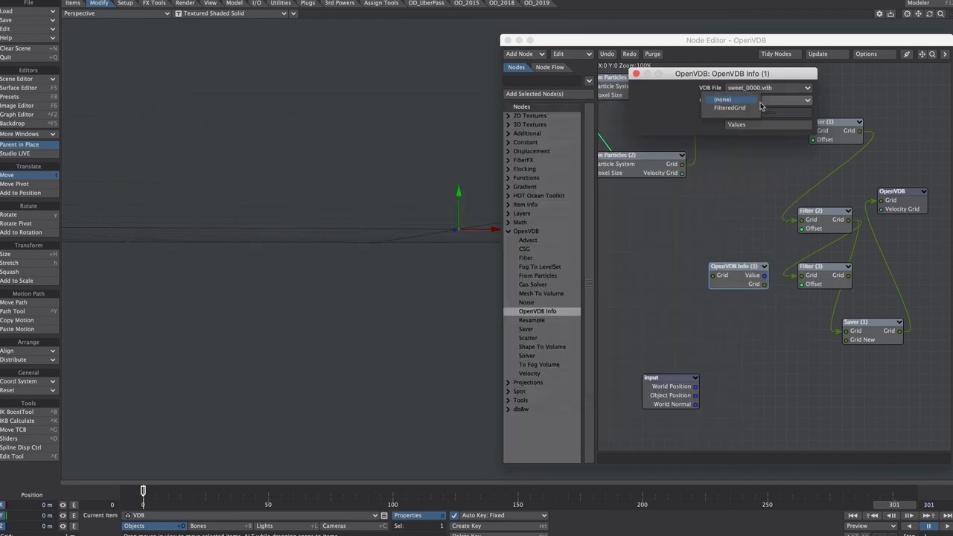
pyautogui.click(730, 107)
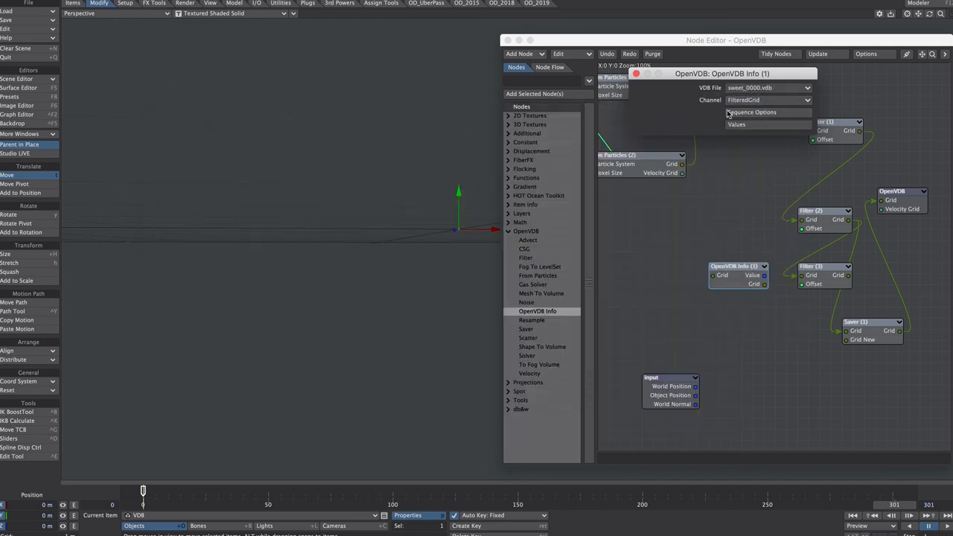
# Step: Confirm the sequence frame range options and close the Node Editor
pyautogui.click(750, 112)
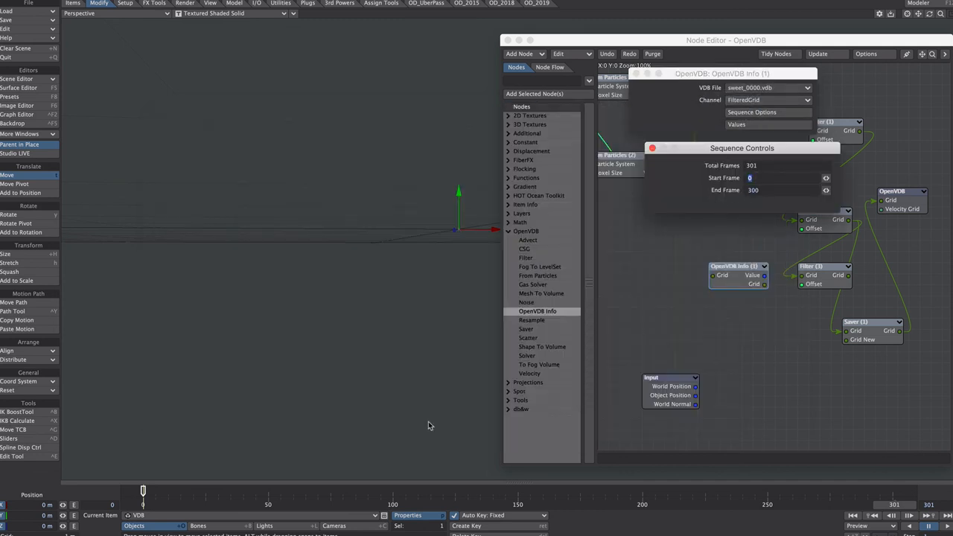
pyautogui.click(653, 149)
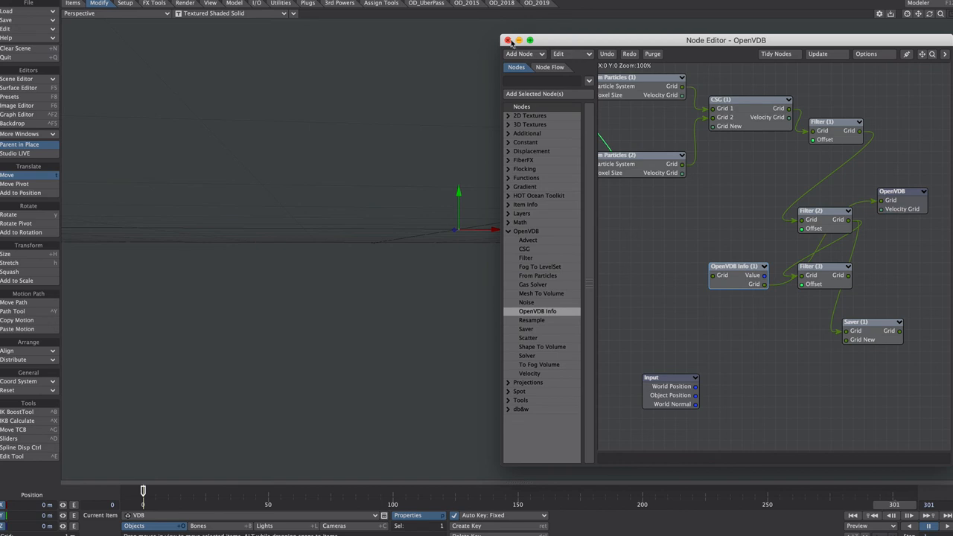
pyautogui.click(509, 41)
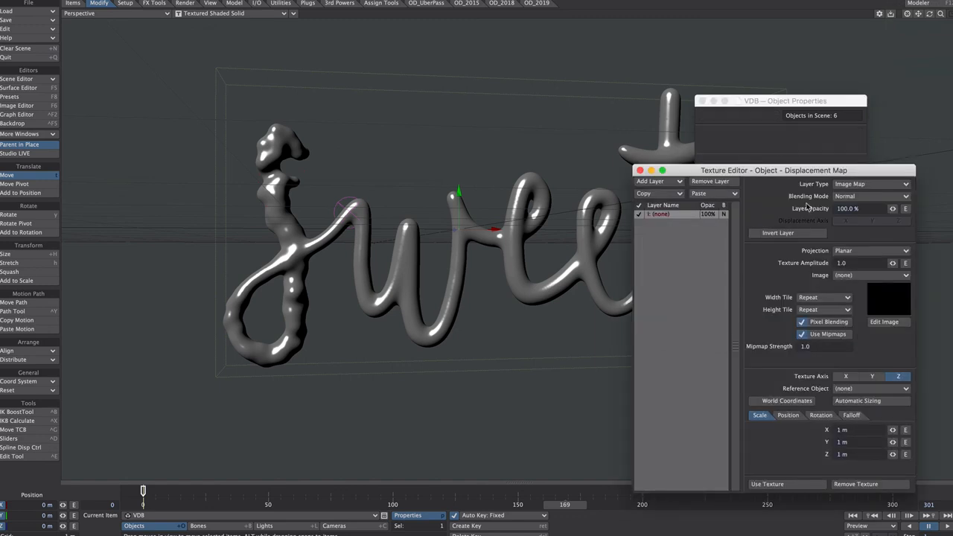
# Step: Switch the displacement layer from Image Map to a procedural Ripples texture
pyautogui.click(871, 185)
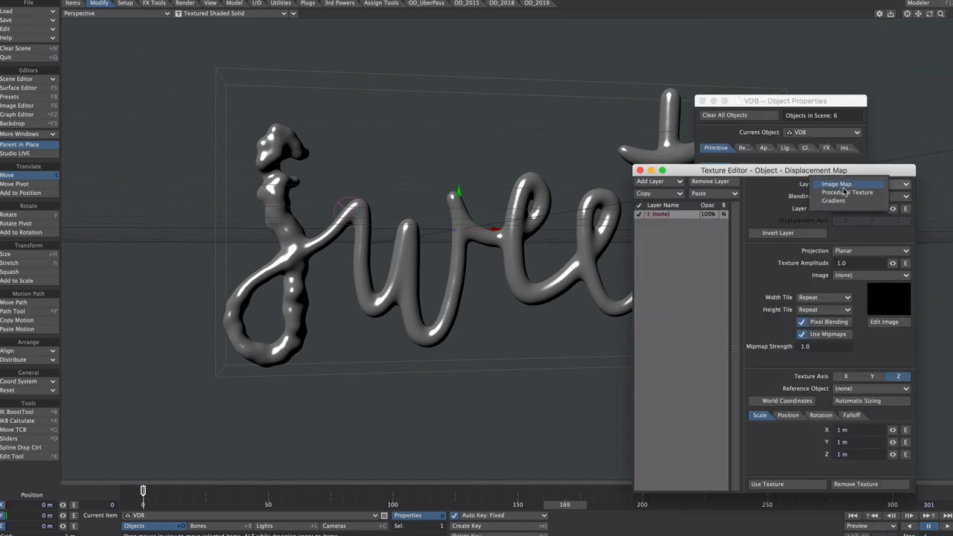
pyautogui.click(847, 192)
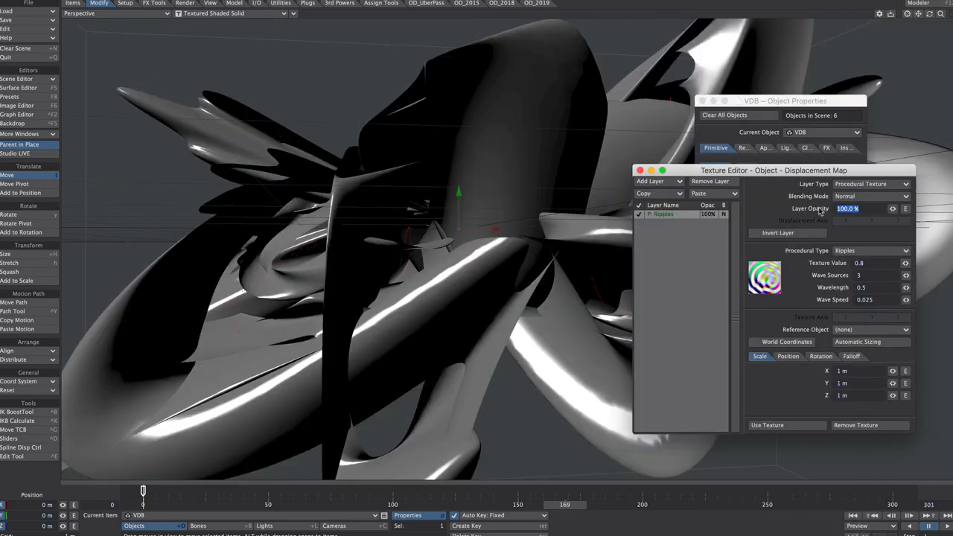